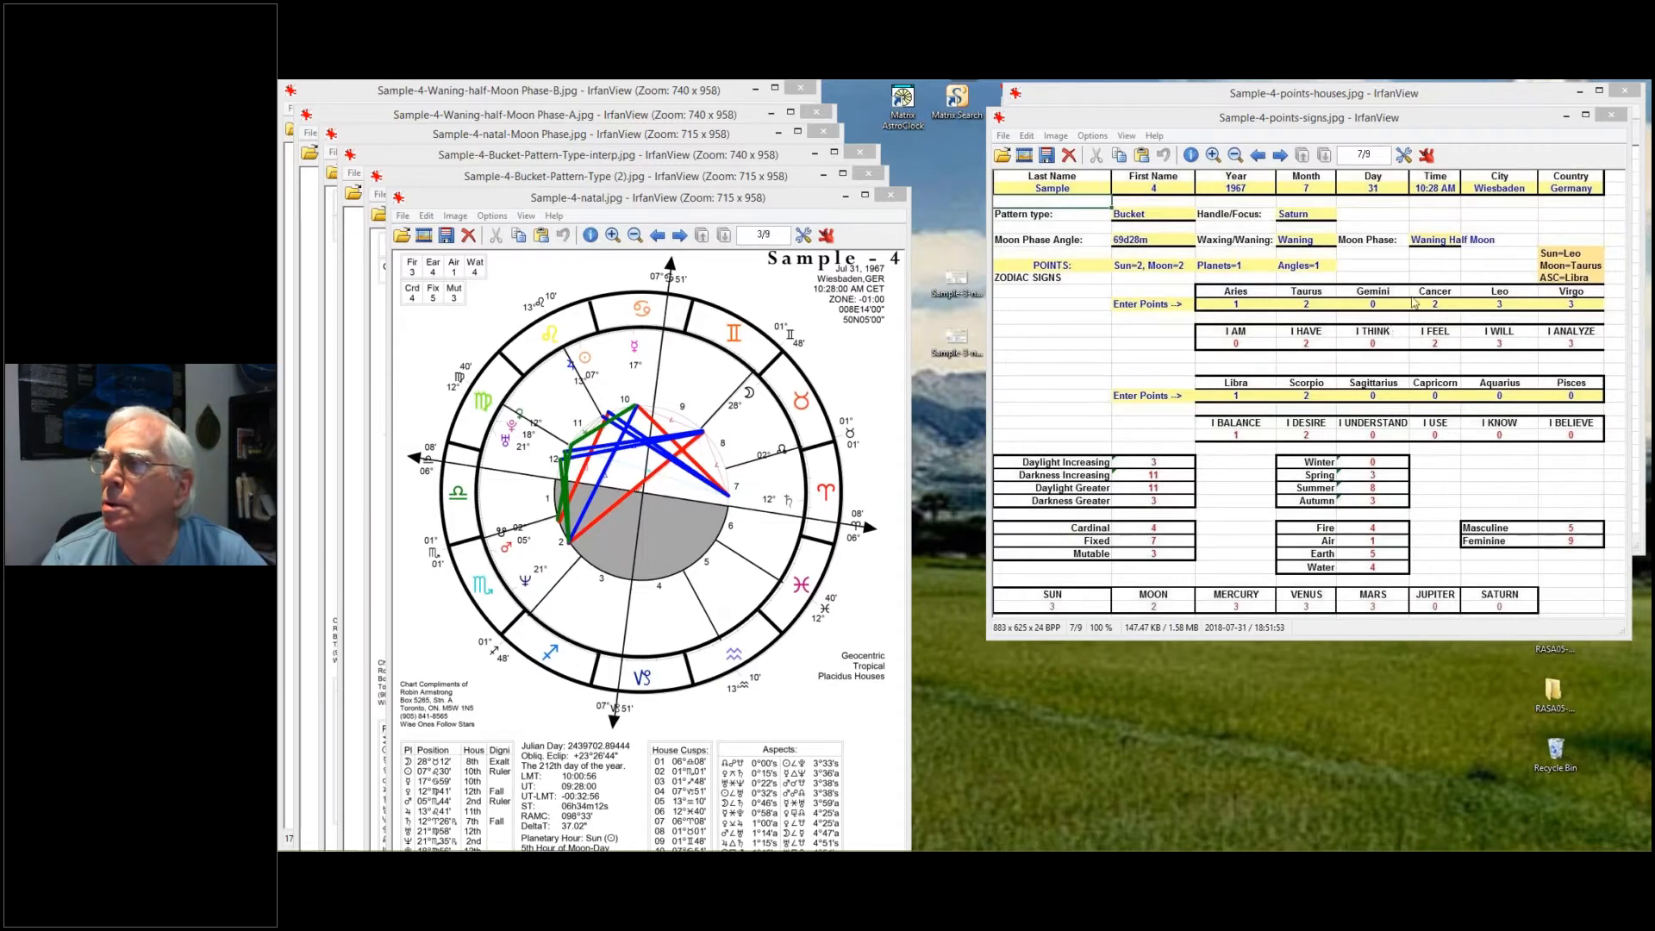
{"action": "mouse_move", "coordinate": [1518, 262]}
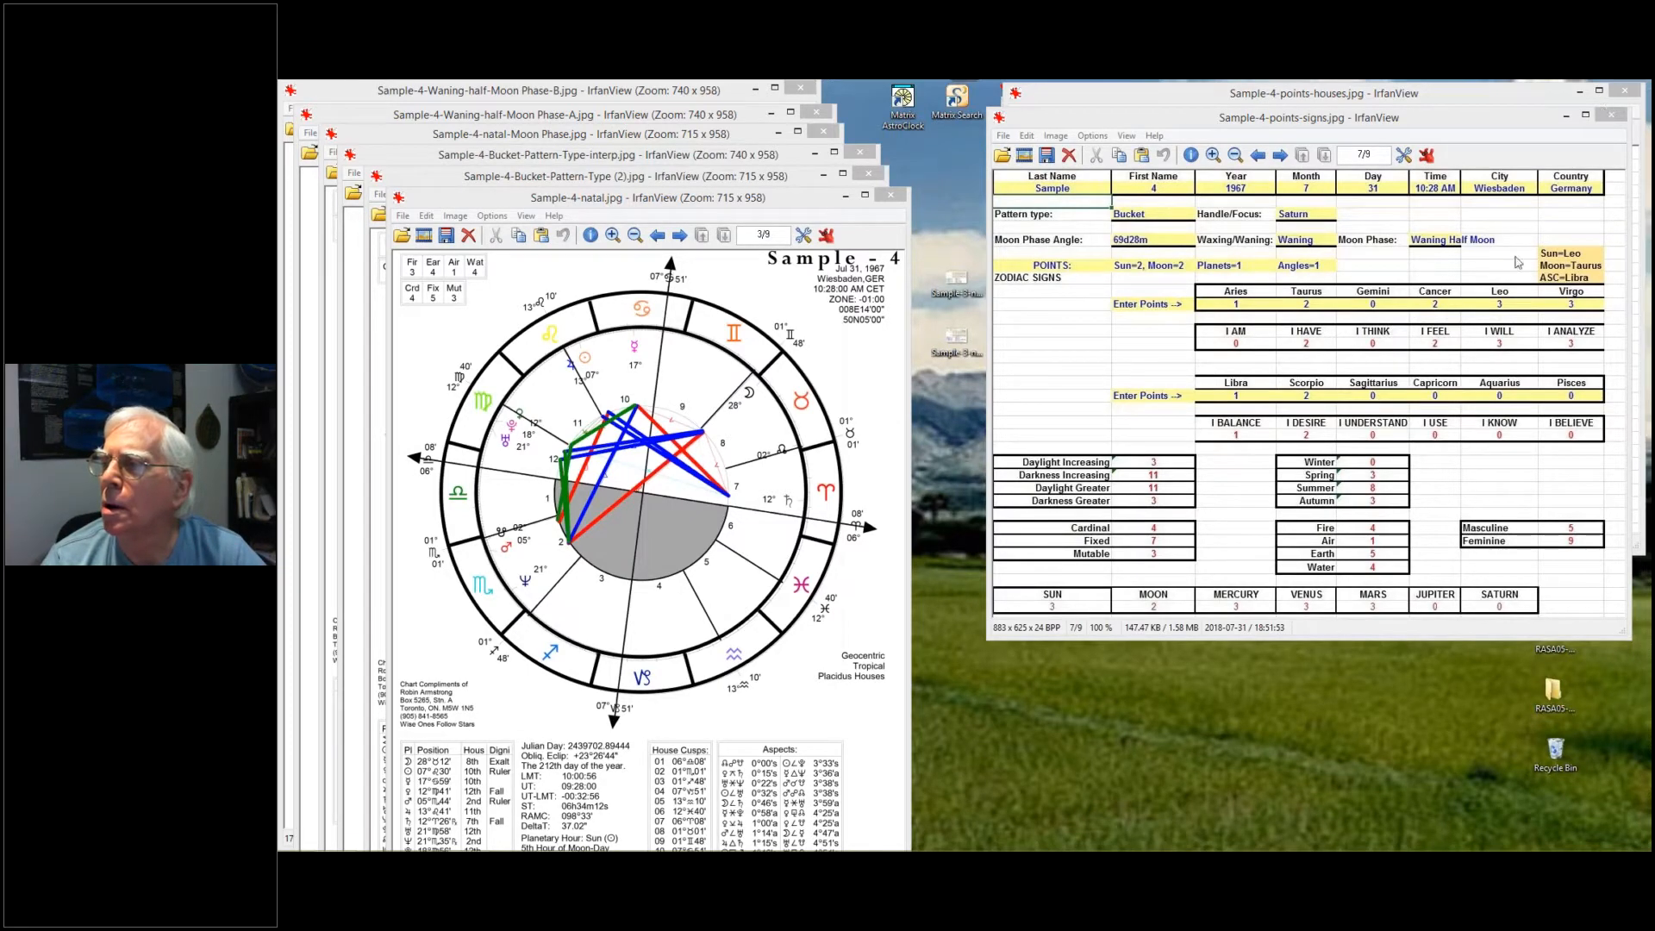
{"action": "mouse_move", "coordinate": [1490, 360]}
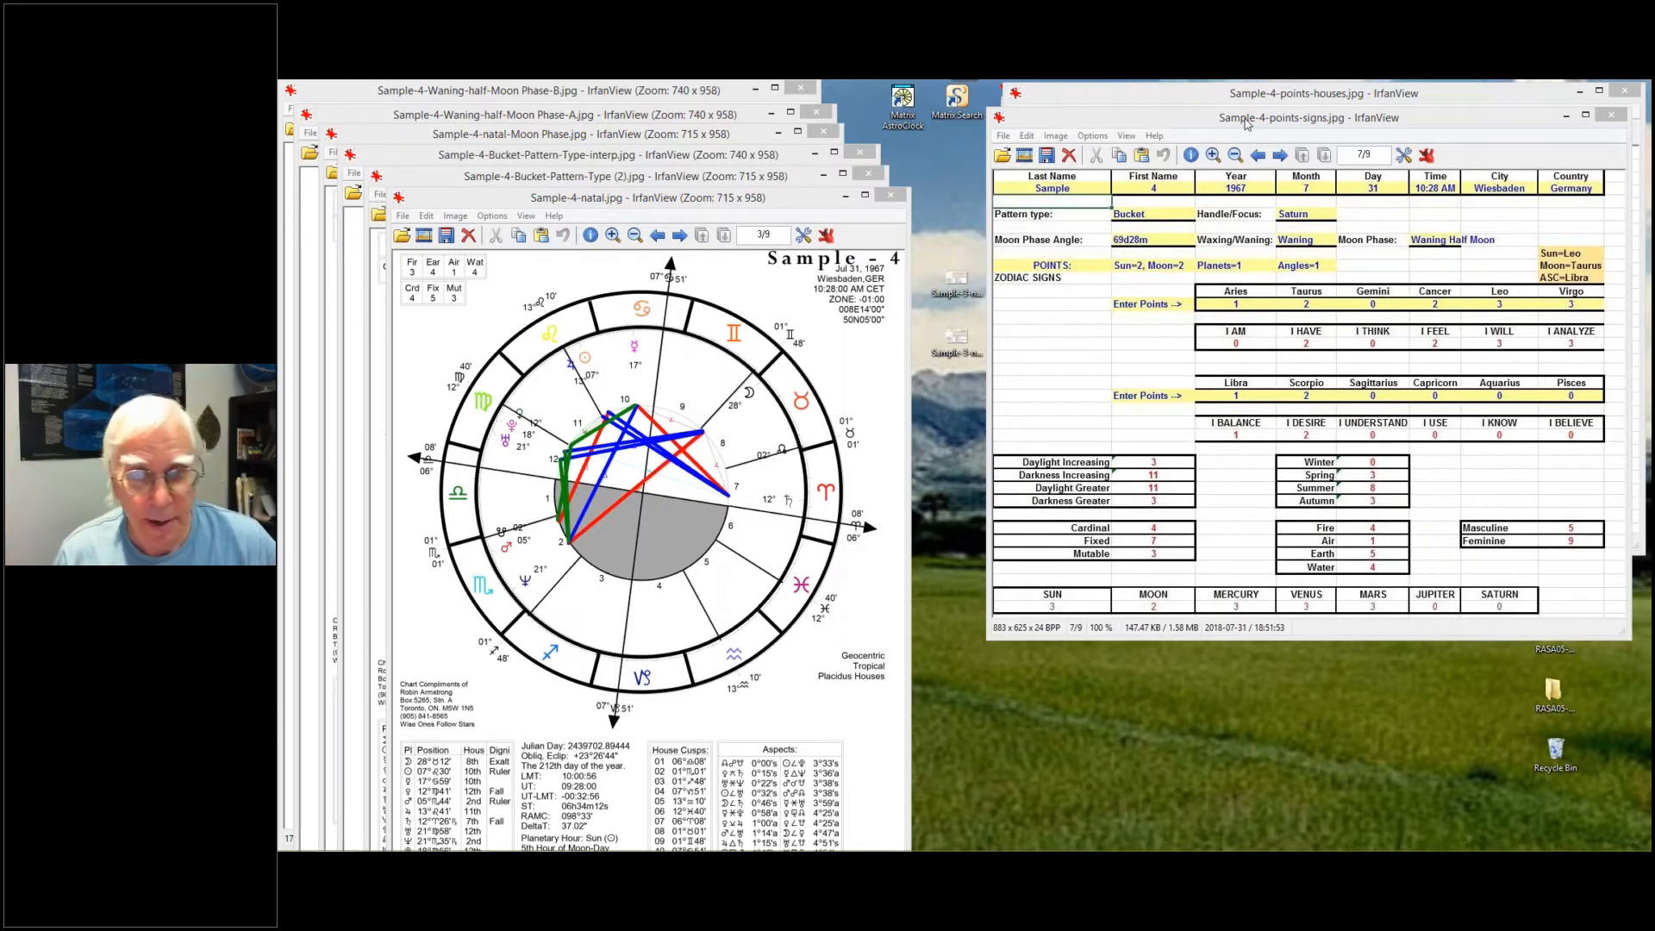
{"action": "mouse_move", "coordinate": [1212, 130]}
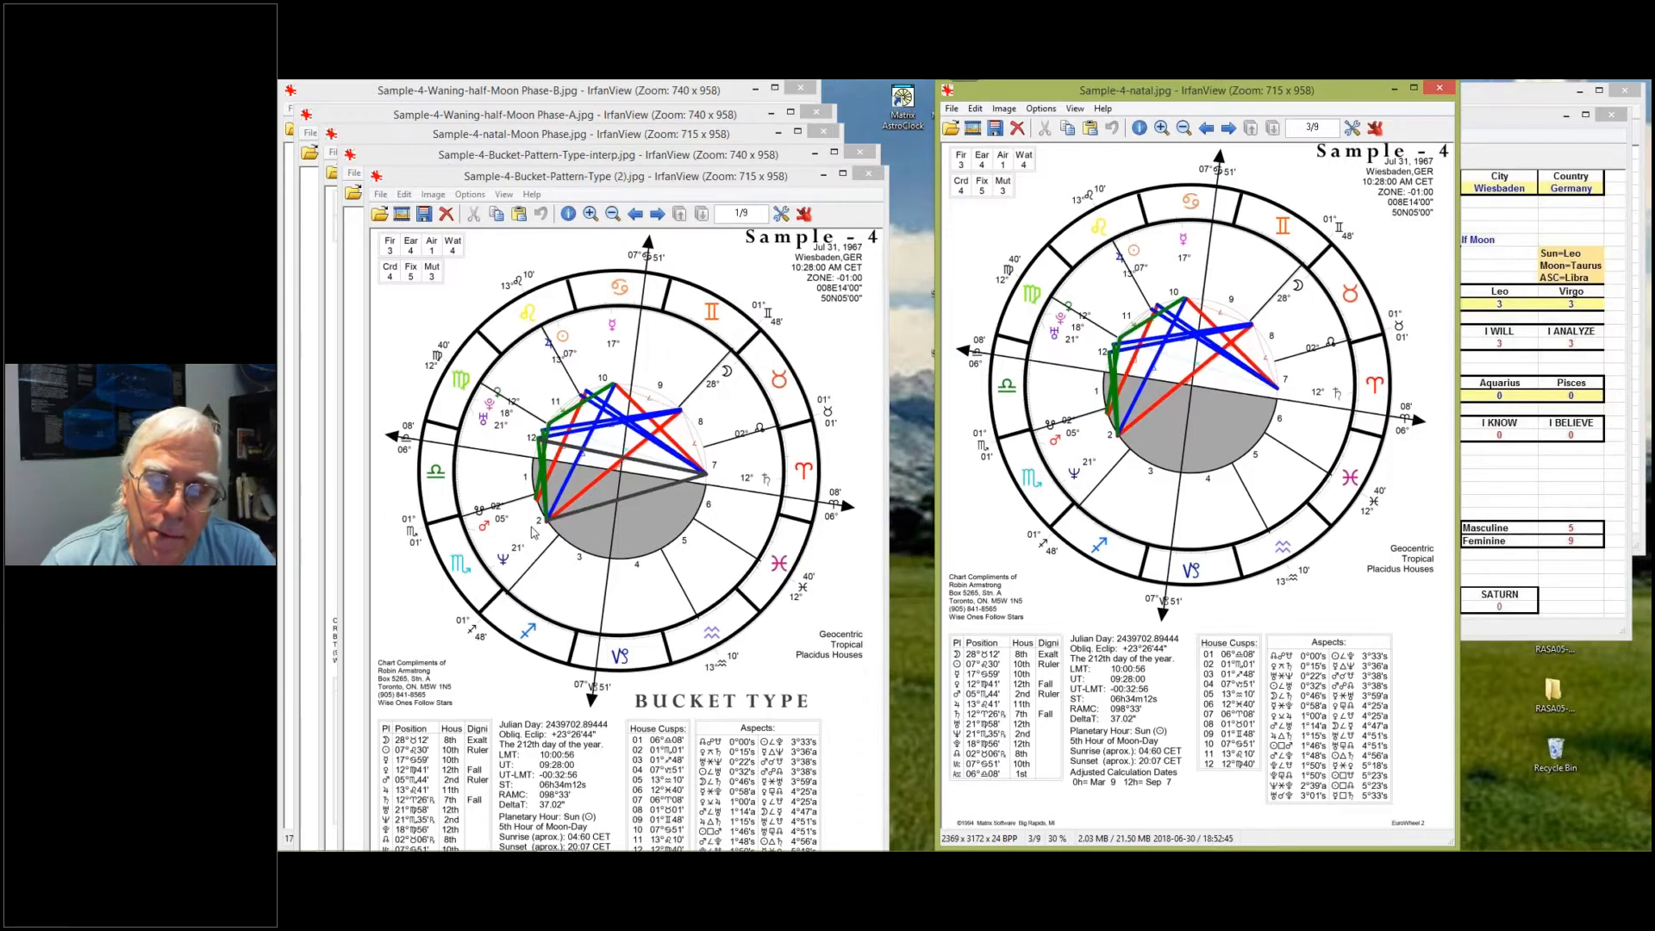
{"action": "mouse_move", "coordinate": [696, 385]}
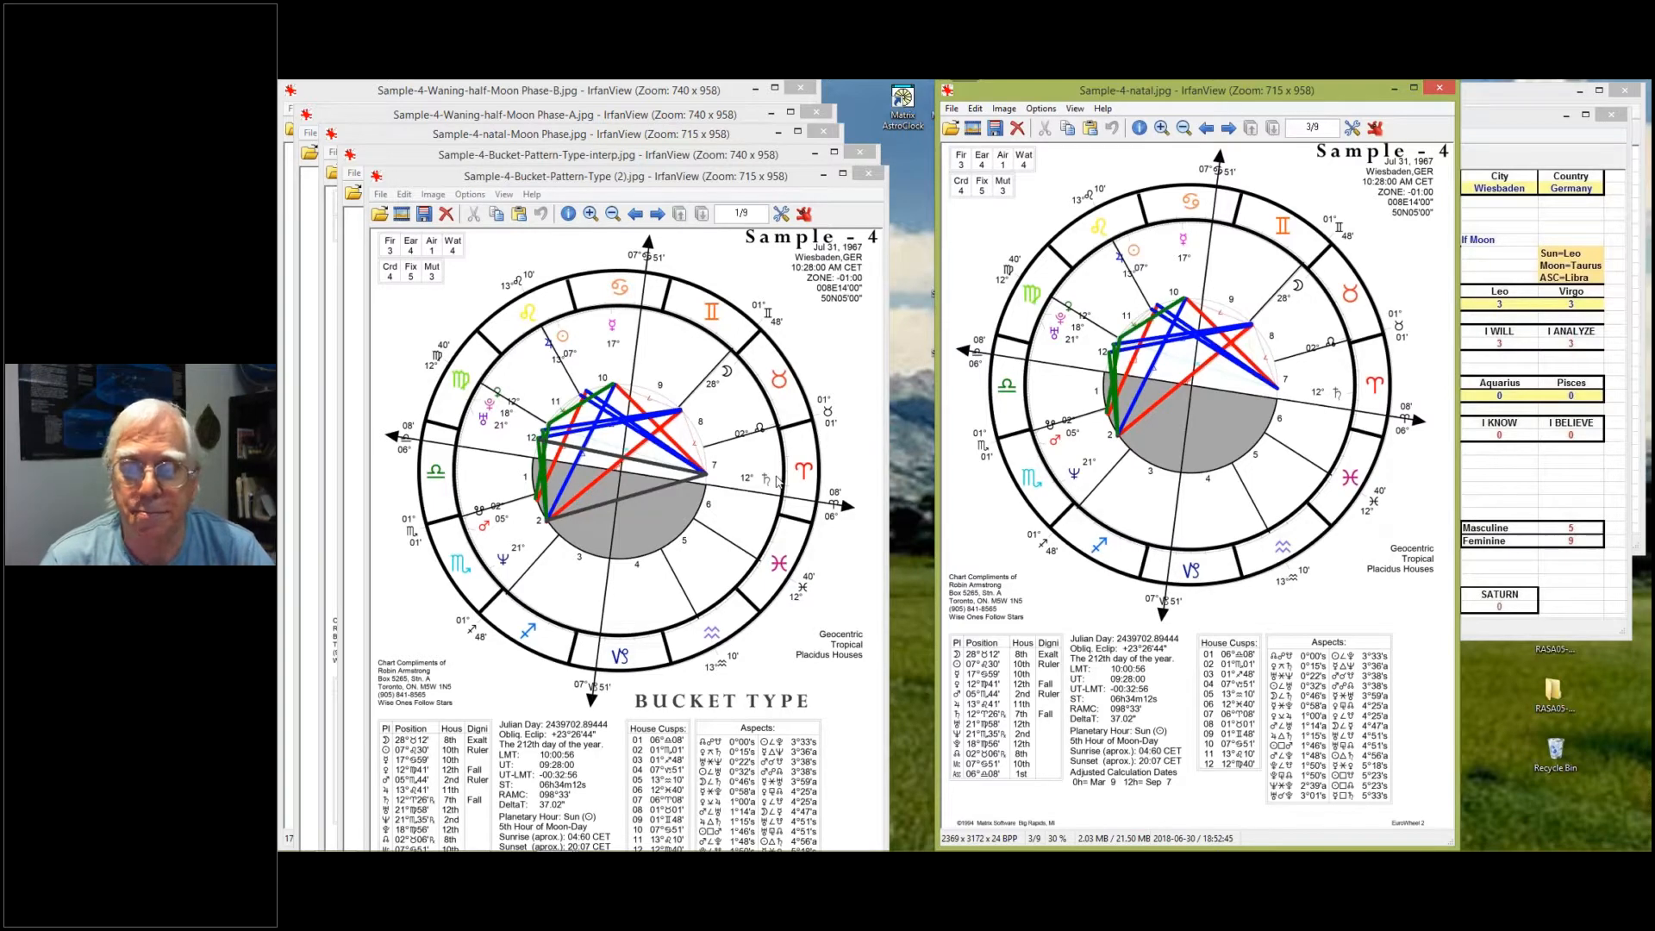
{"action": "mouse_move", "coordinate": [678, 162]}
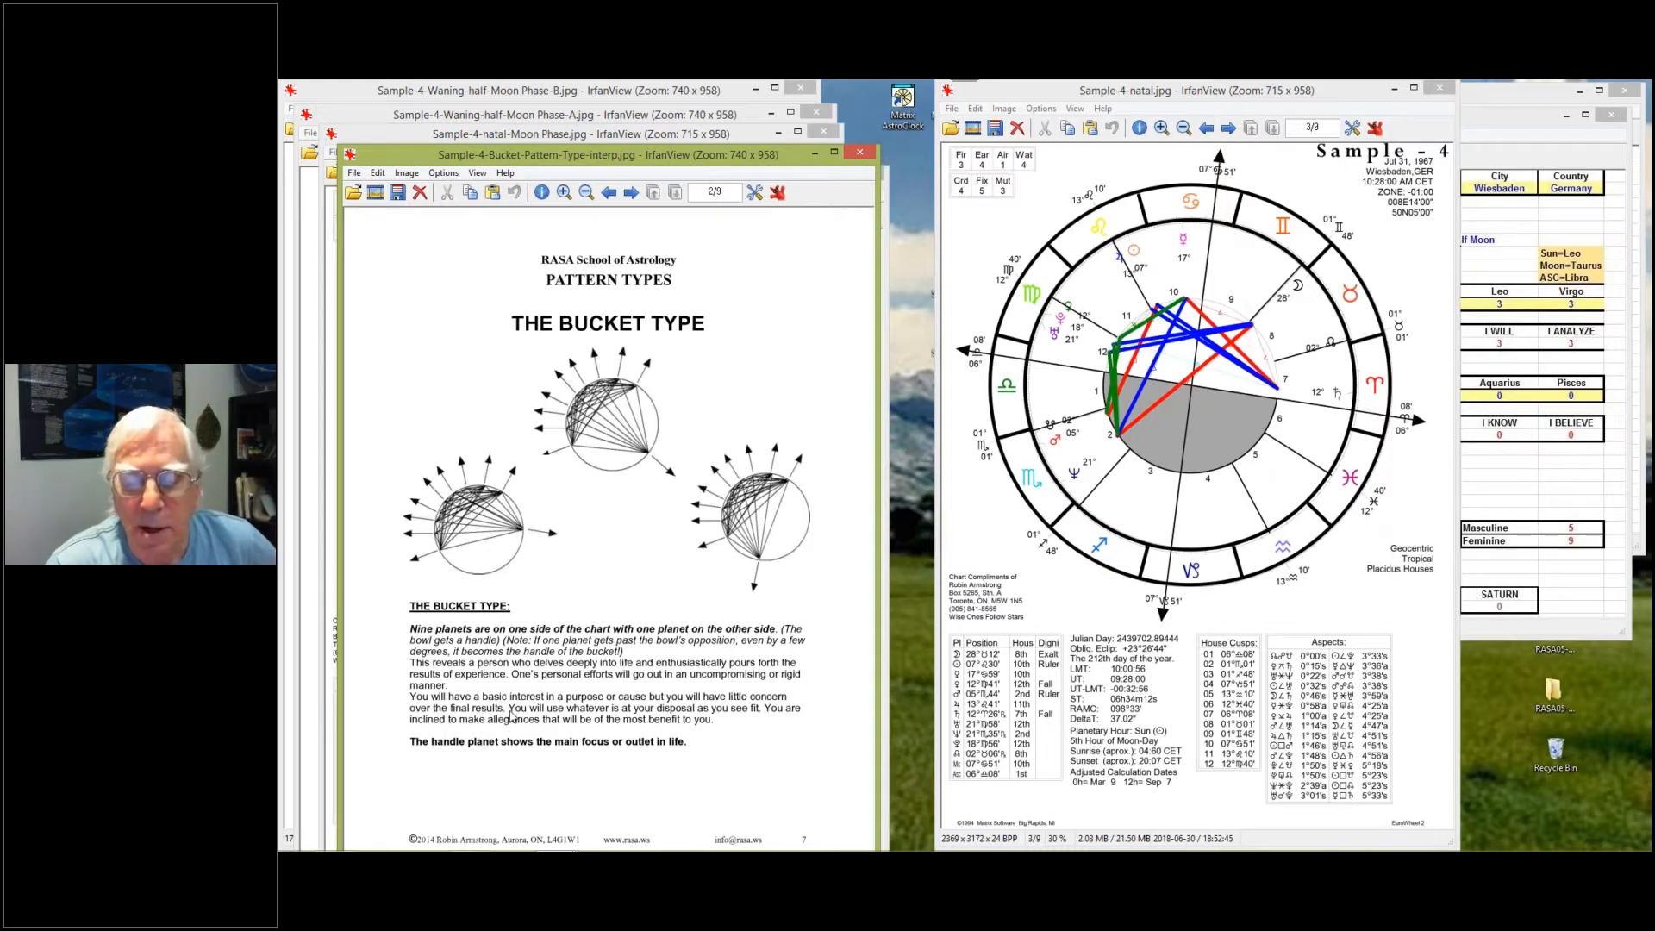
{"action": "mouse_move", "coordinate": [795, 715]}
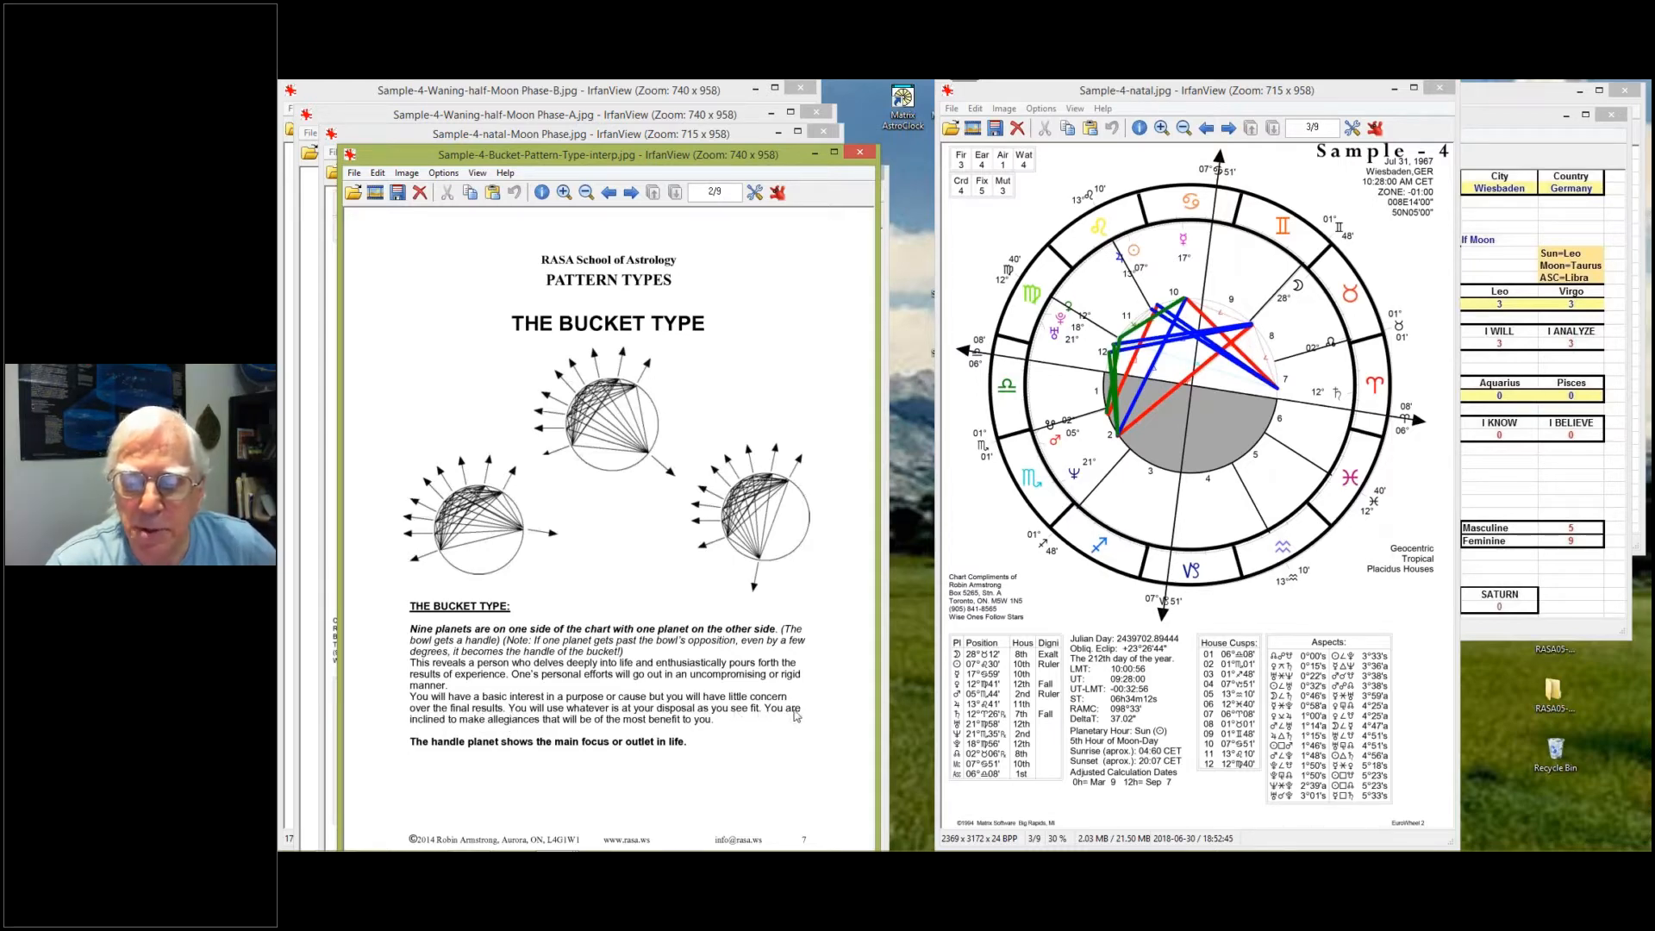
{"action": "mouse_move", "coordinate": [415, 732]}
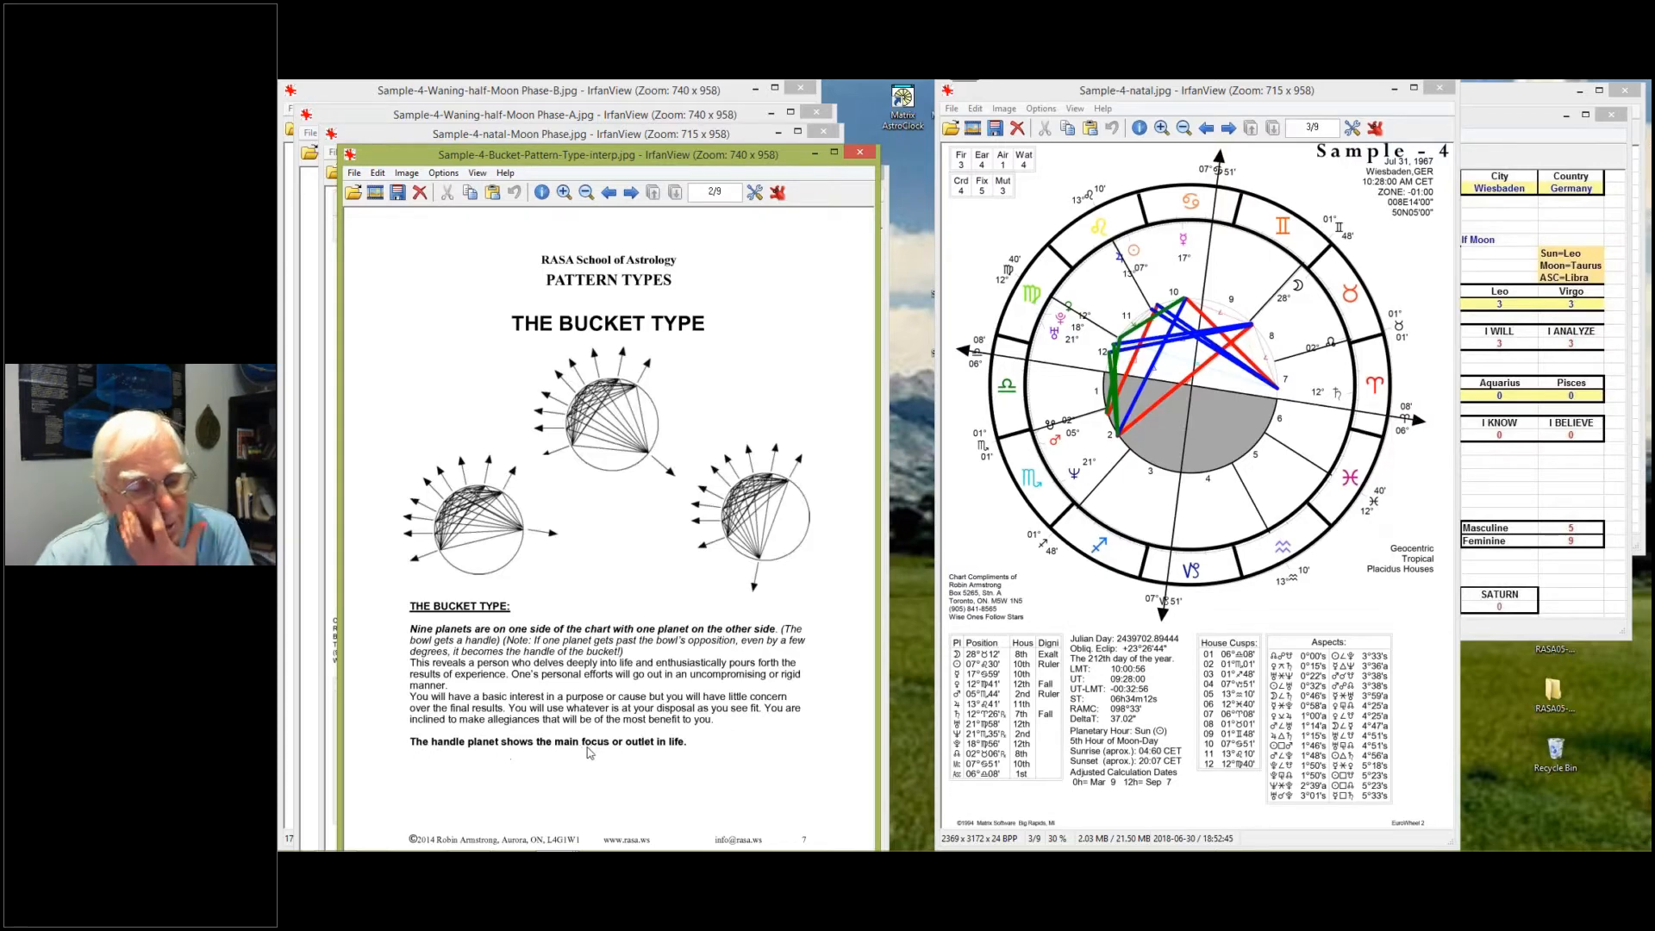
{"action": "mouse_move", "coordinate": [676, 749]}
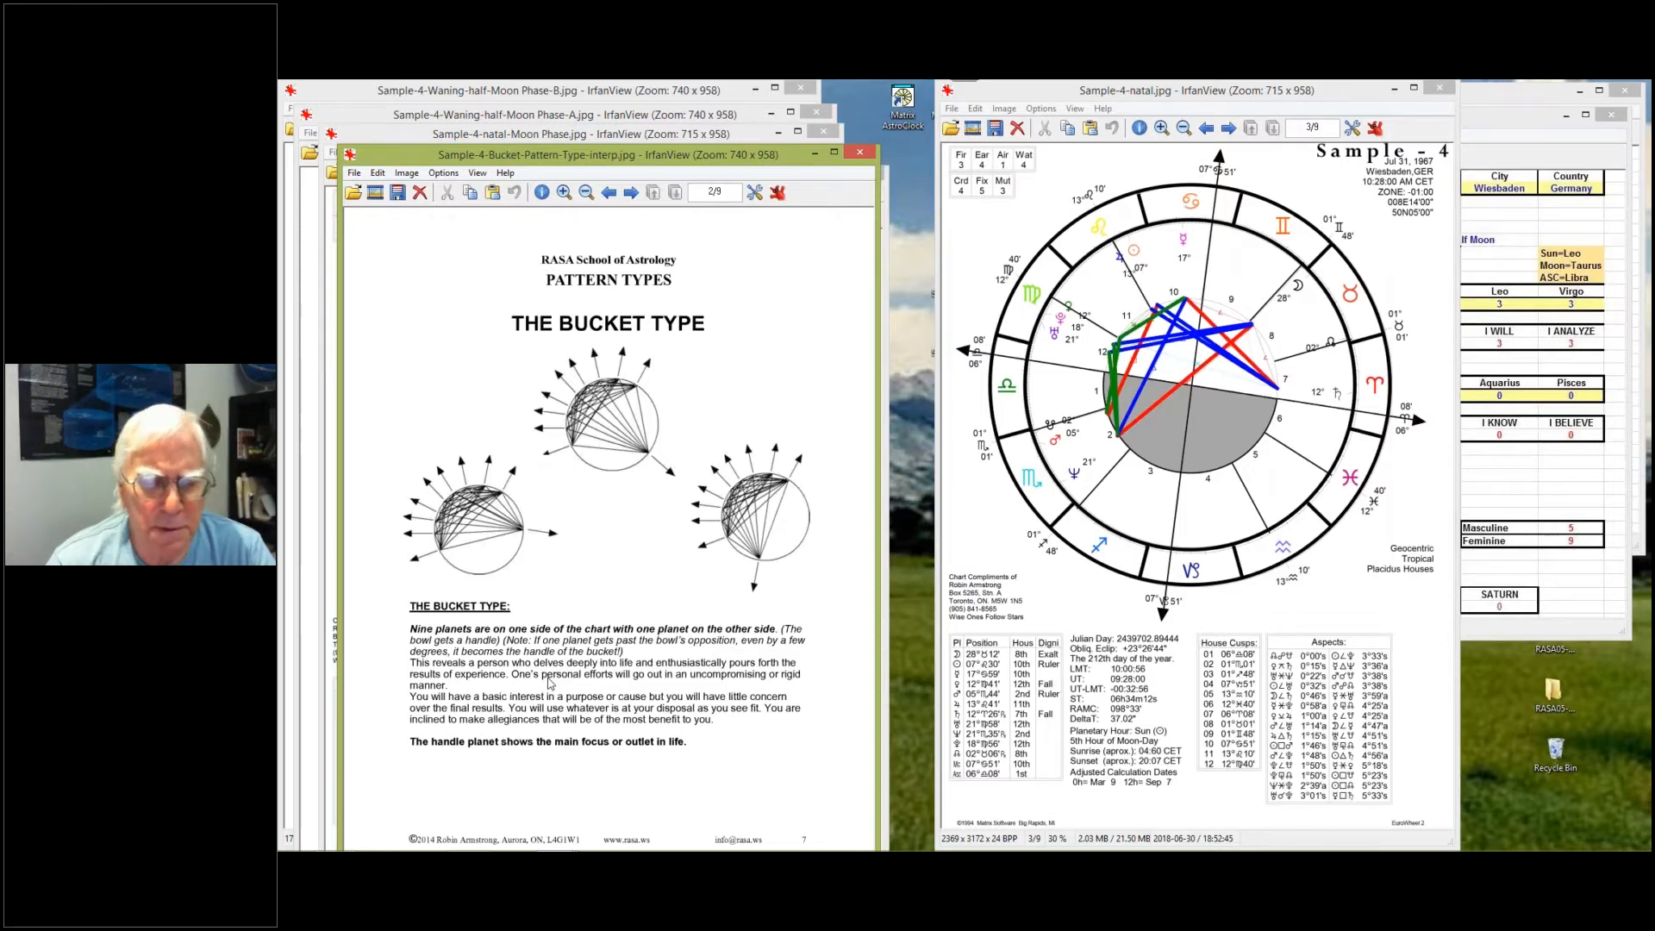
{"action": "mouse_move", "coordinate": [544, 681]}
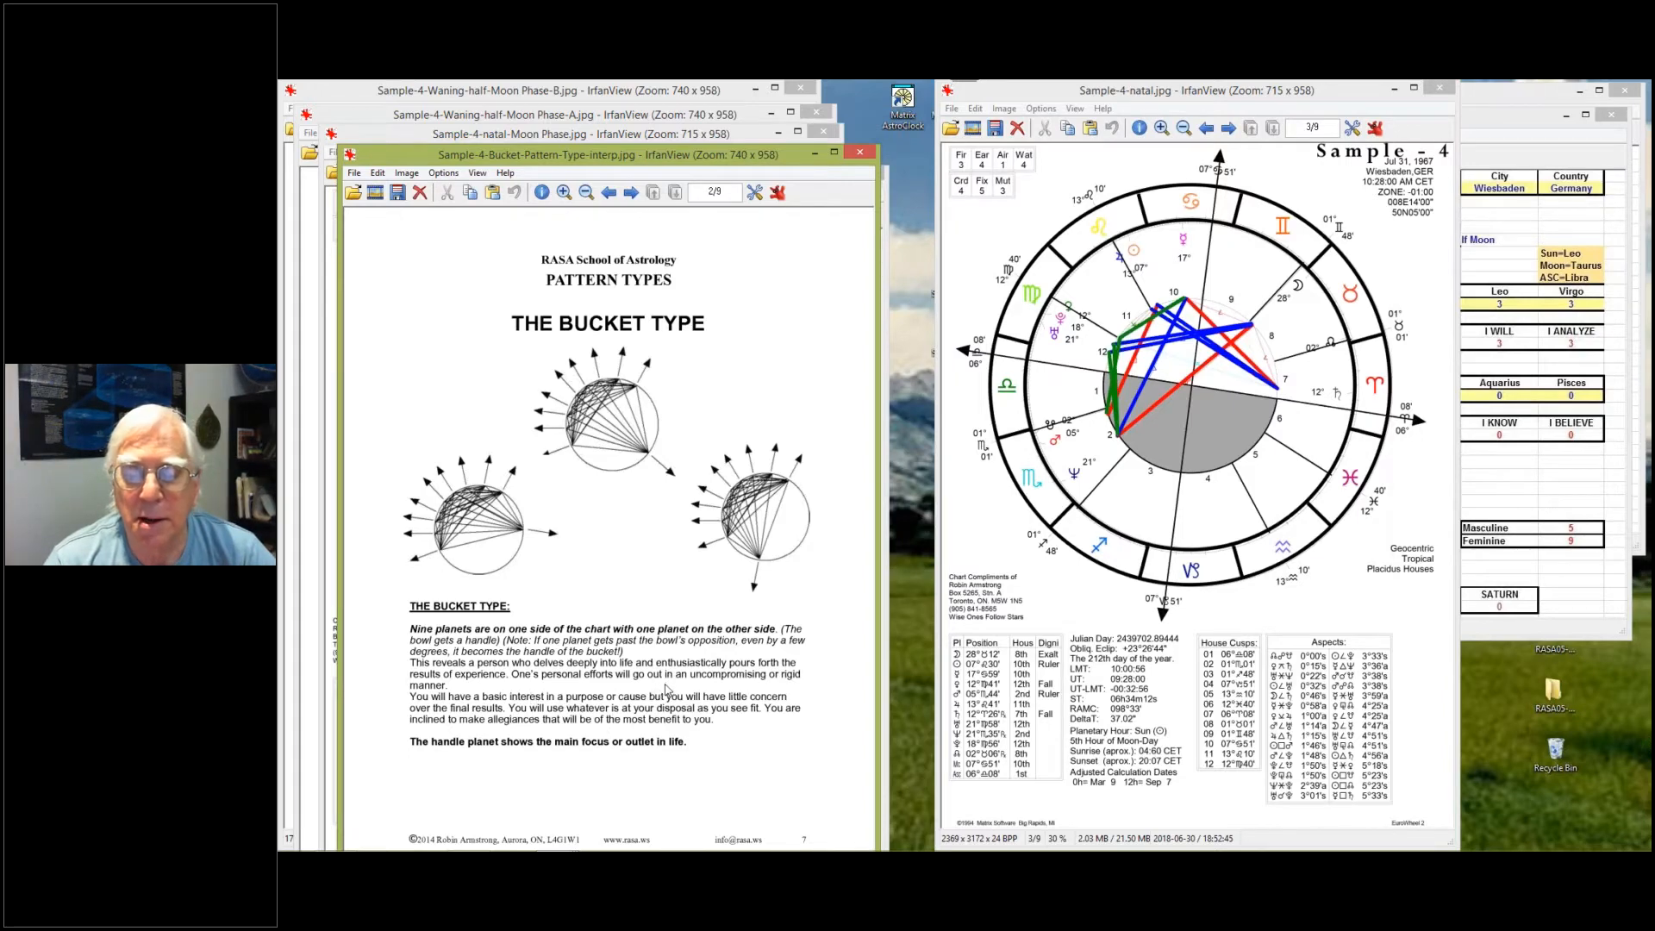
{"action": "mouse_move", "coordinate": [589, 725]}
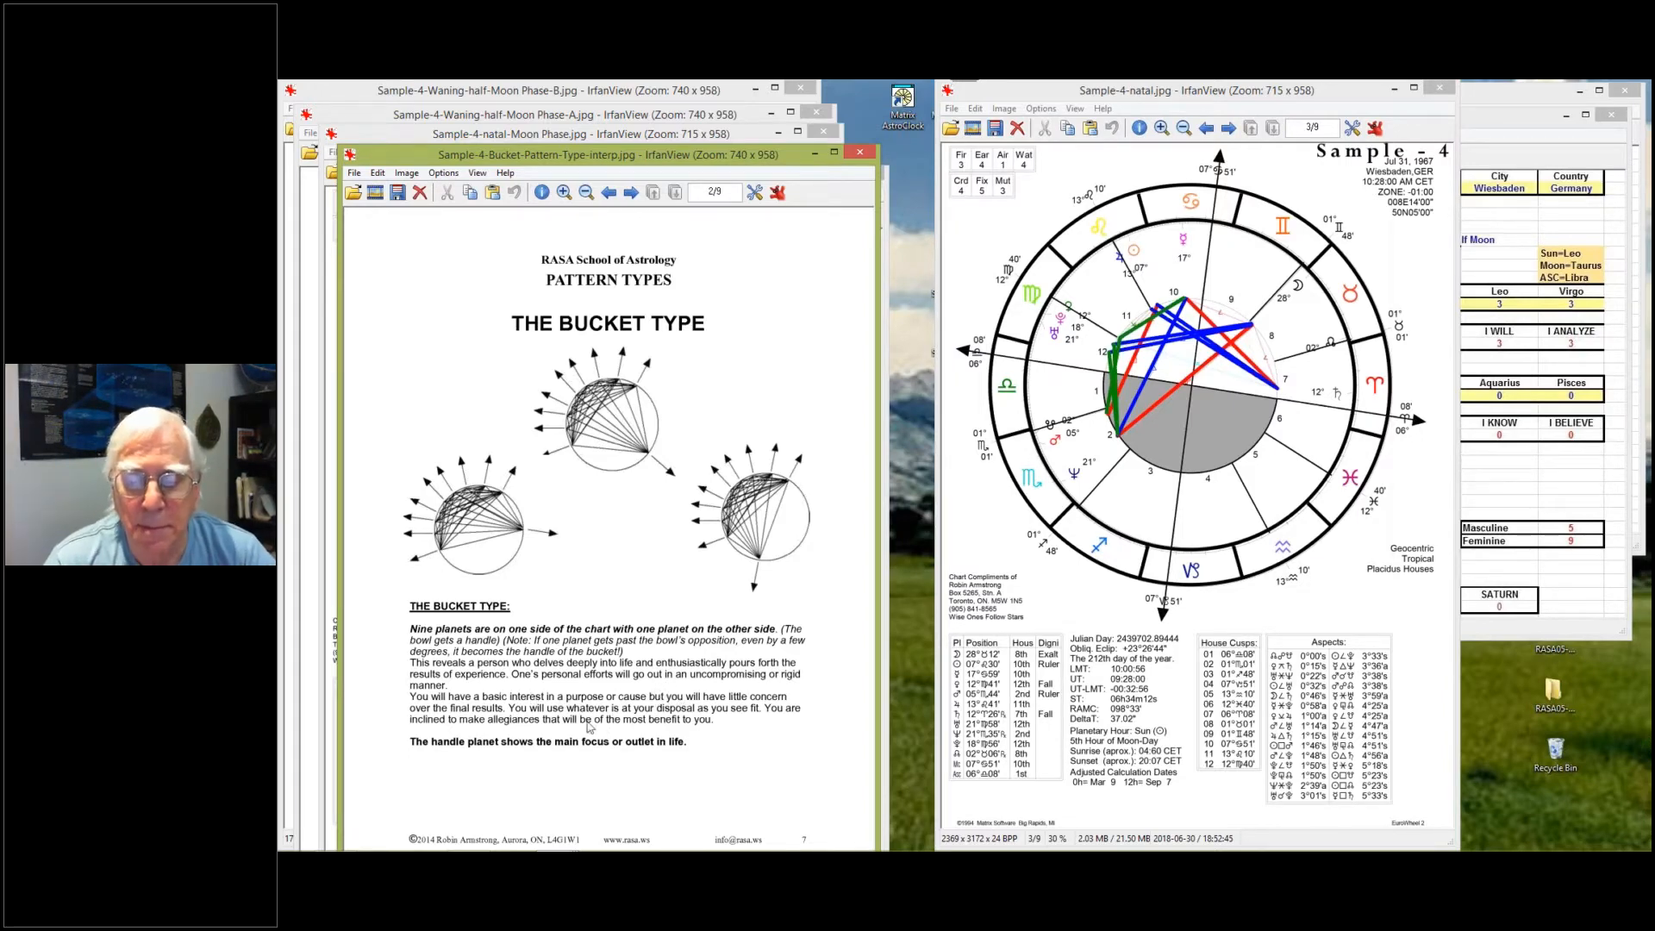
{"action": "mouse_move", "coordinate": [556, 747]}
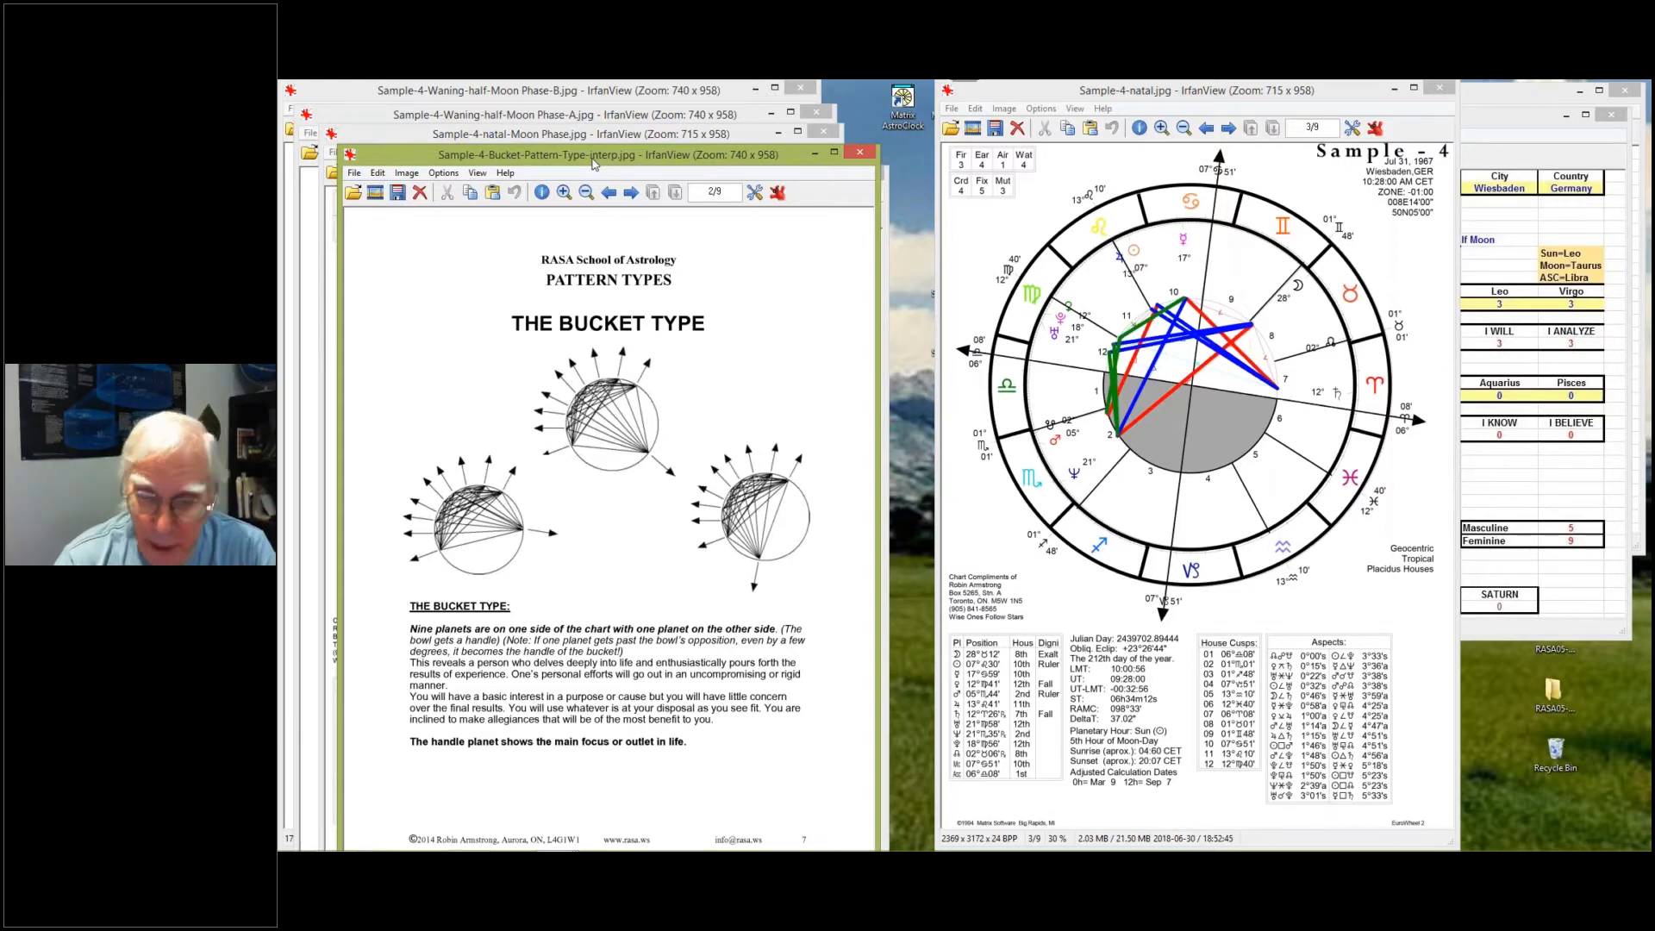
{"action": "mouse_move", "coordinate": [393, 241]}
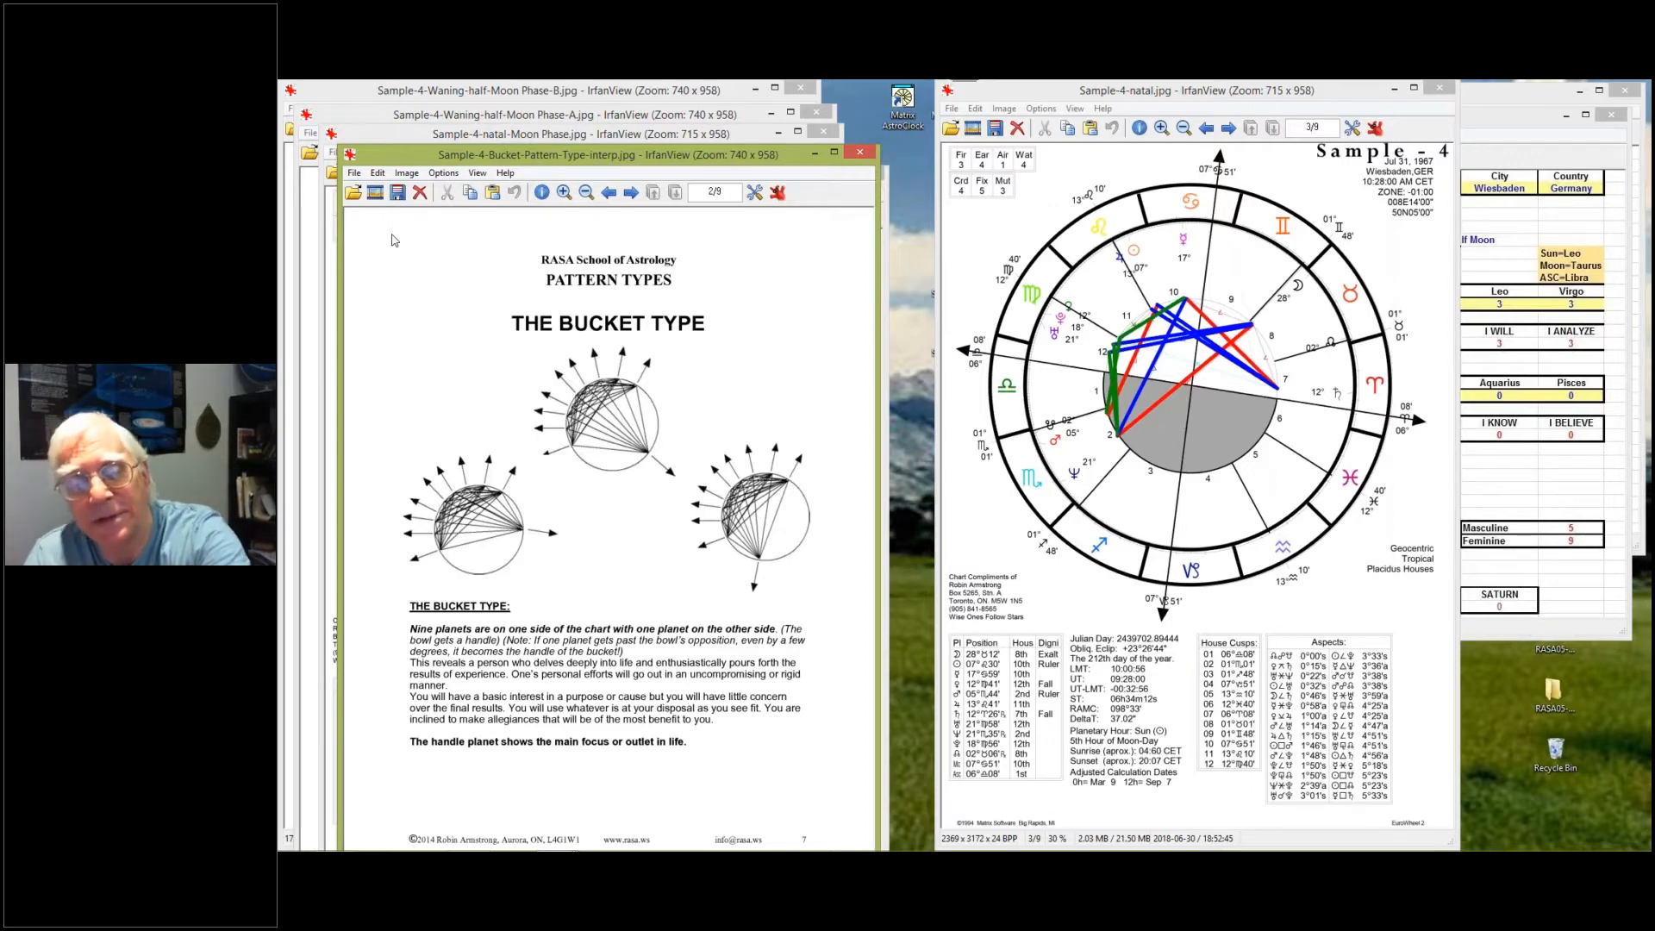
{"action": "mouse_move", "coordinate": [399, 266]}
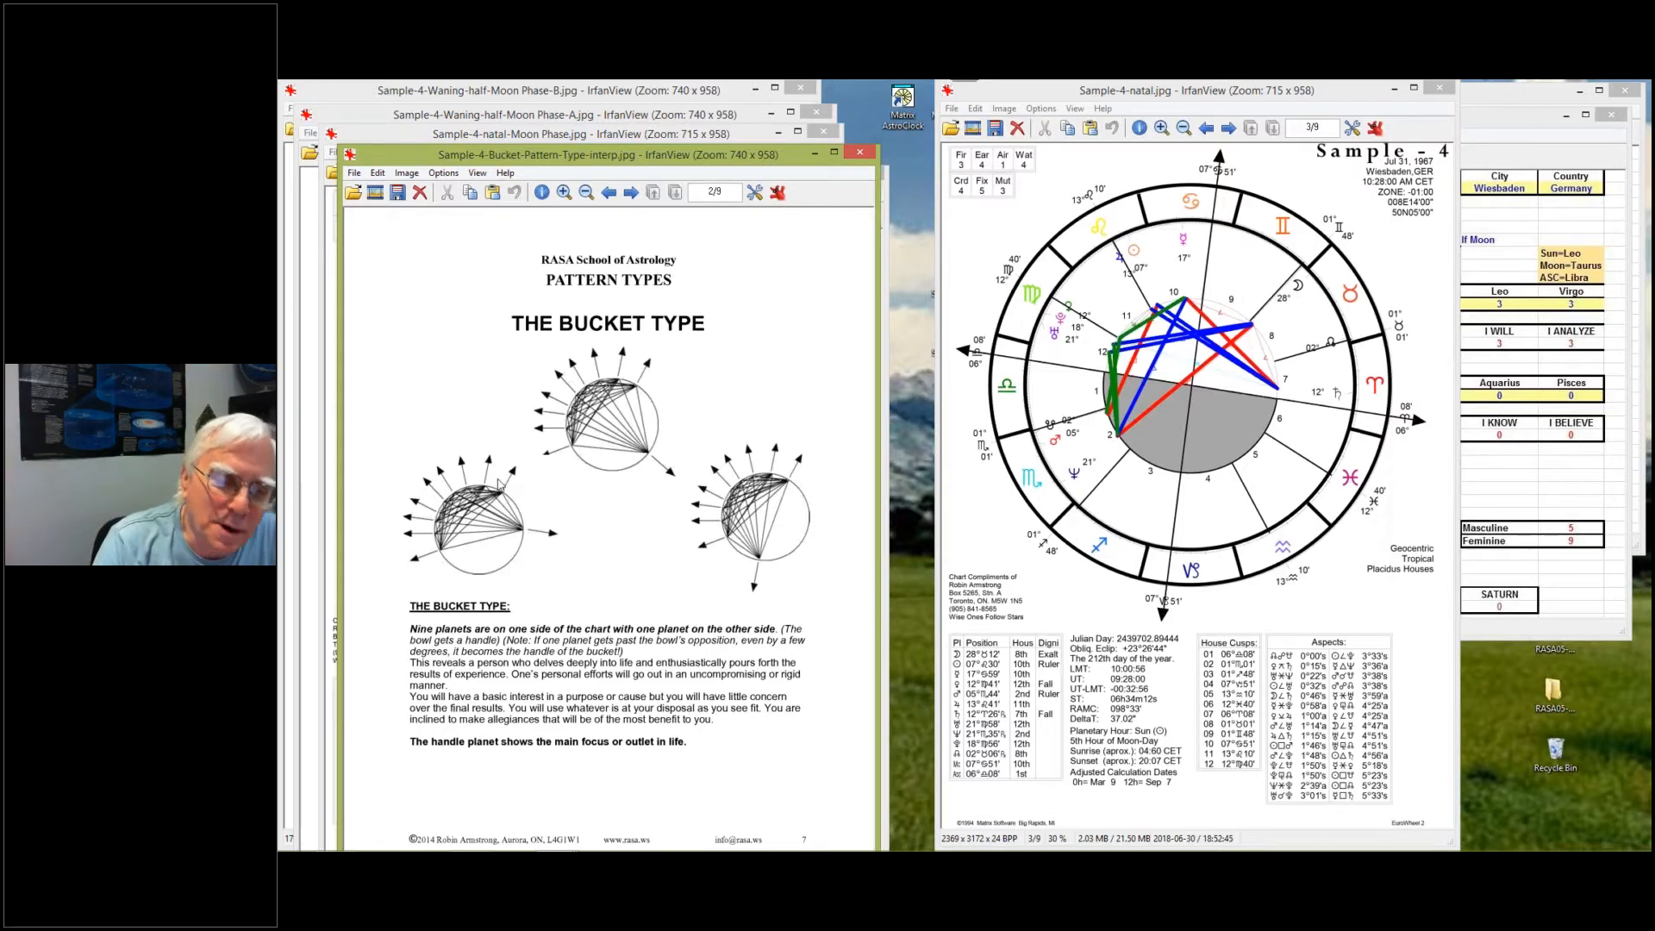
{"action": "mouse_move", "coordinate": [417, 543]}
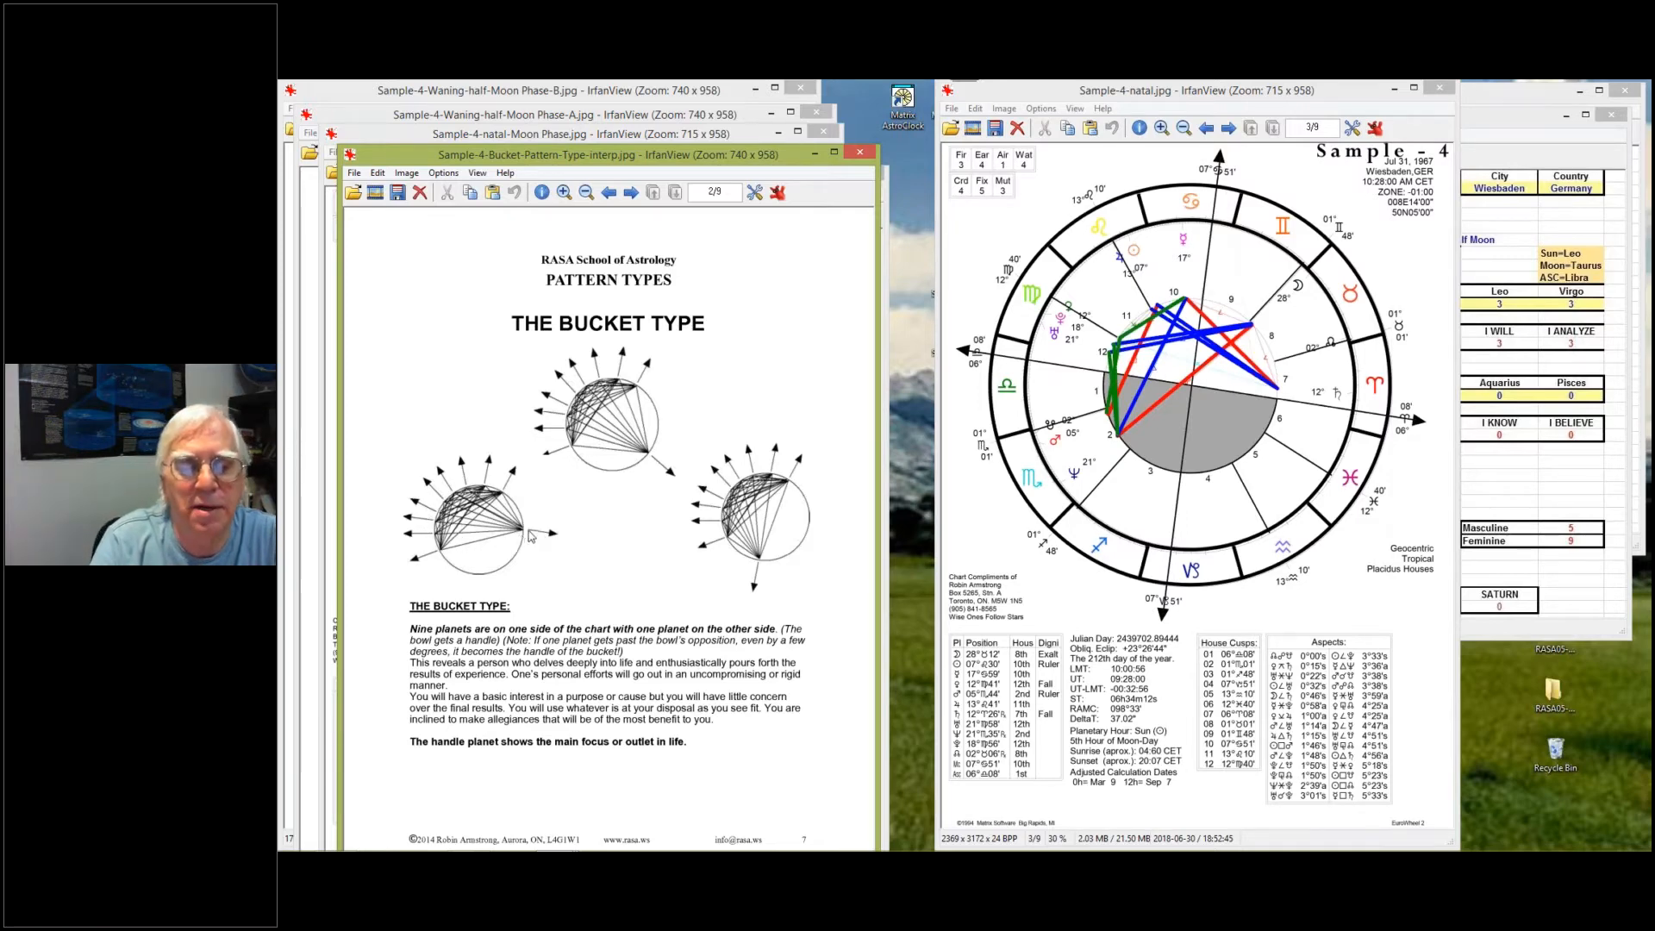
{"action": "mouse_move", "coordinate": [552, 541]}
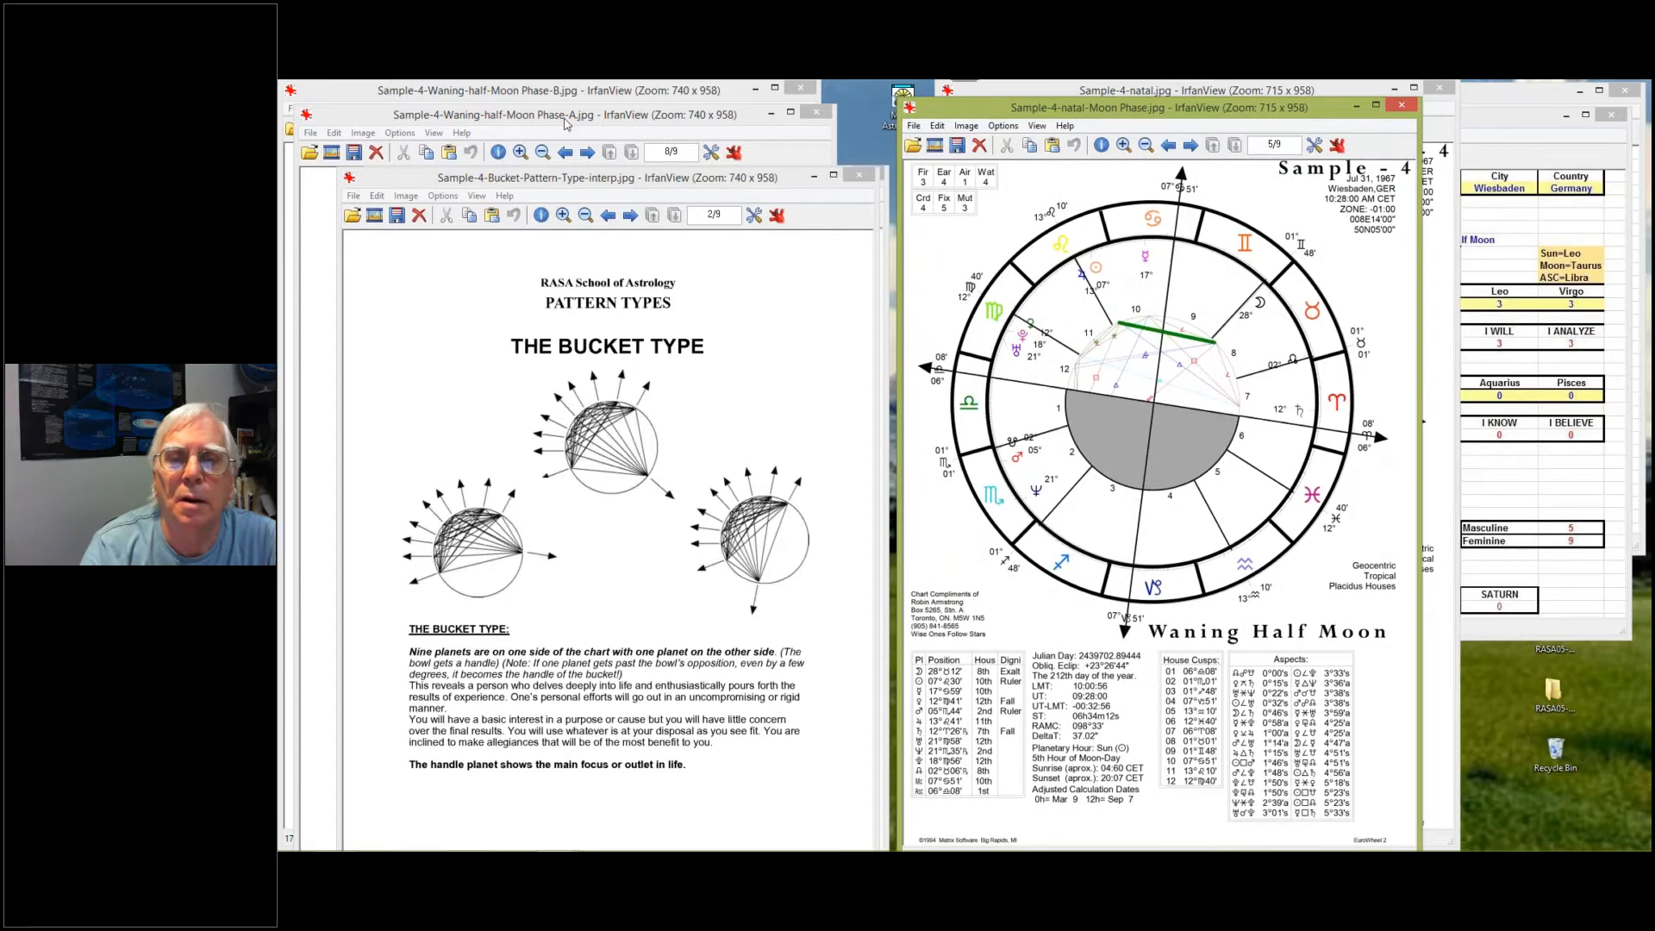
Step: Bring the Waning Half Moon chart window to the front beside the Bucket Type page
{"action": "left_click", "coordinate": [565, 113]}
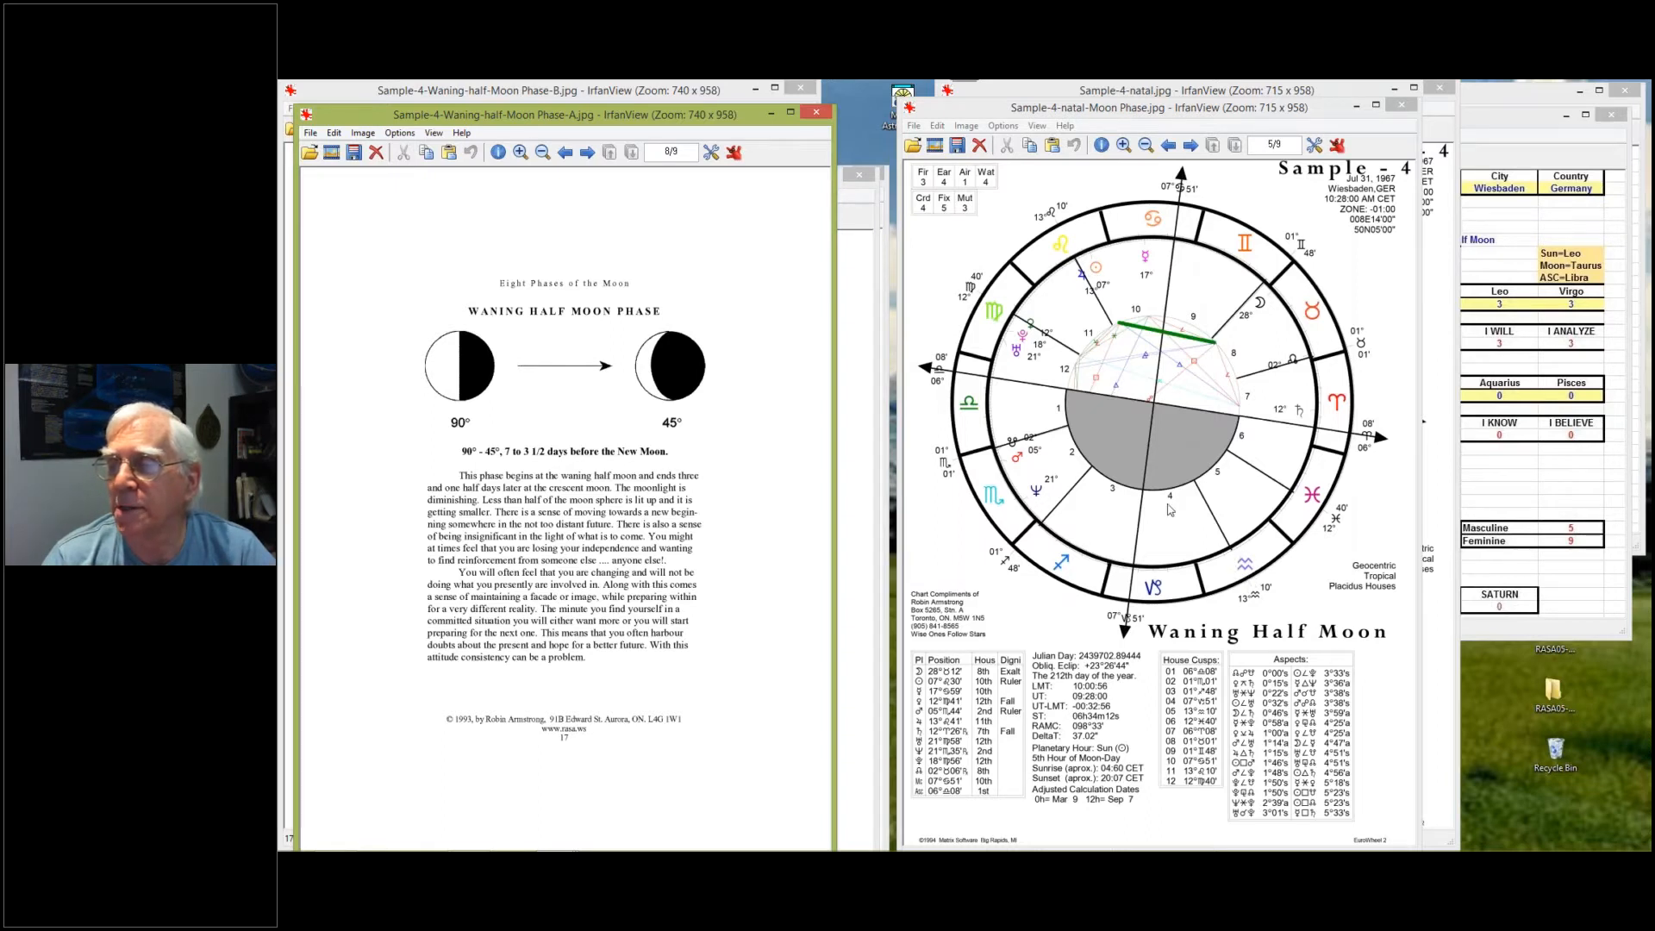
{"action": "mouse_move", "coordinate": [1086, 276]}
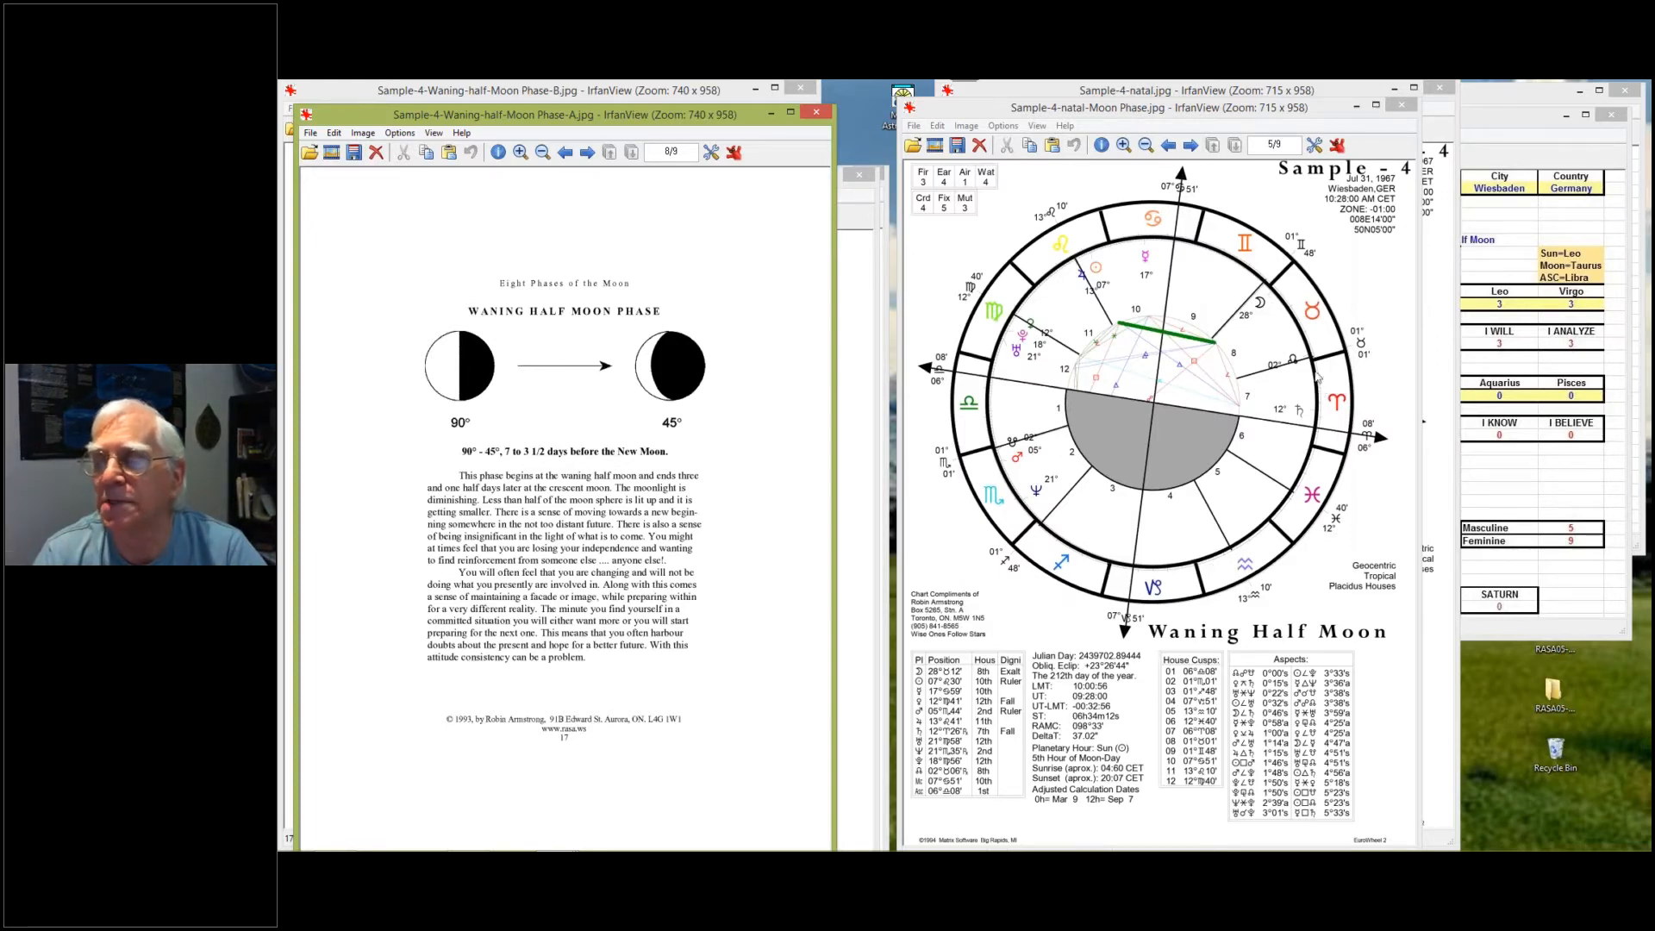
{"action": "mouse_move", "coordinate": [1275, 293]}
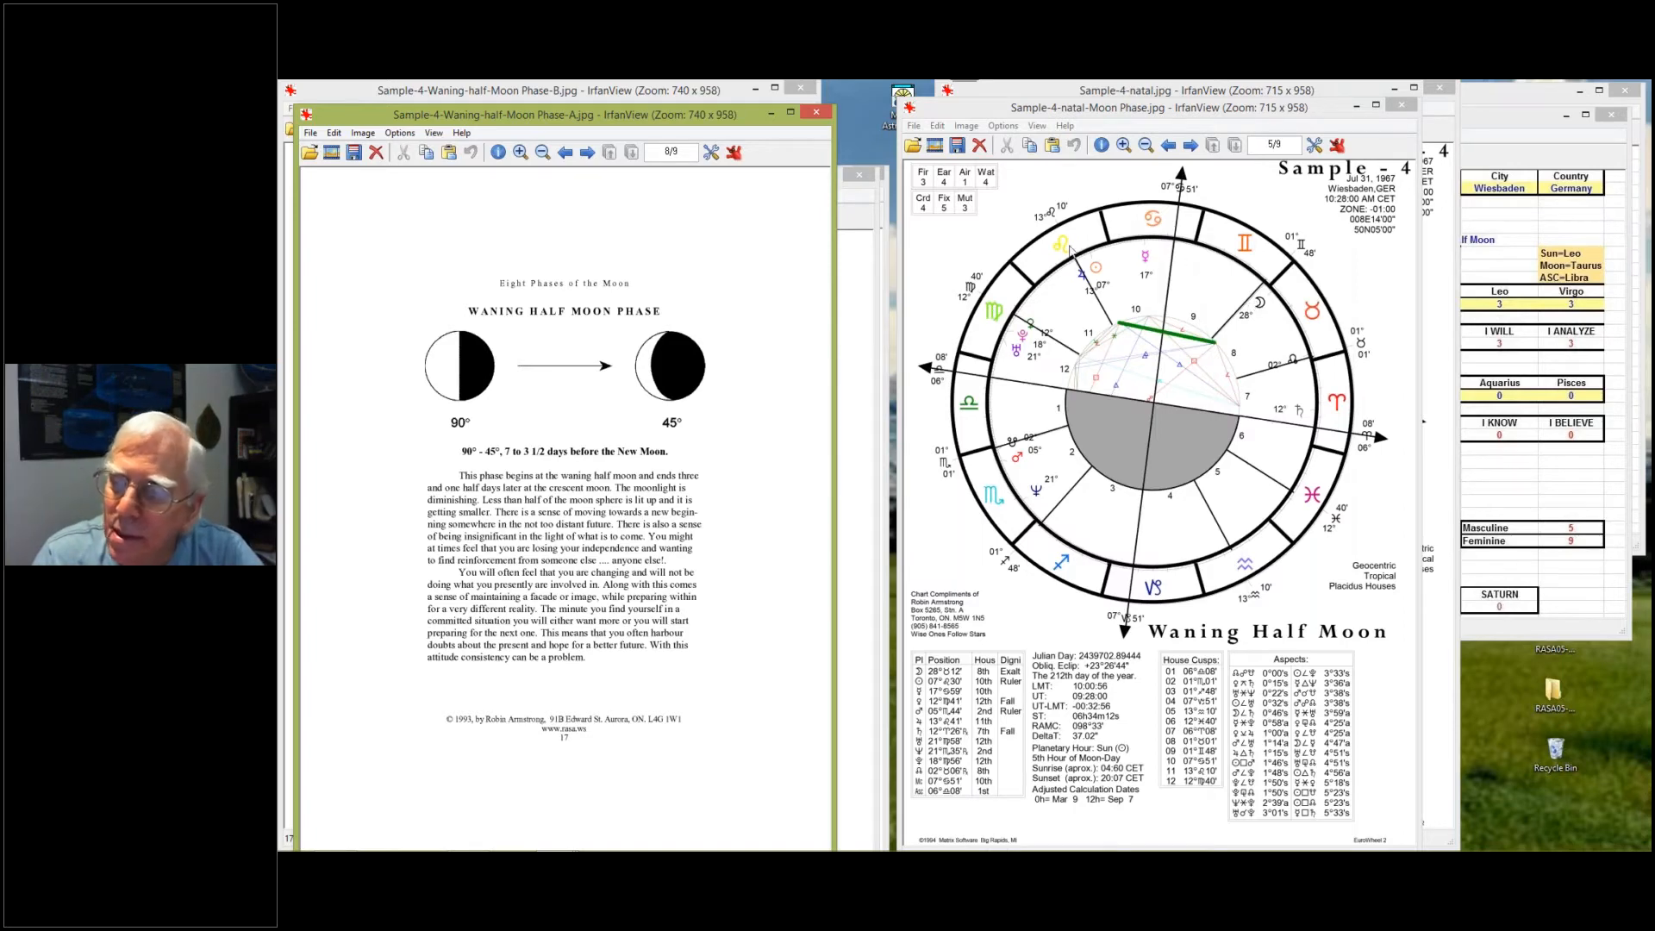
{"action": "mouse_move", "coordinate": [1104, 255]}
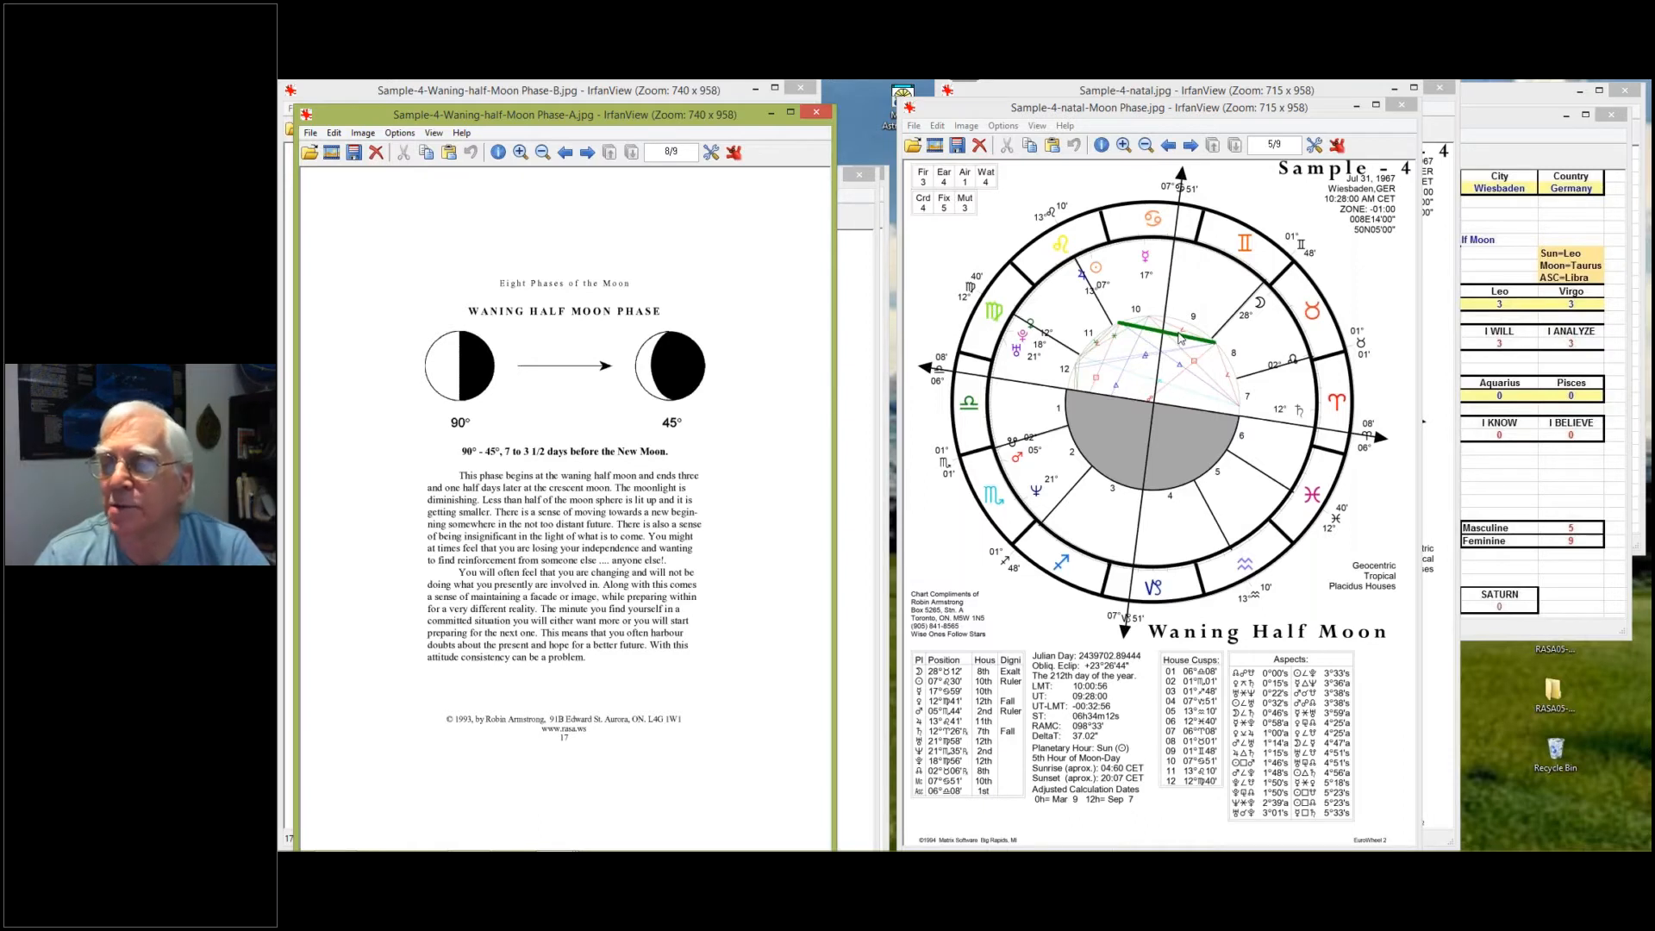
{"action": "mouse_move", "coordinate": [1283, 399]}
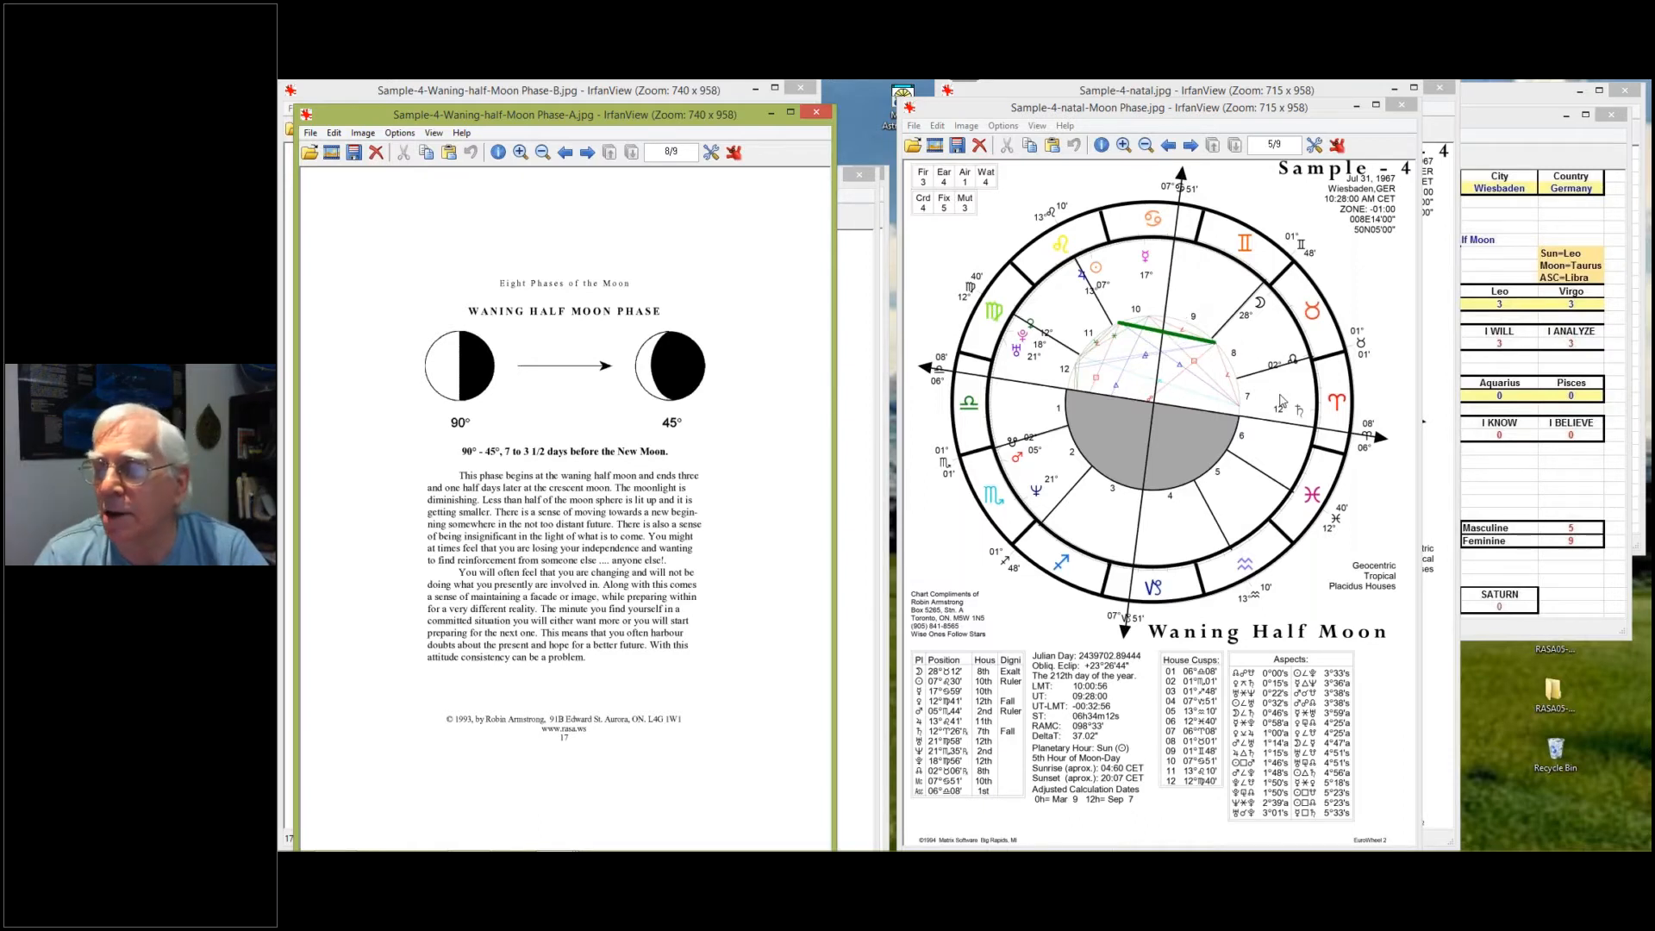
{"action": "mouse_move", "coordinate": [1259, 375]}
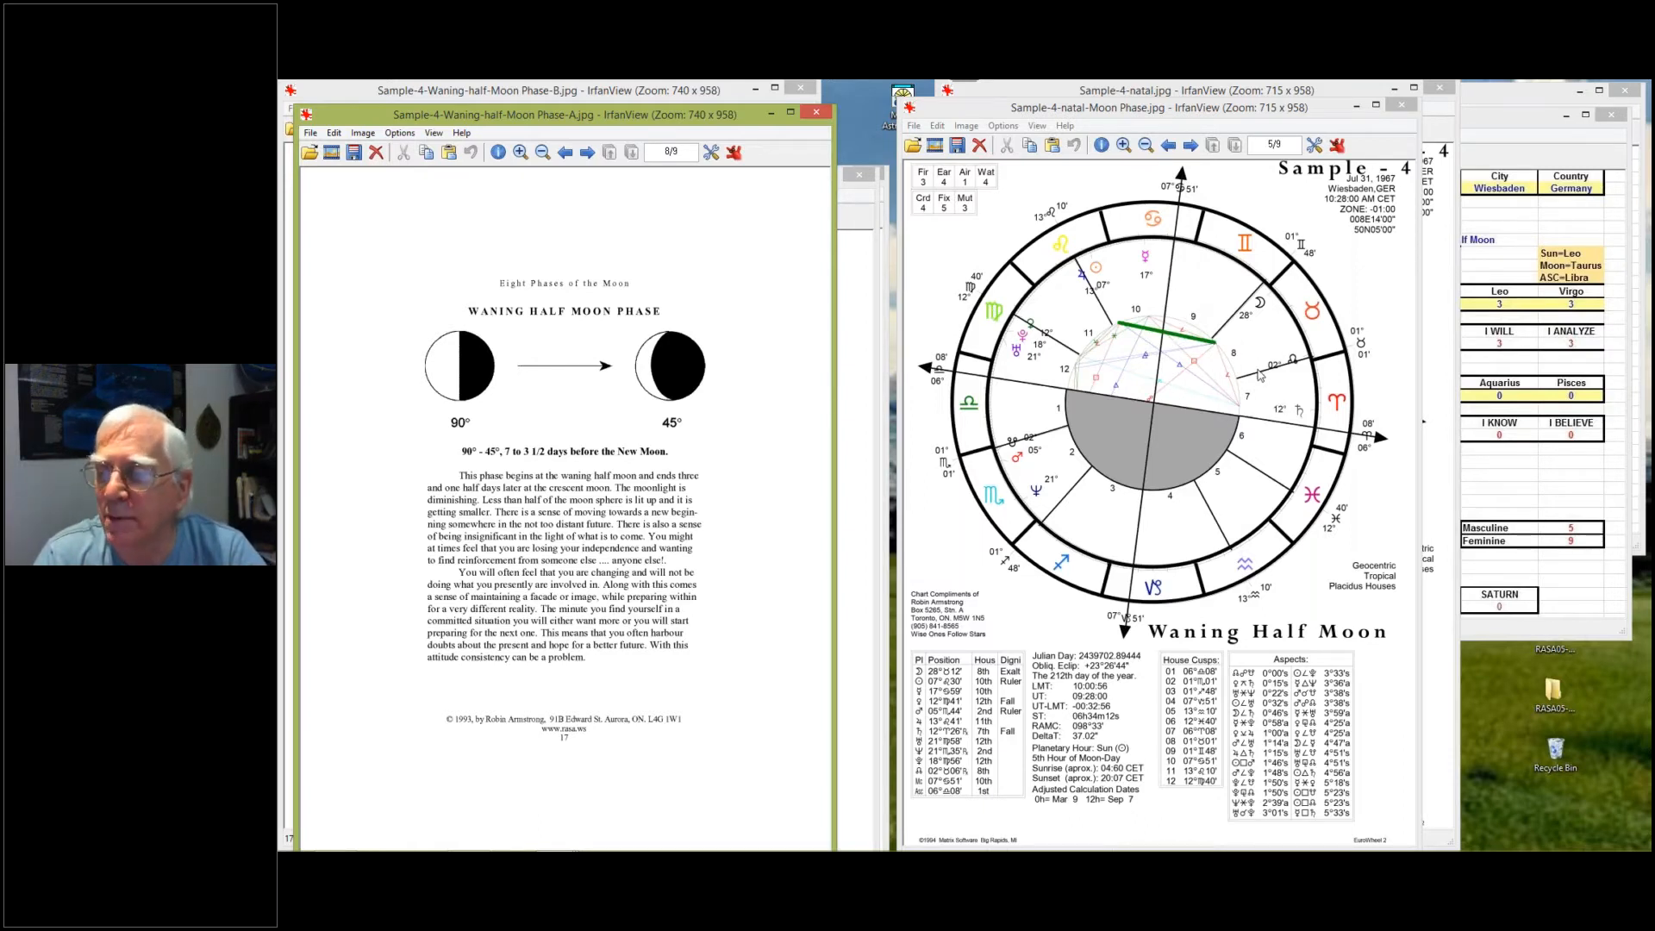
{"action": "mouse_move", "coordinate": [1240, 337]}
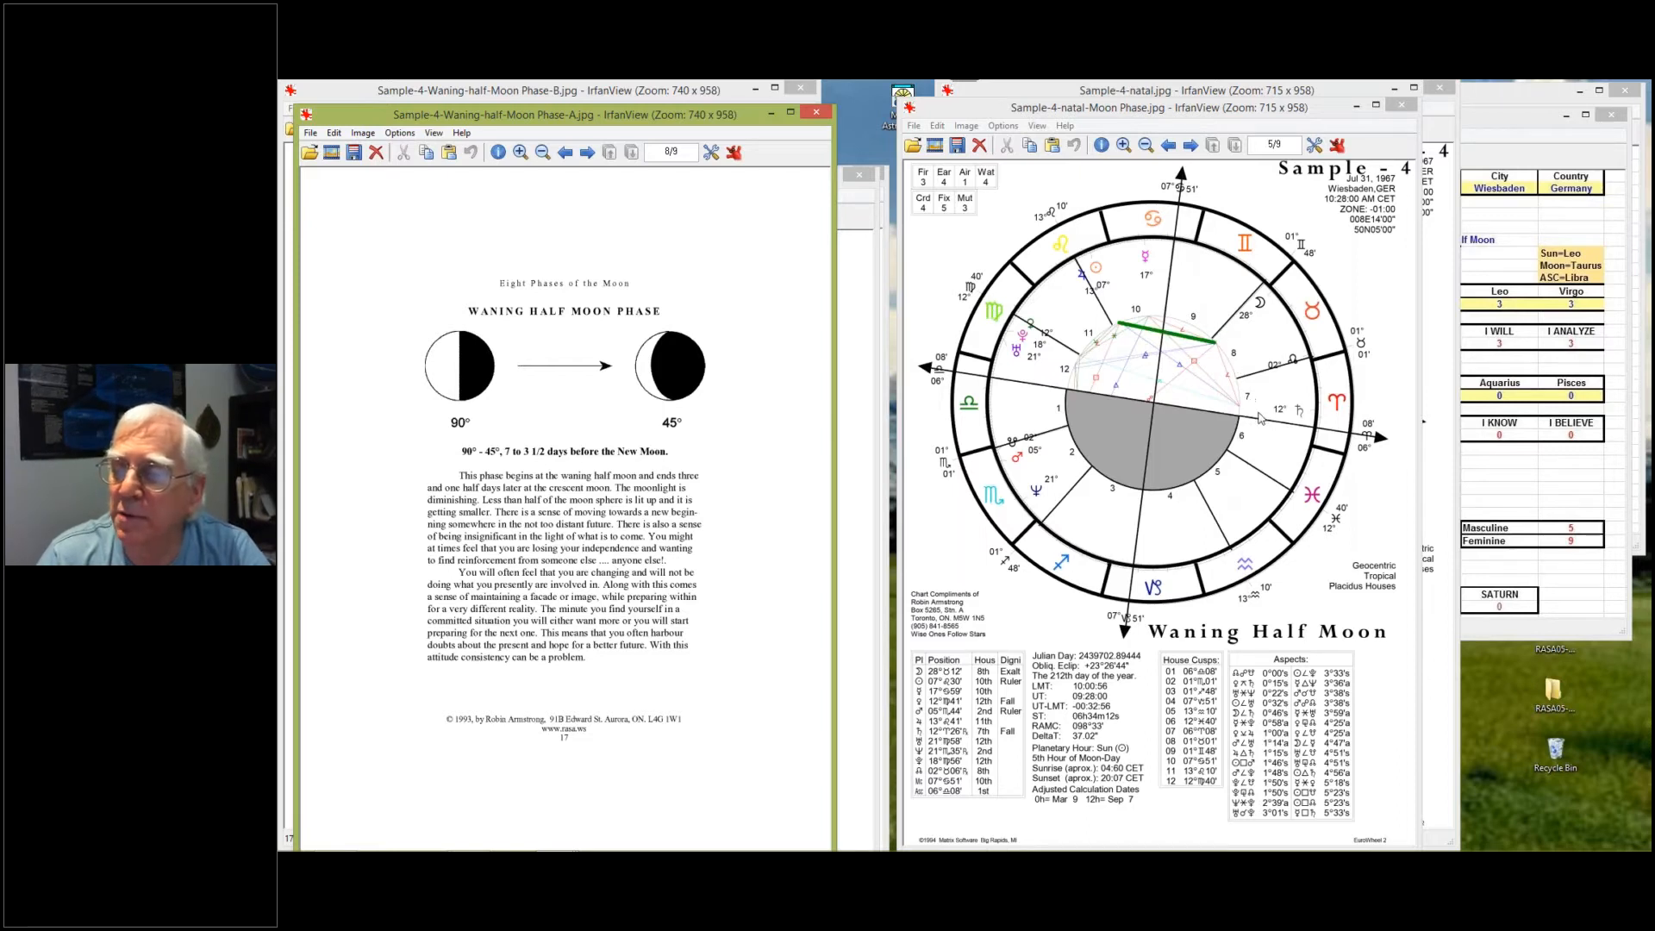
{"action": "mouse_move", "coordinate": [1222, 340]}
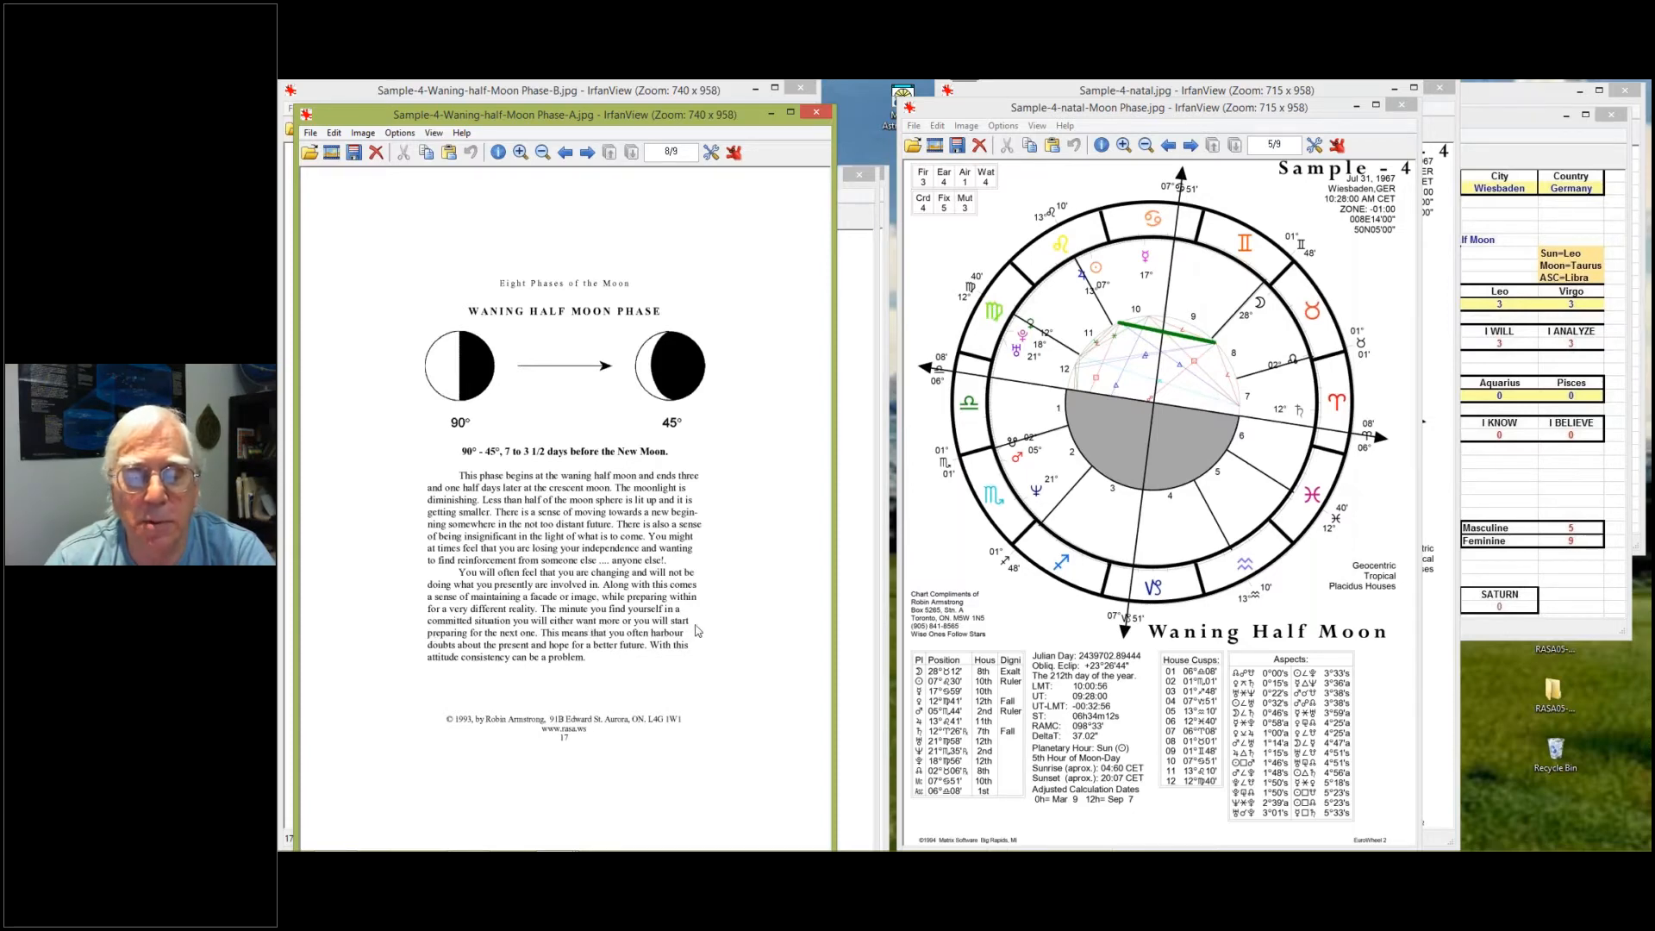
{"action": "mouse_move", "coordinate": [534, 644]}
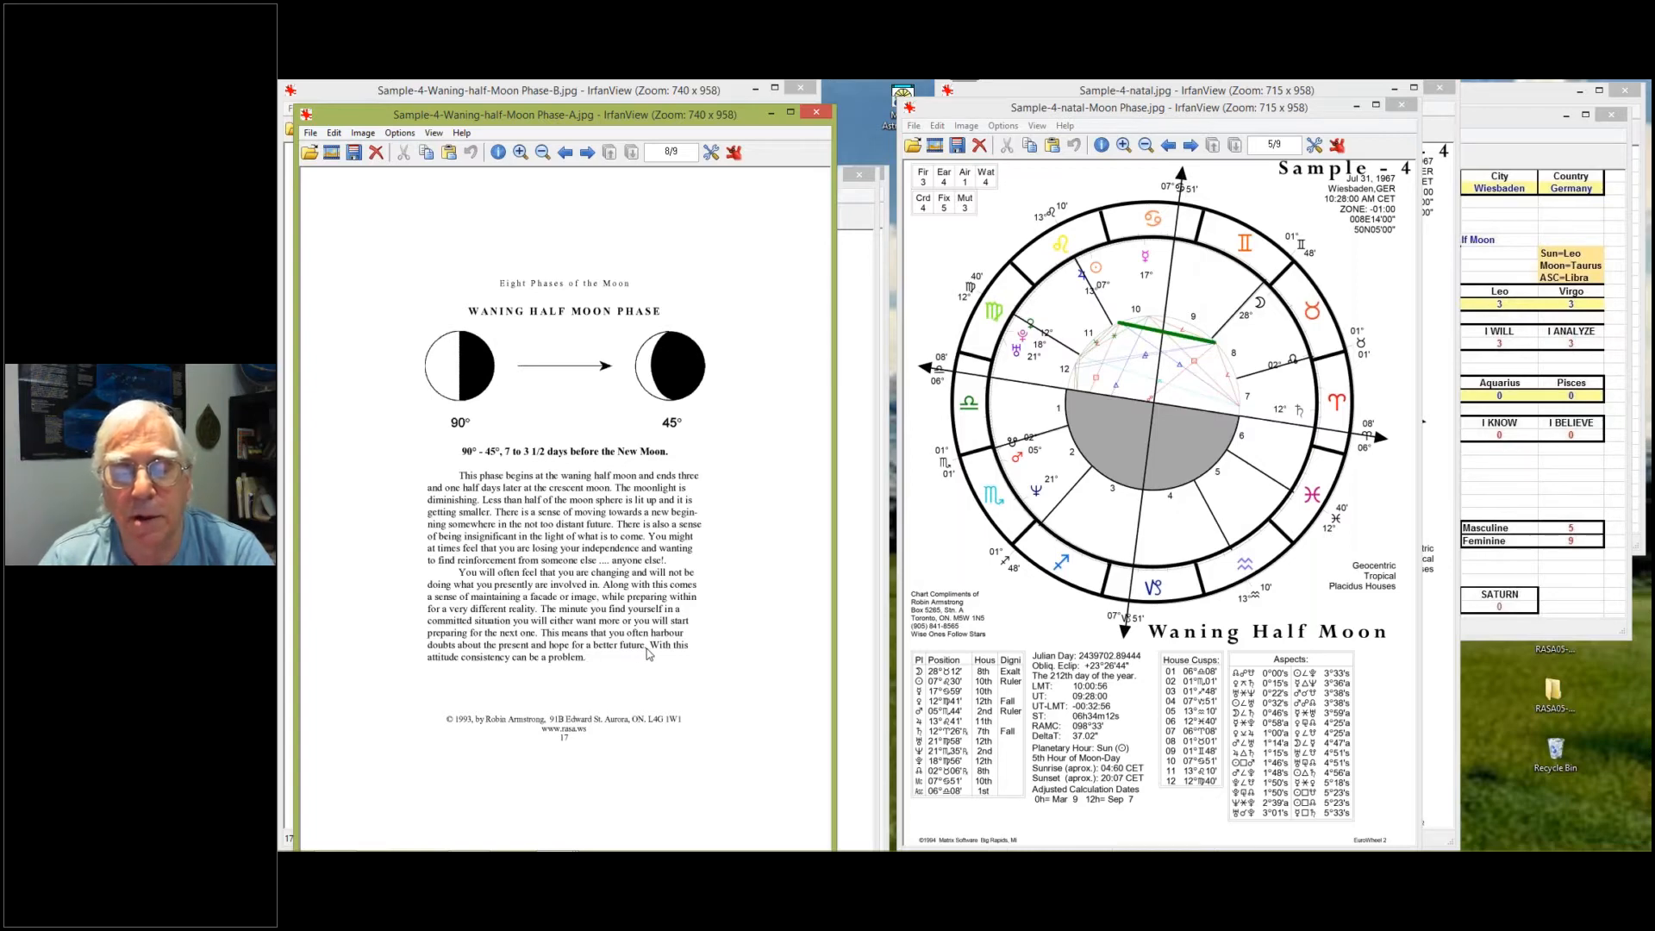
{"action": "mouse_move", "coordinate": [575, 138]}
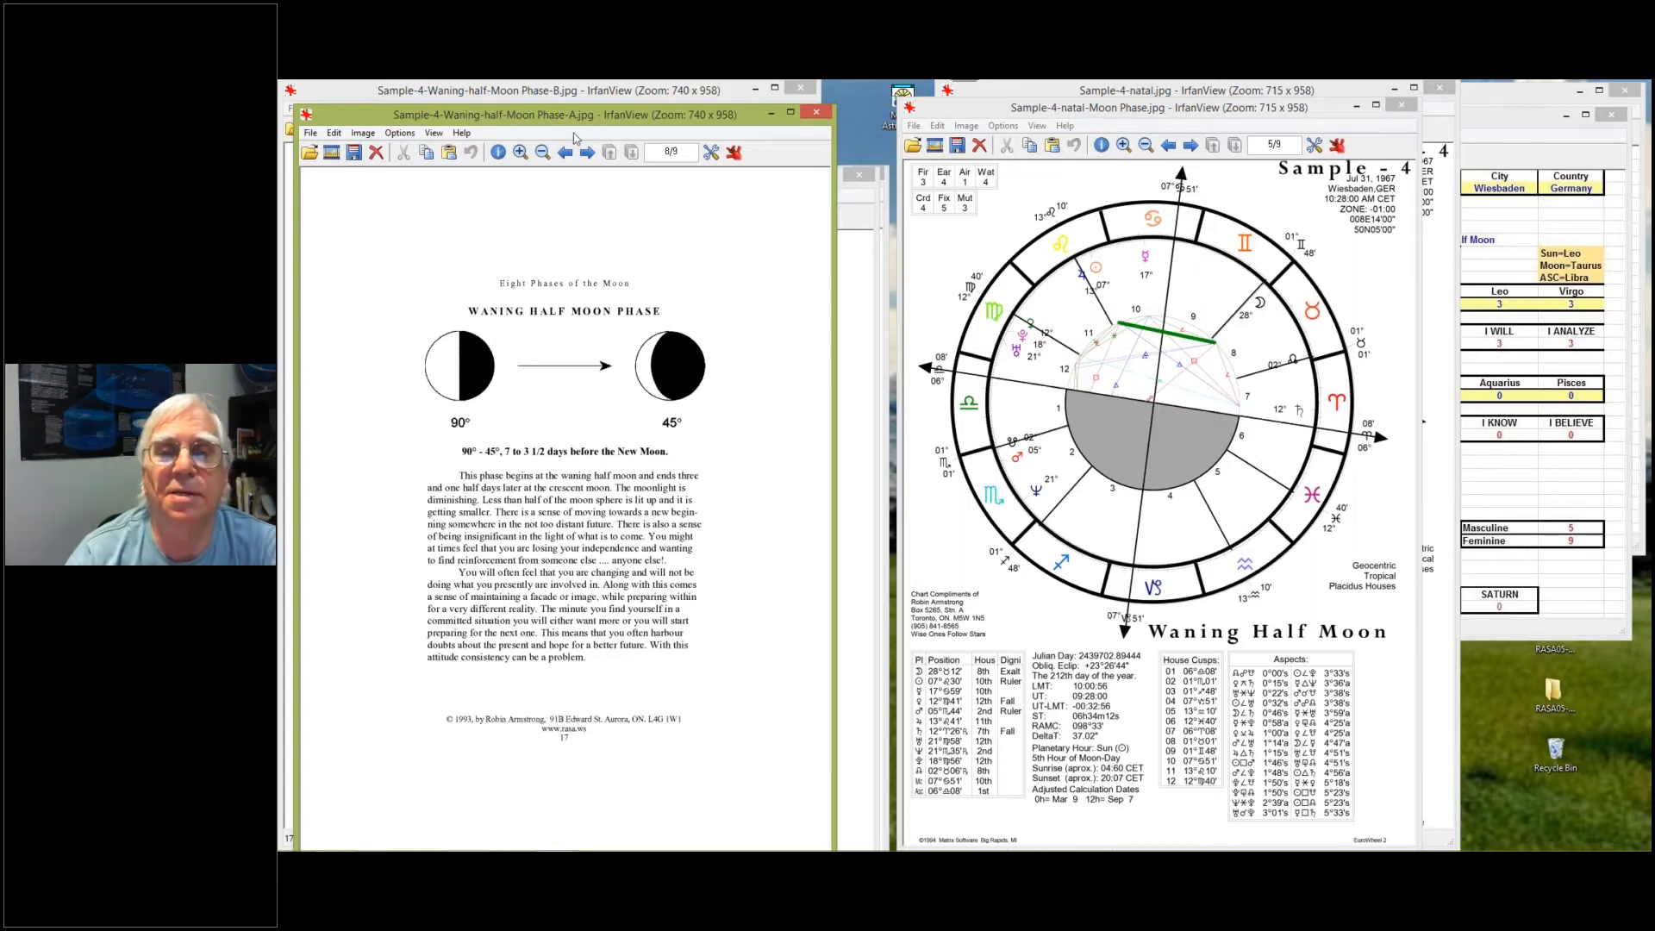
Step: Bring the Waning Crescent Moon Phase page forward beside the Waning Half Moon chart
{"action": "left_click", "coordinate": [571, 152]}
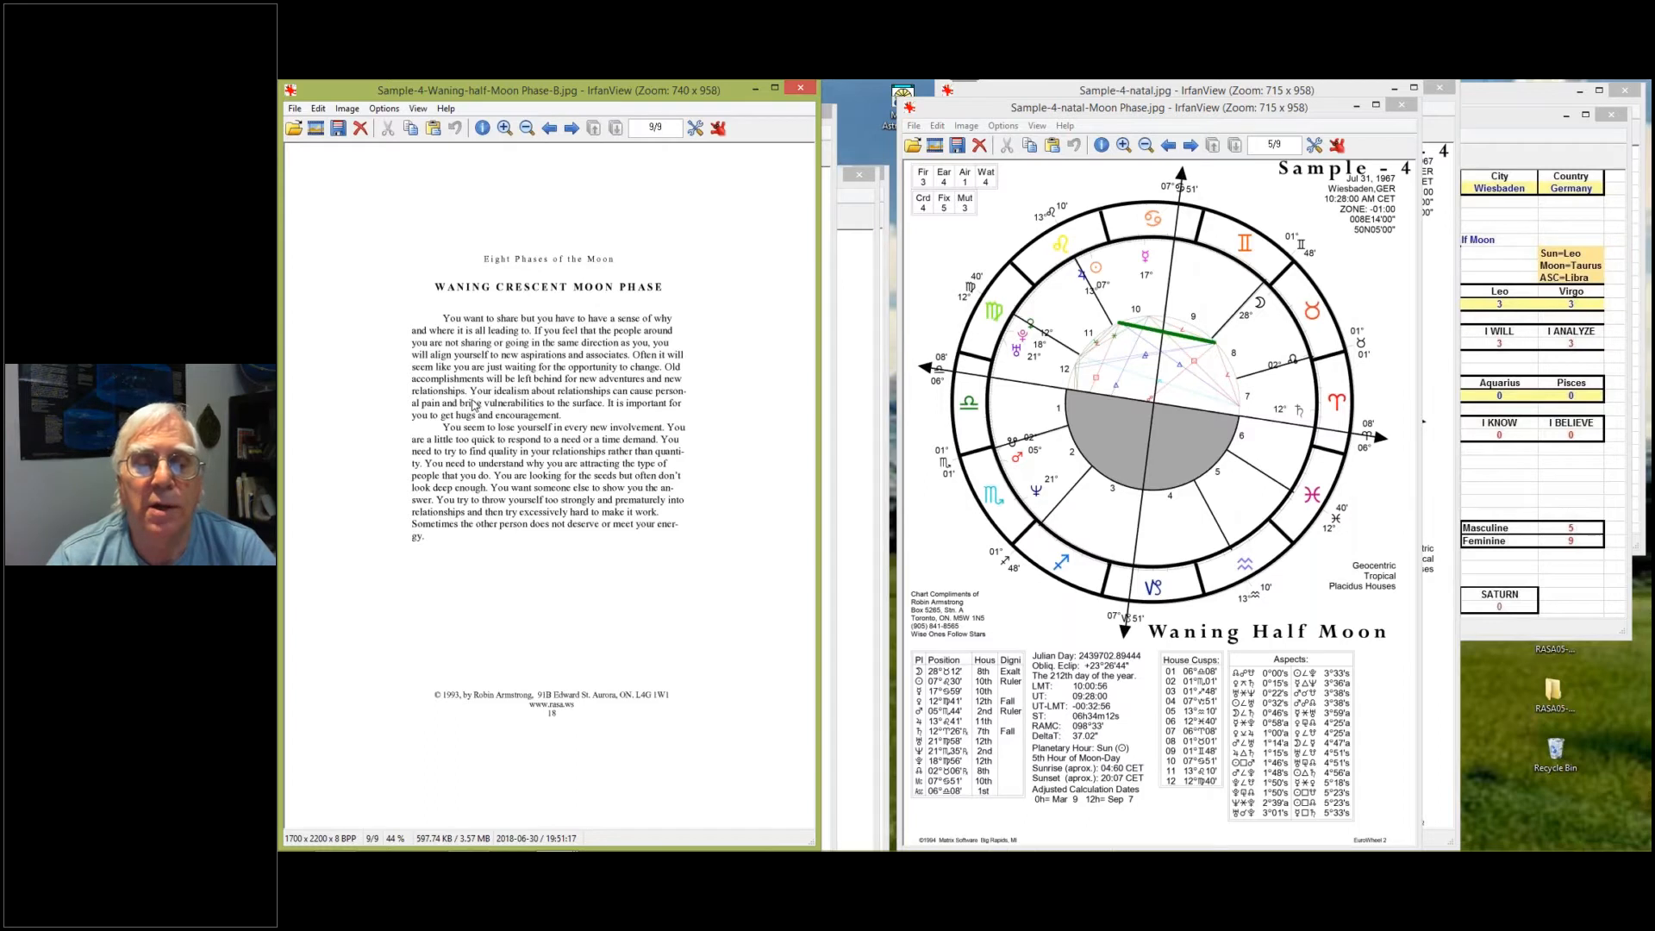
{"action": "mouse_move", "coordinate": [683, 399]}
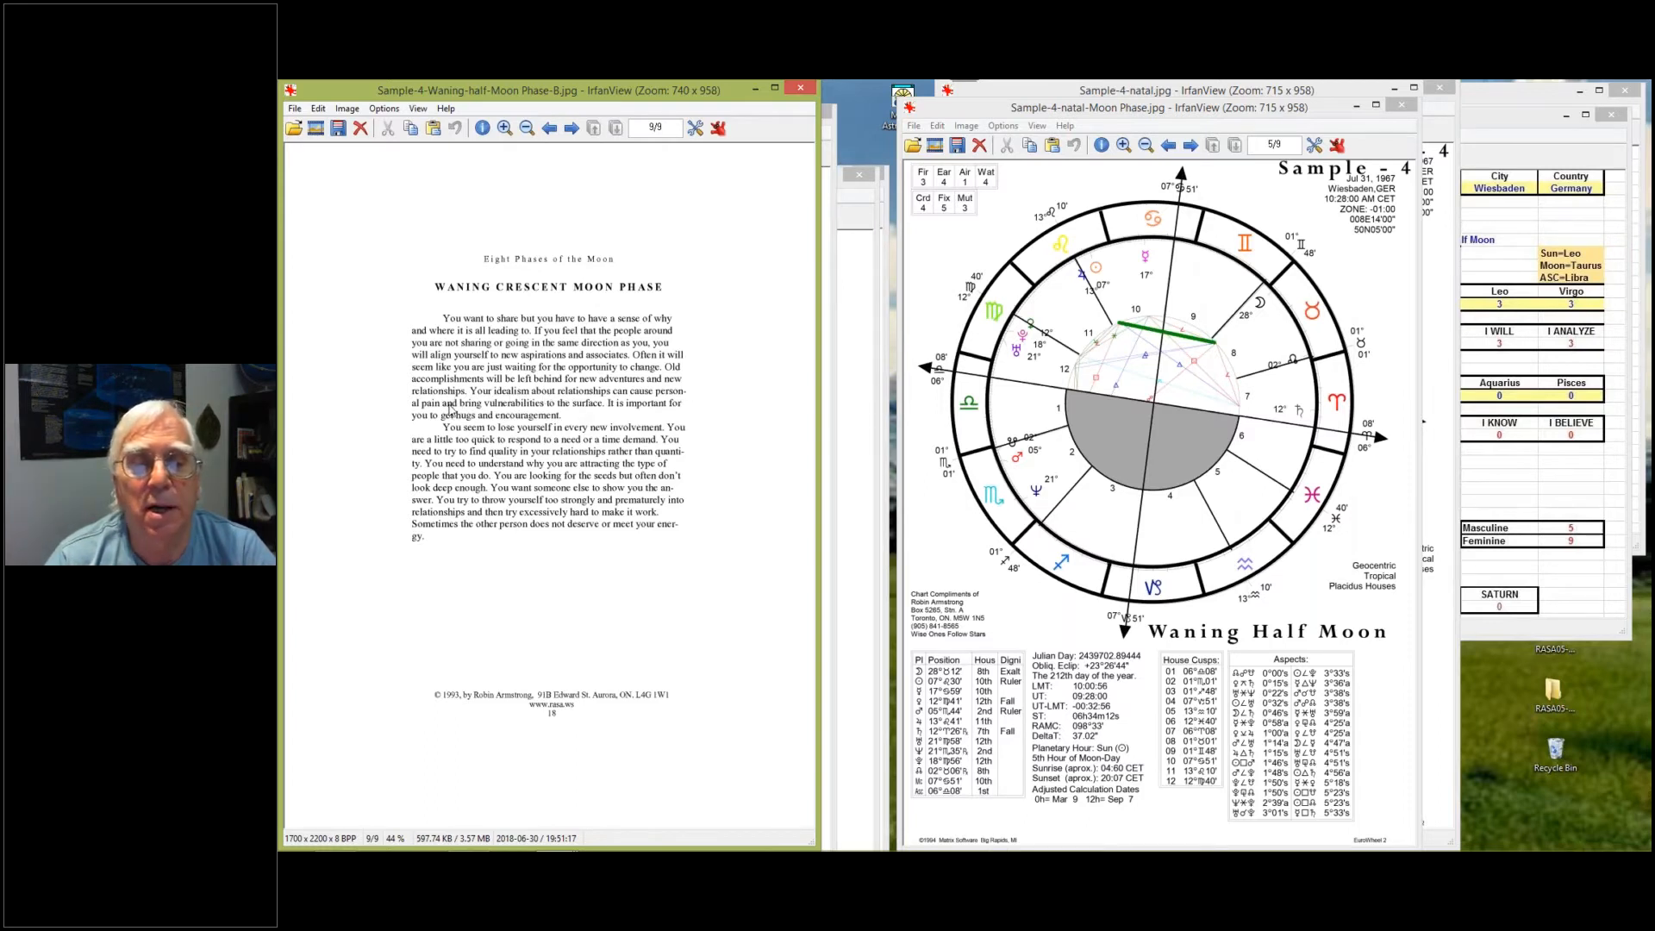
{"action": "mouse_move", "coordinate": [597, 415]}
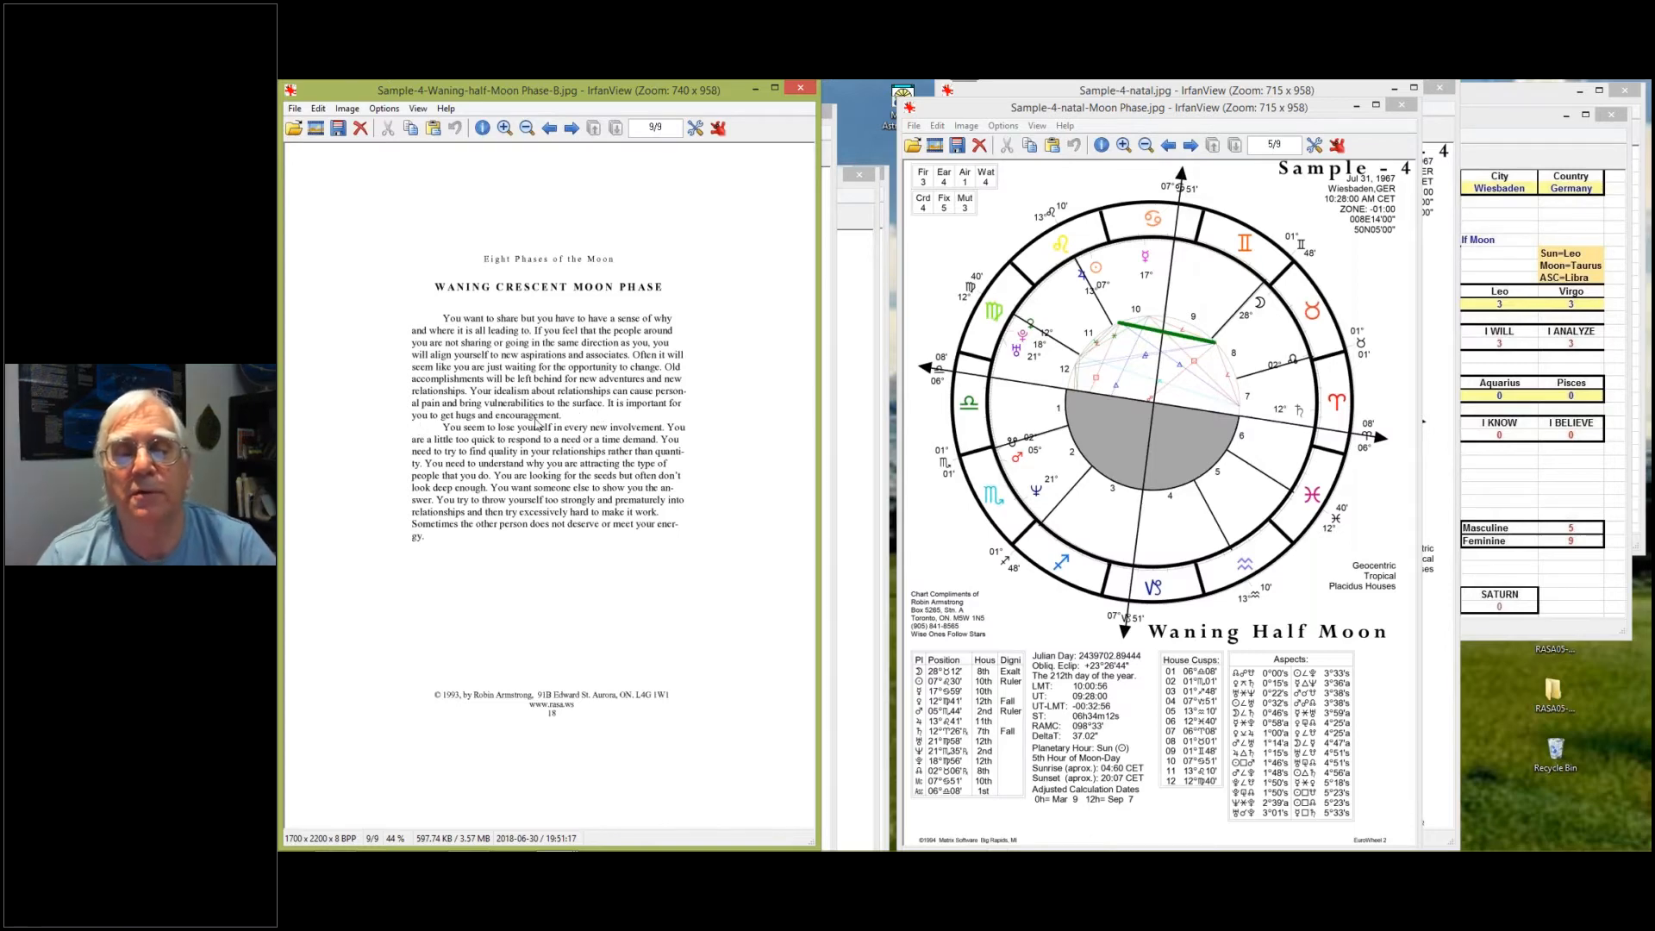
{"action": "mouse_move", "coordinate": [580, 422]}
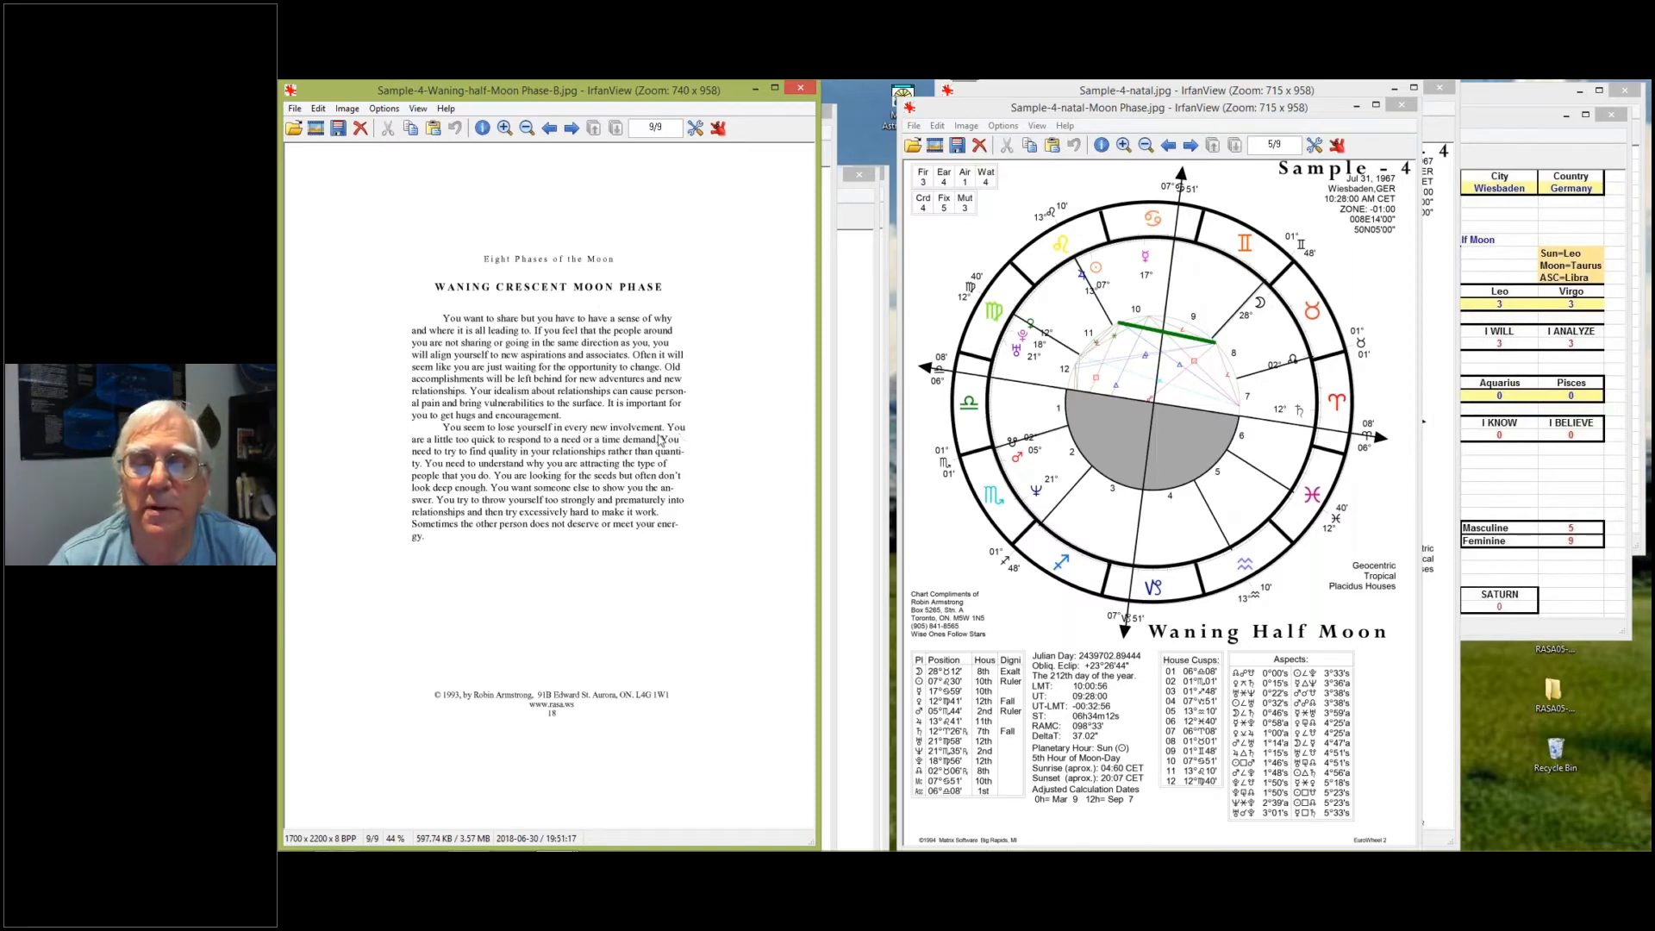
{"action": "mouse_move", "coordinate": [578, 448]}
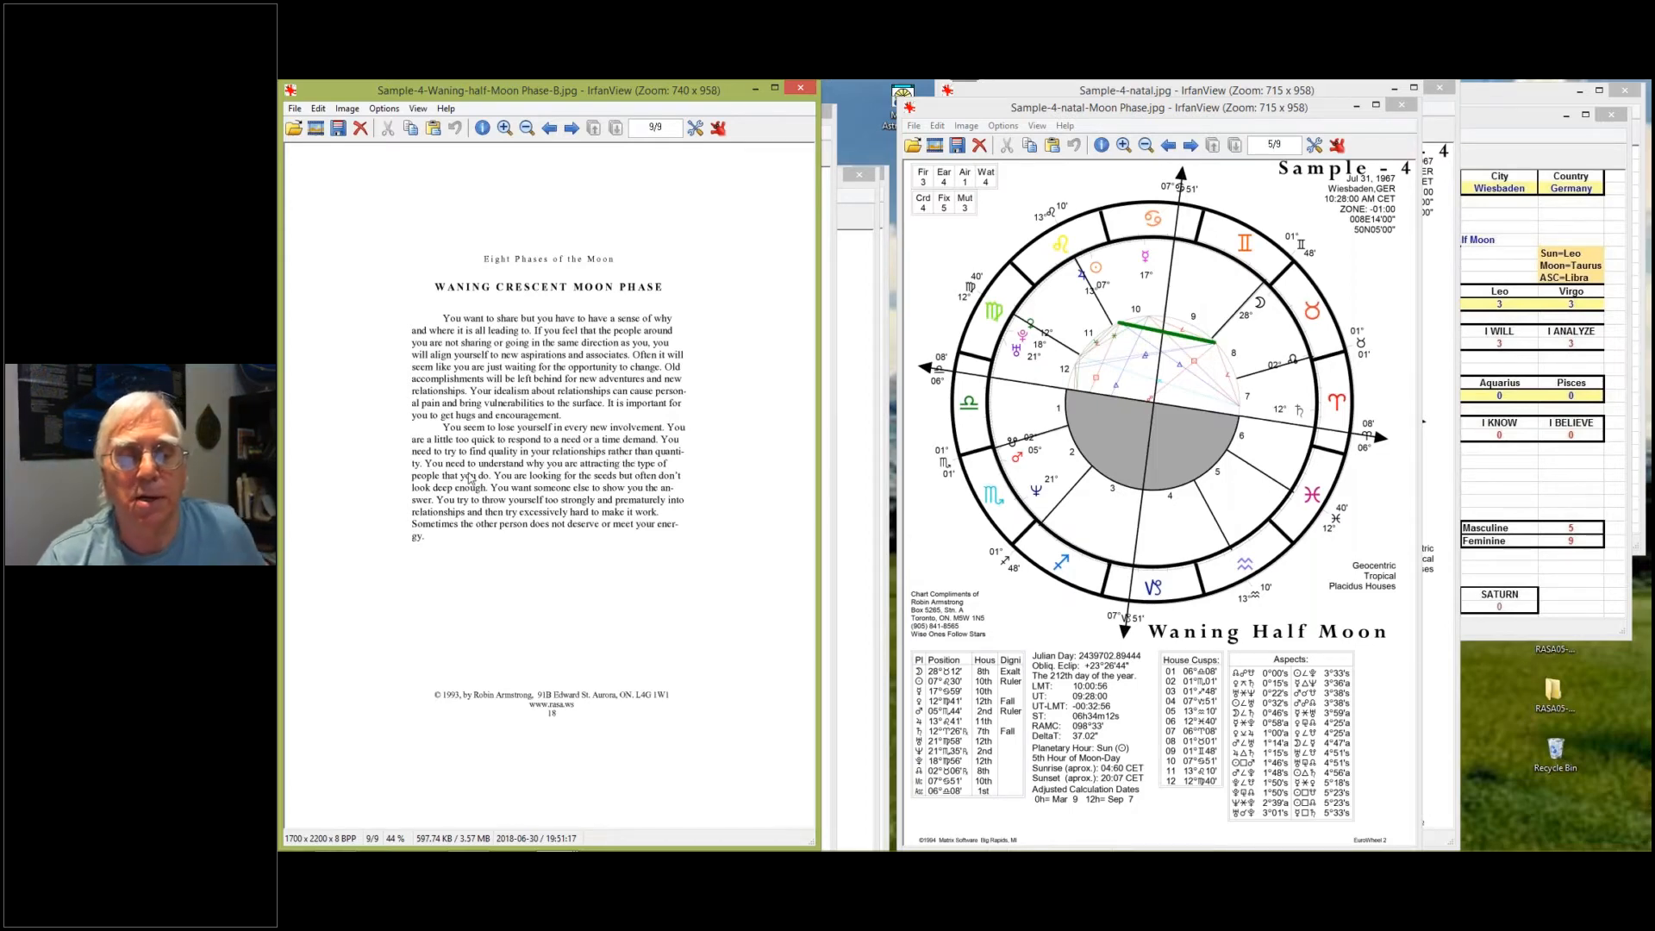
{"action": "mouse_move", "coordinate": [684, 476]}
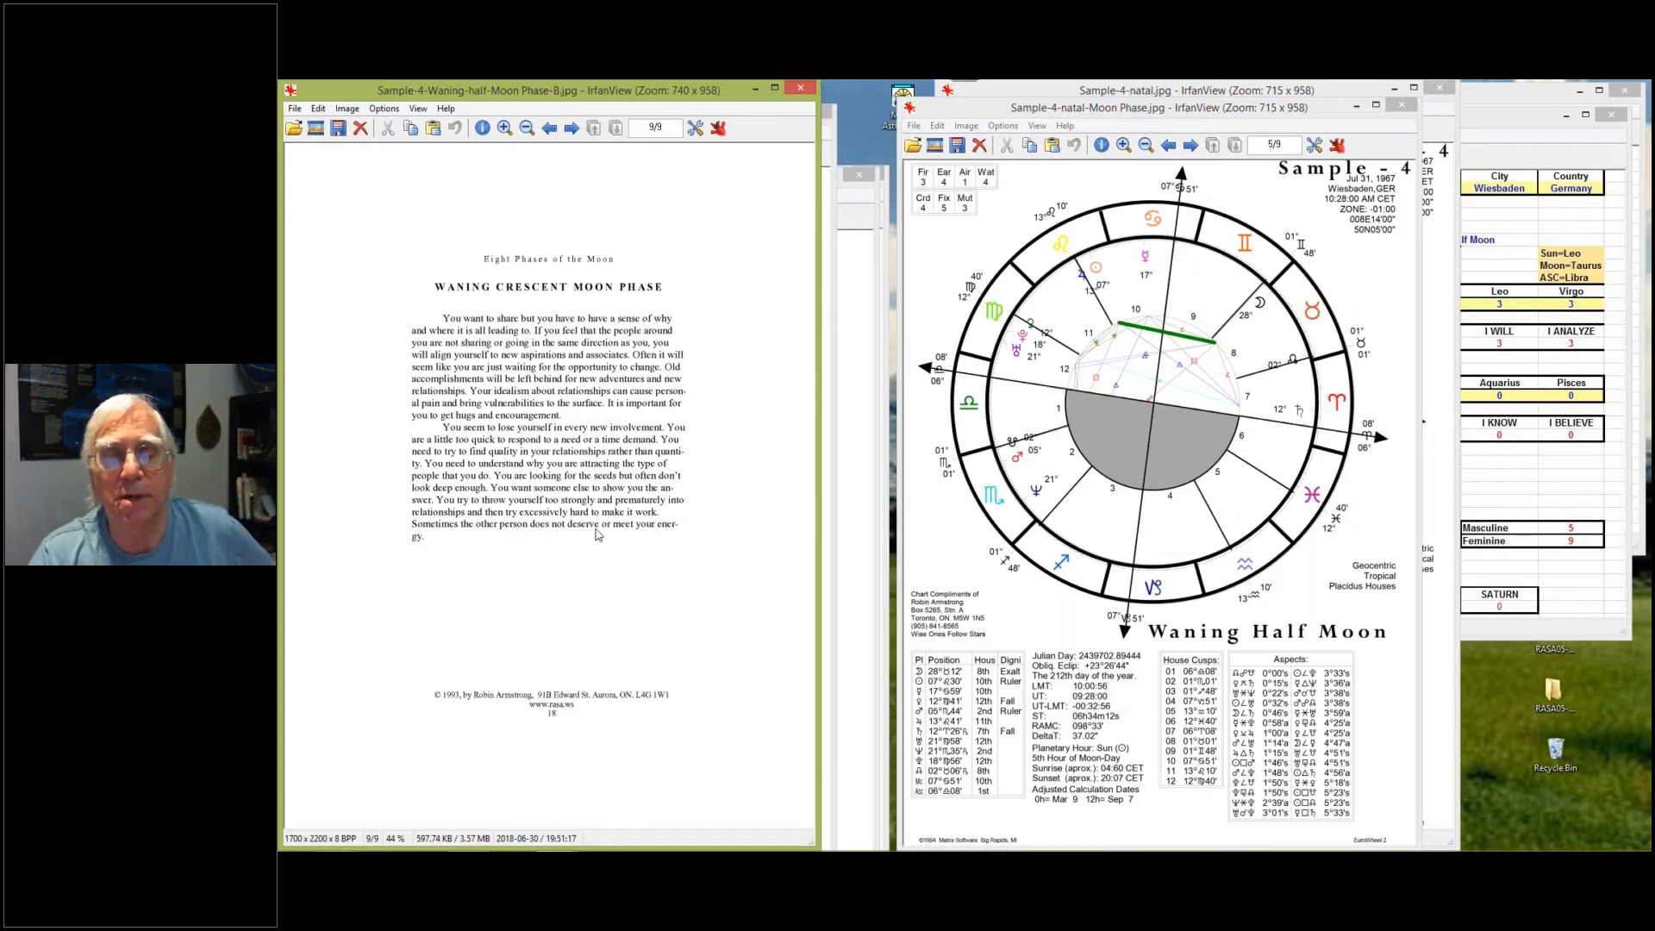
{"action": "mouse_move", "coordinate": [477, 548]}
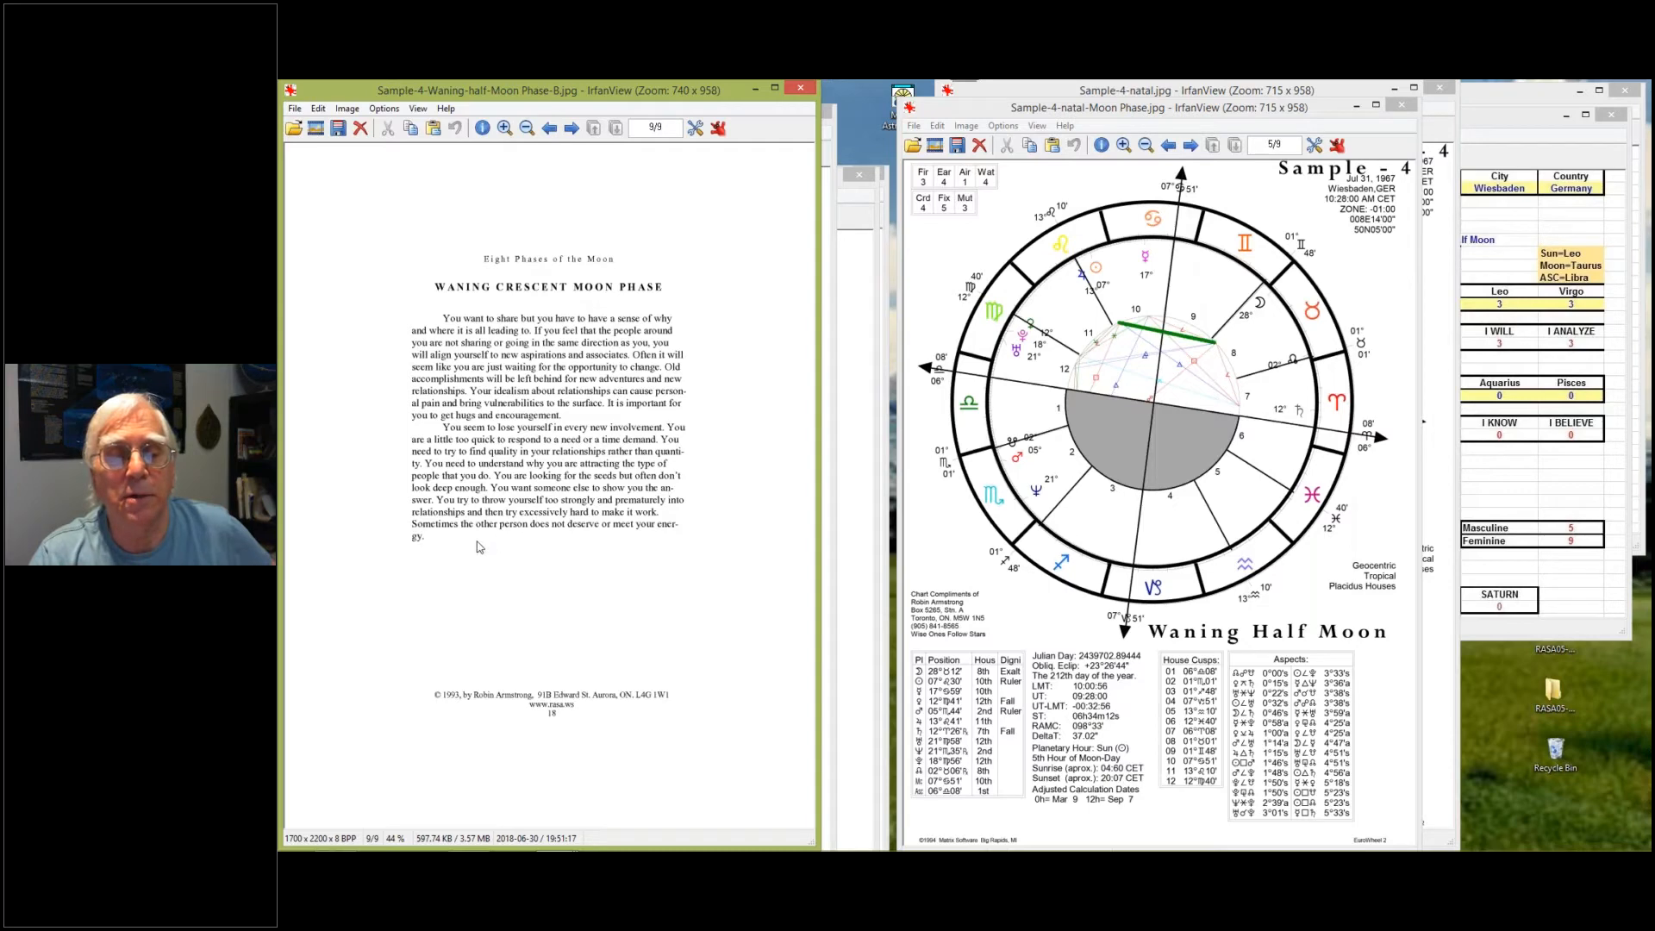
{"action": "mouse_move", "coordinate": [651, 328]}
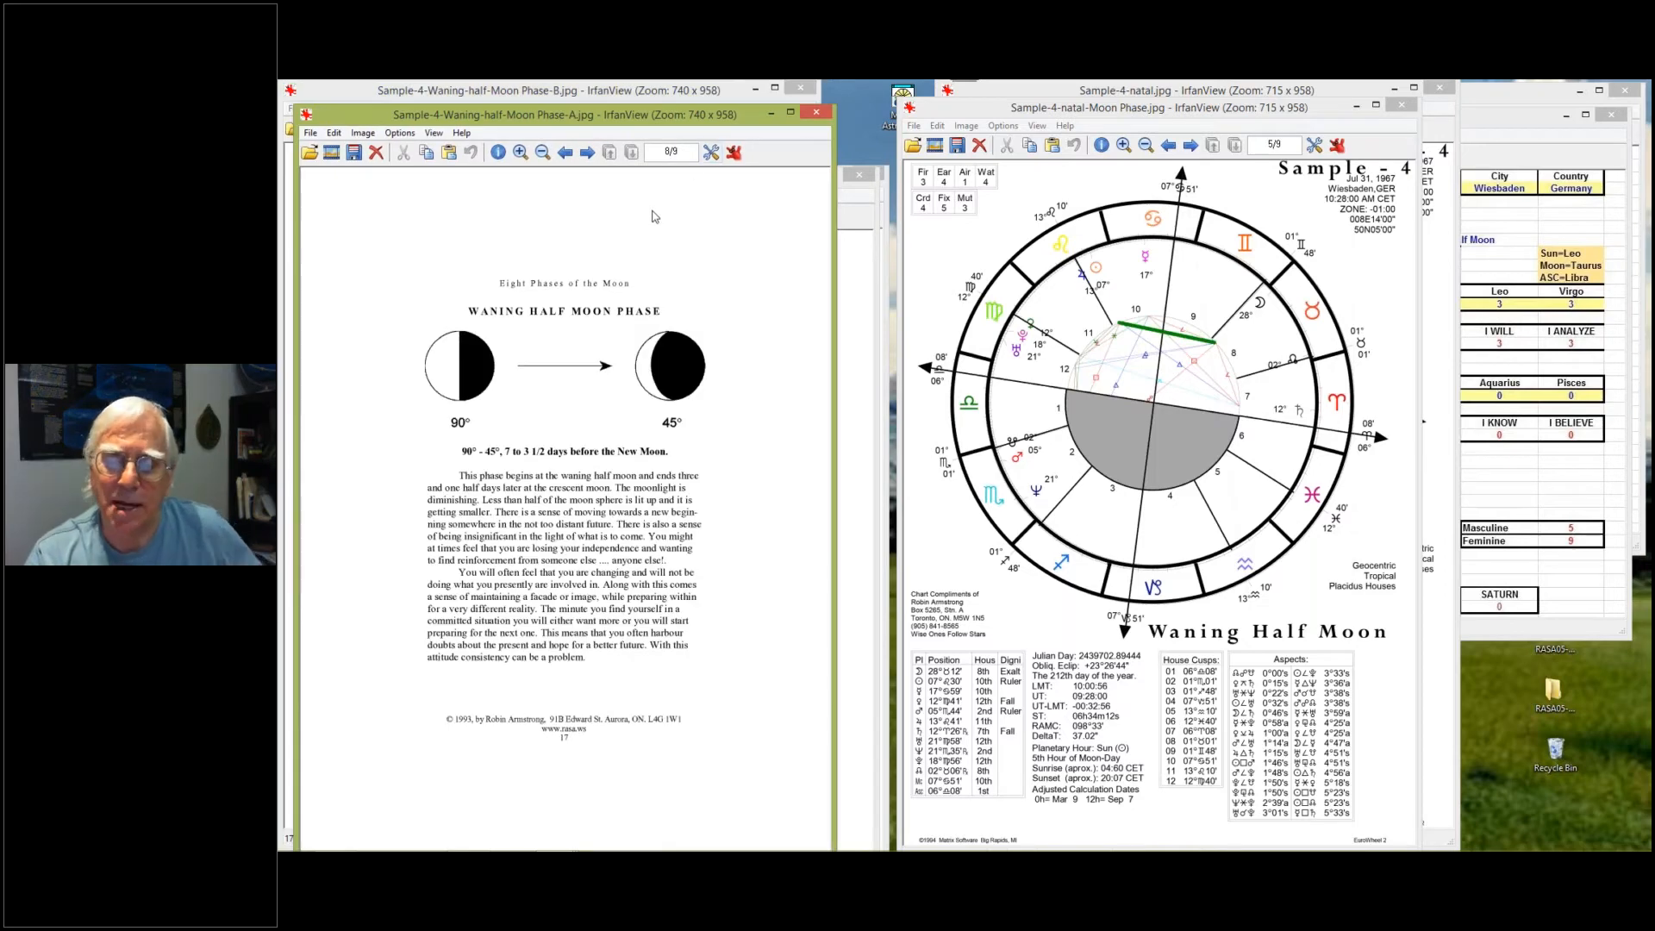
{"action": "mouse_move", "coordinate": [725, 269]}
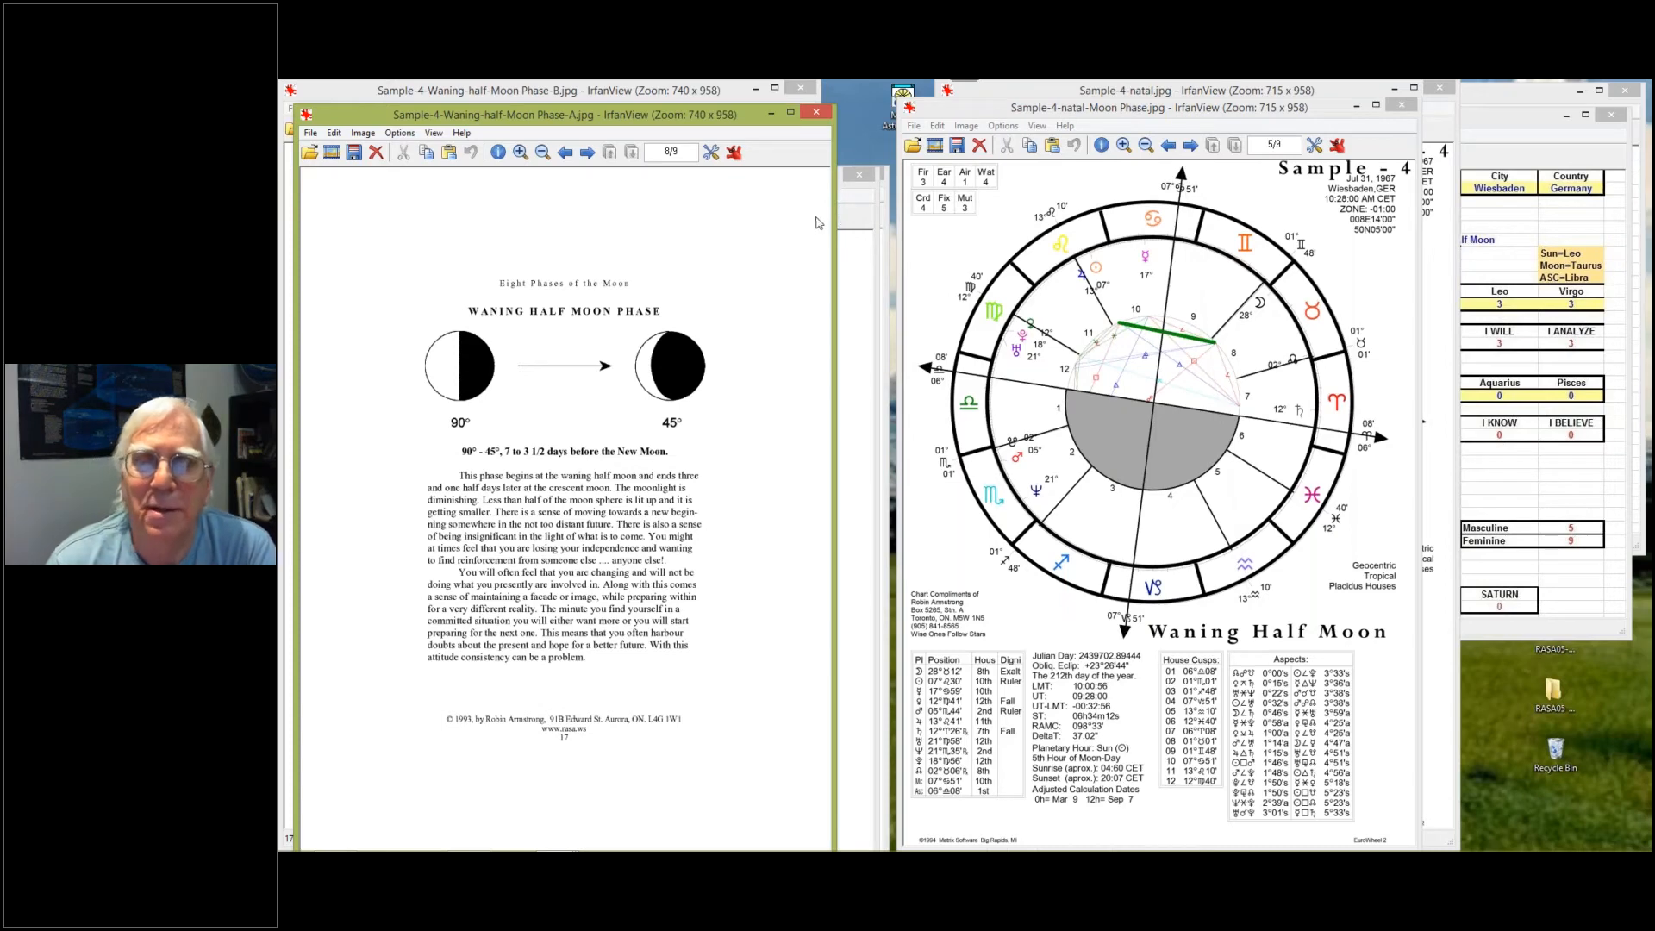
{"action": "mouse_move", "coordinate": [918, 210]}
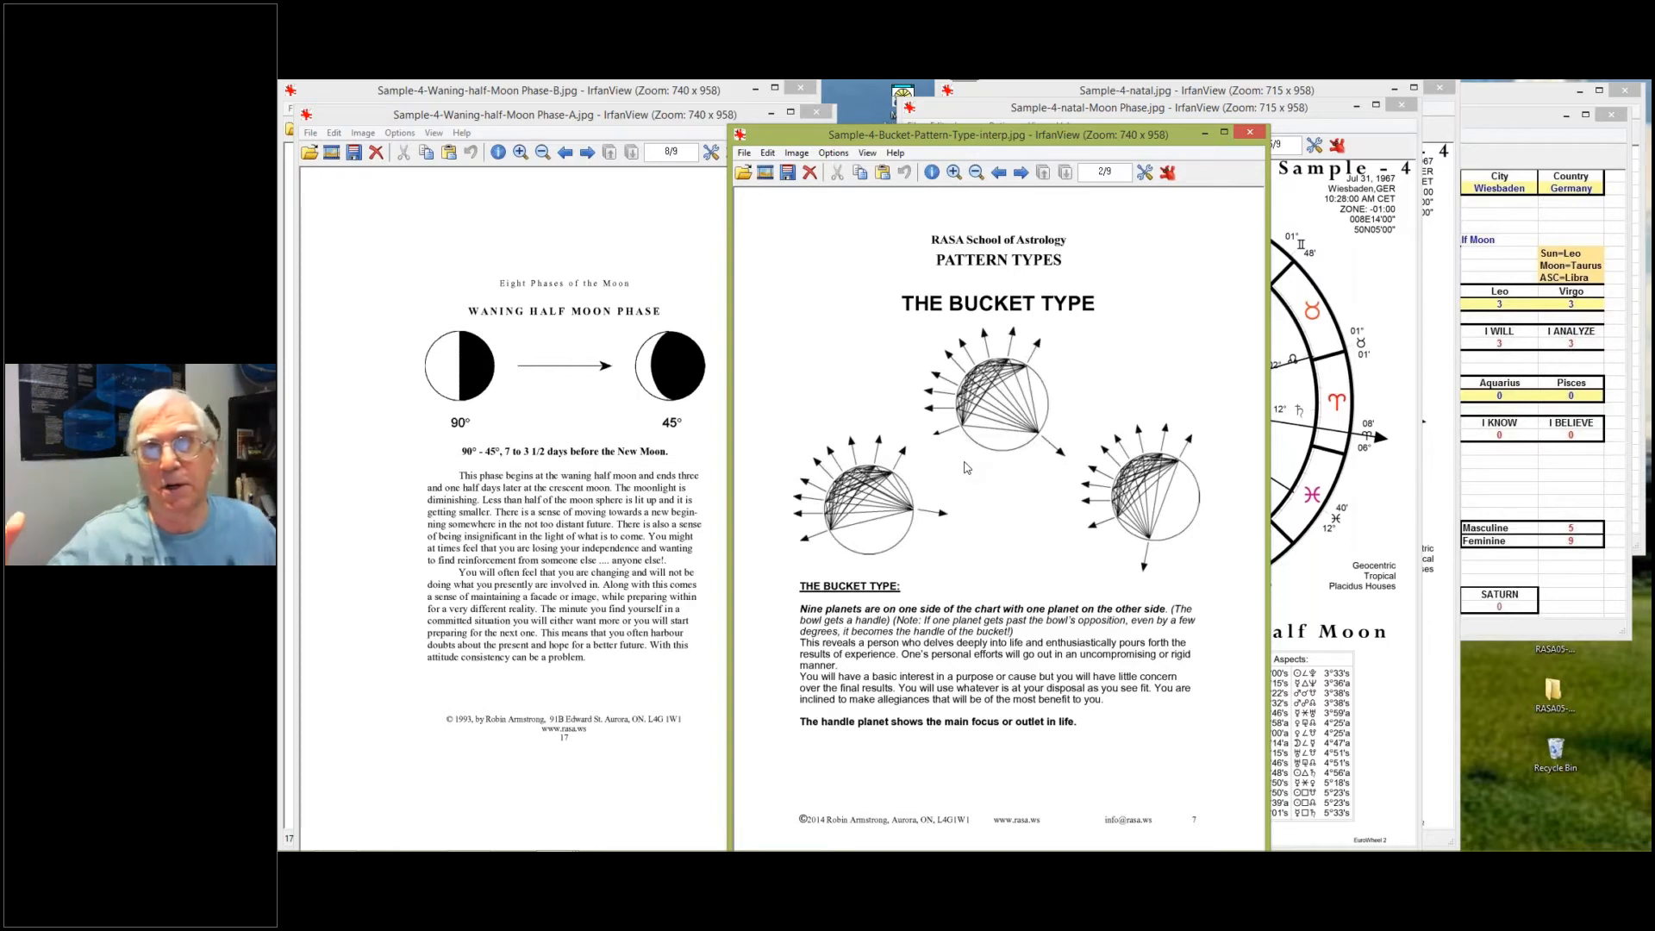
{"action": "mouse_move", "coordinate": [911, 476]}
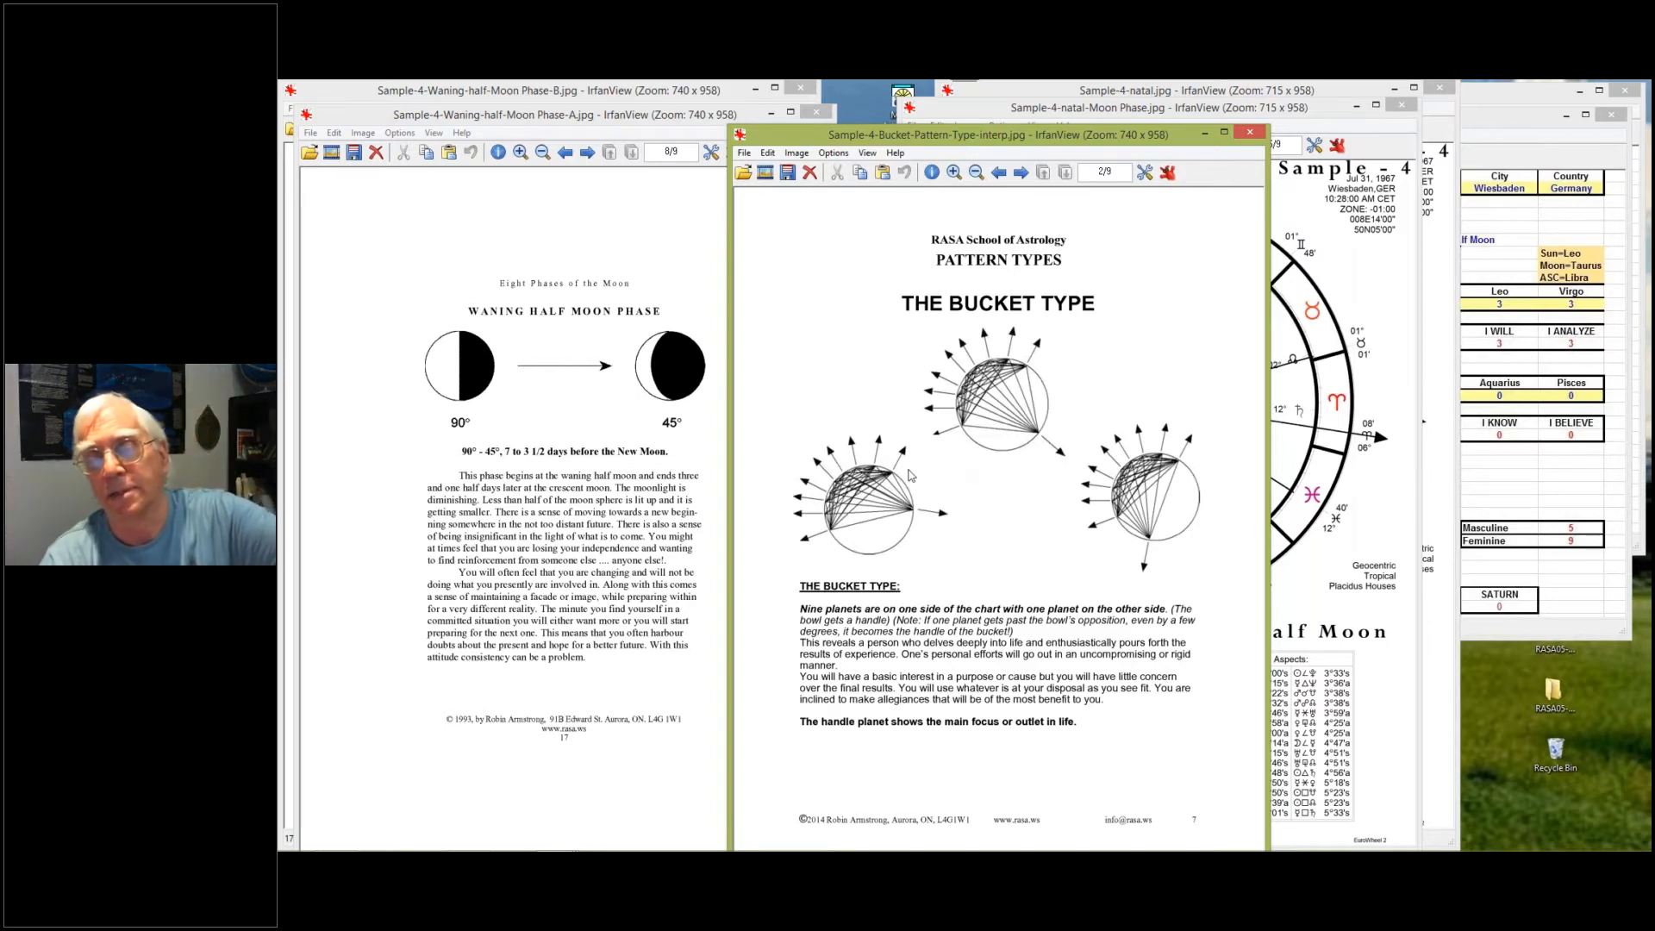
{"action": "mouse_move", "coordinate": [865, 475]}
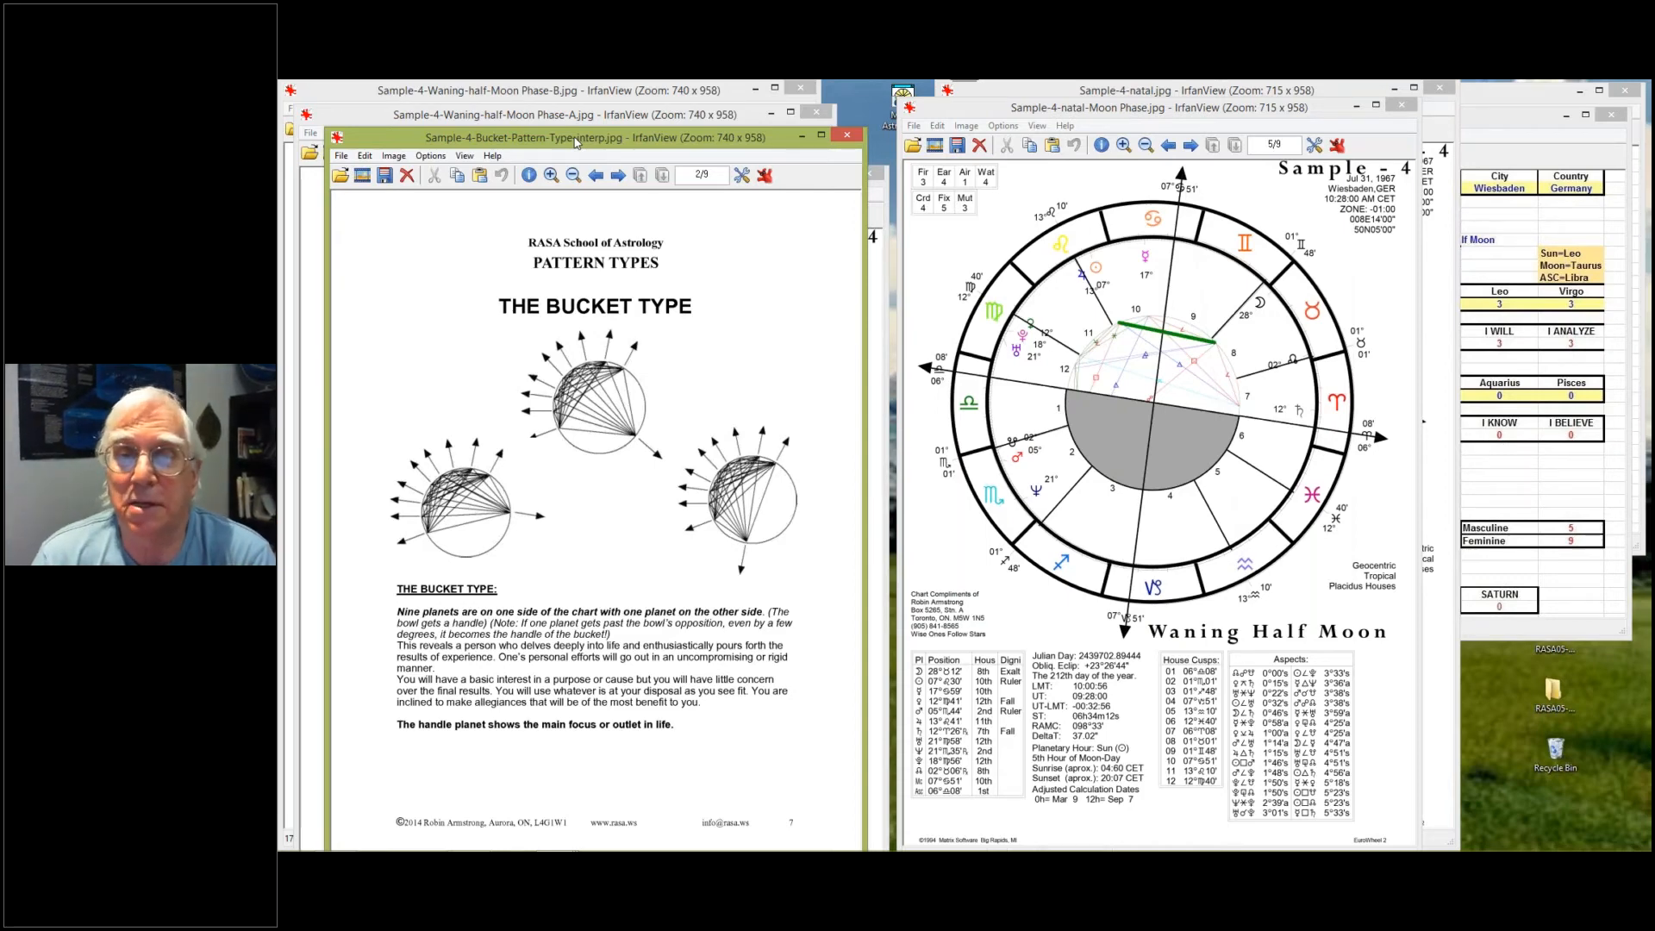
{"action": "mouse_move", "coordinate": [575, 499]}
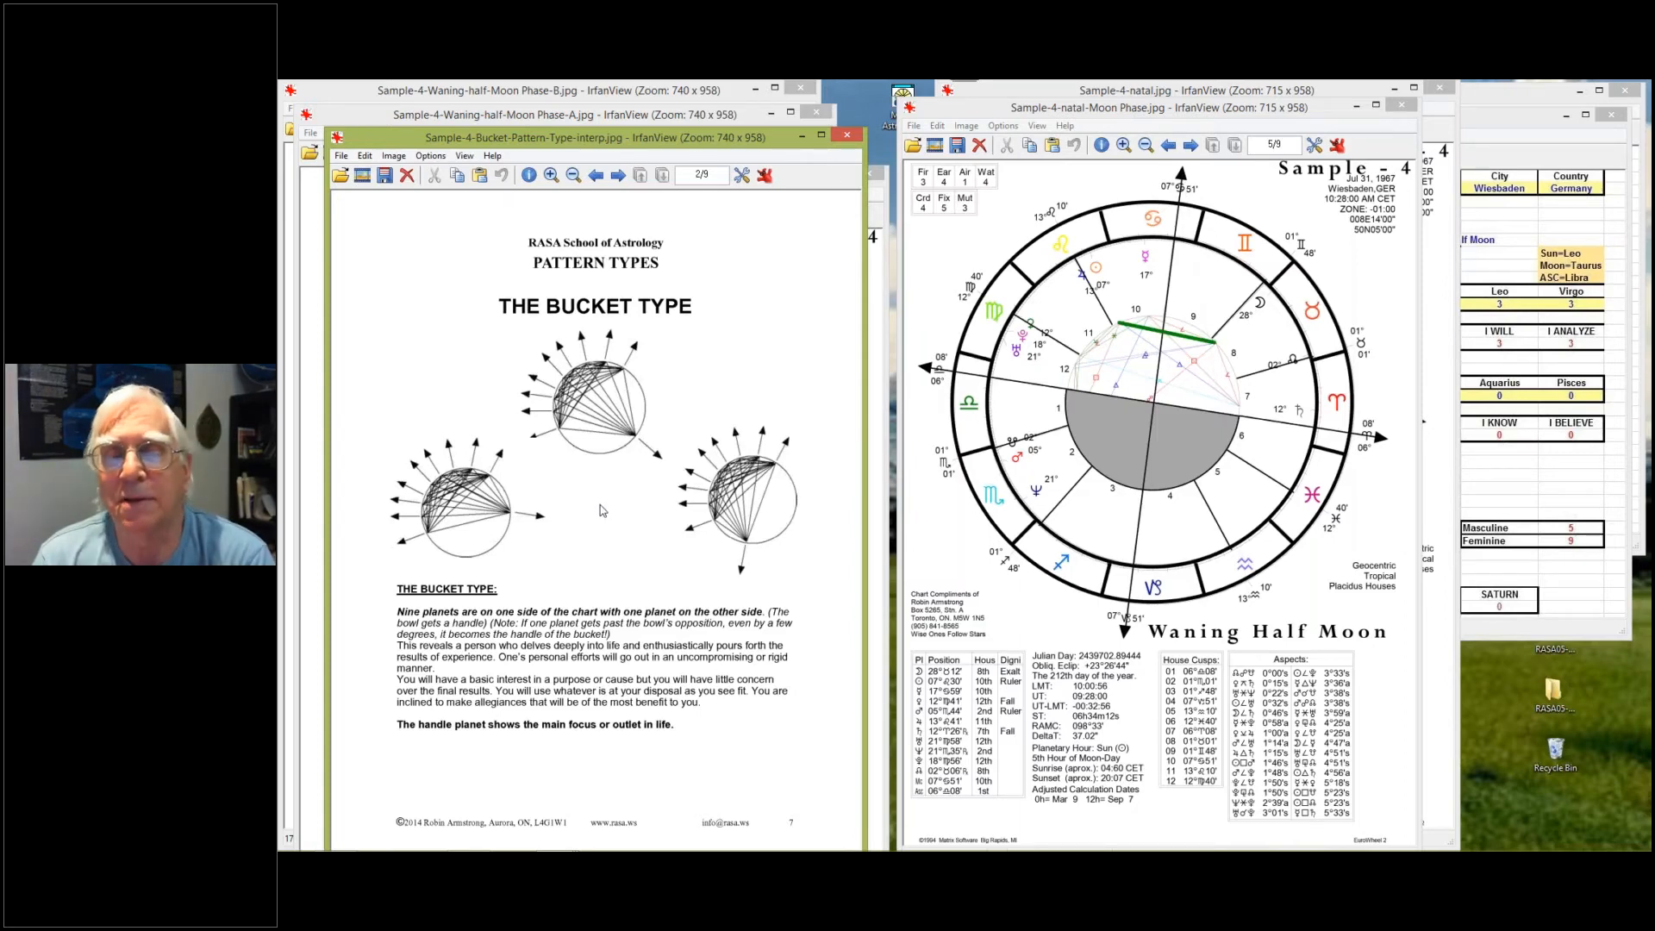
{"action": "mouse_move", "coordinate": [546, 156]}
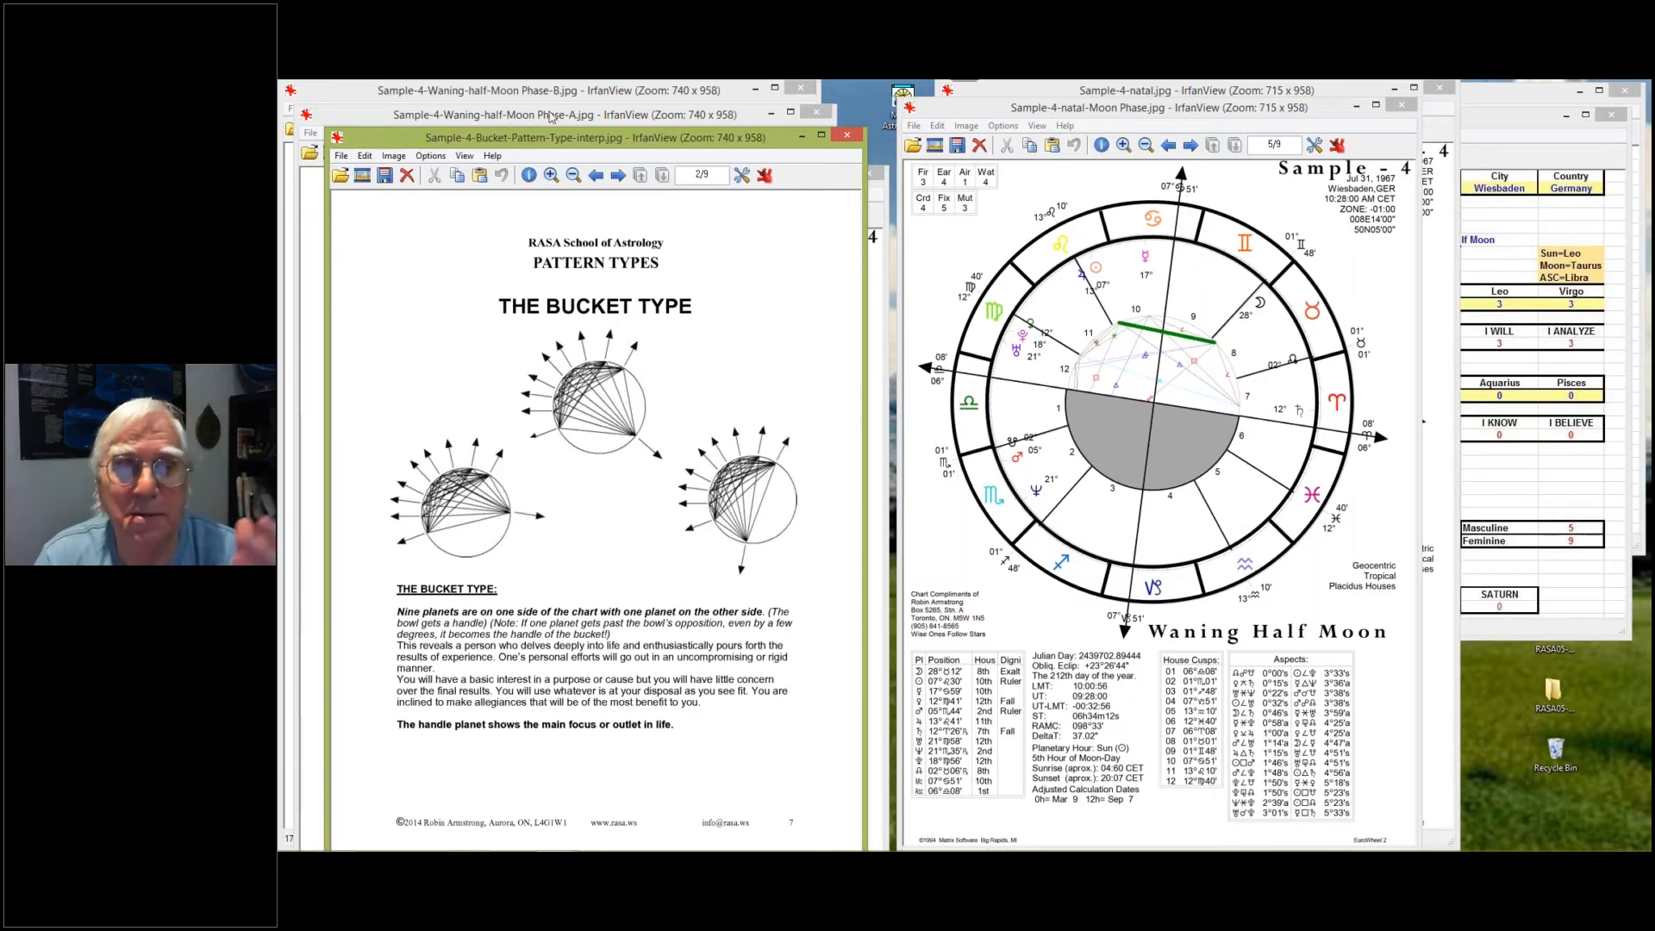
{"action": "mouse_move", "coordinate": [641, 121]}
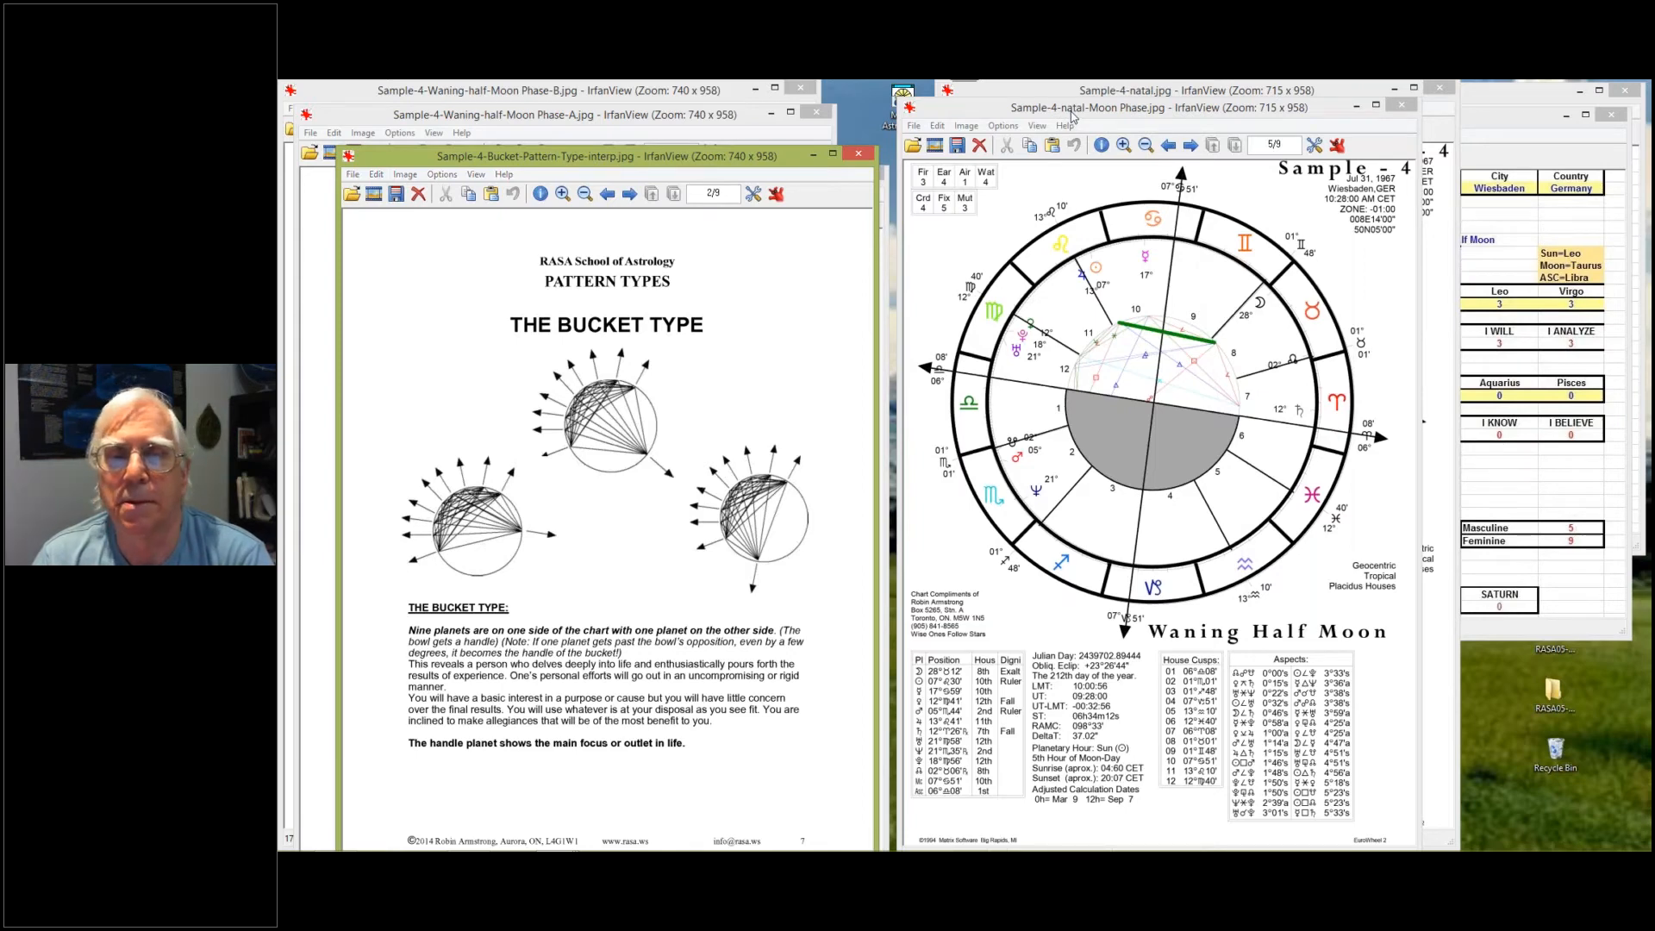
Step: Bring the points-signs spreadsheet window forward beside the Sample 4 natal chart
{"action": "left_click", "coordinate": [1150, 107]}
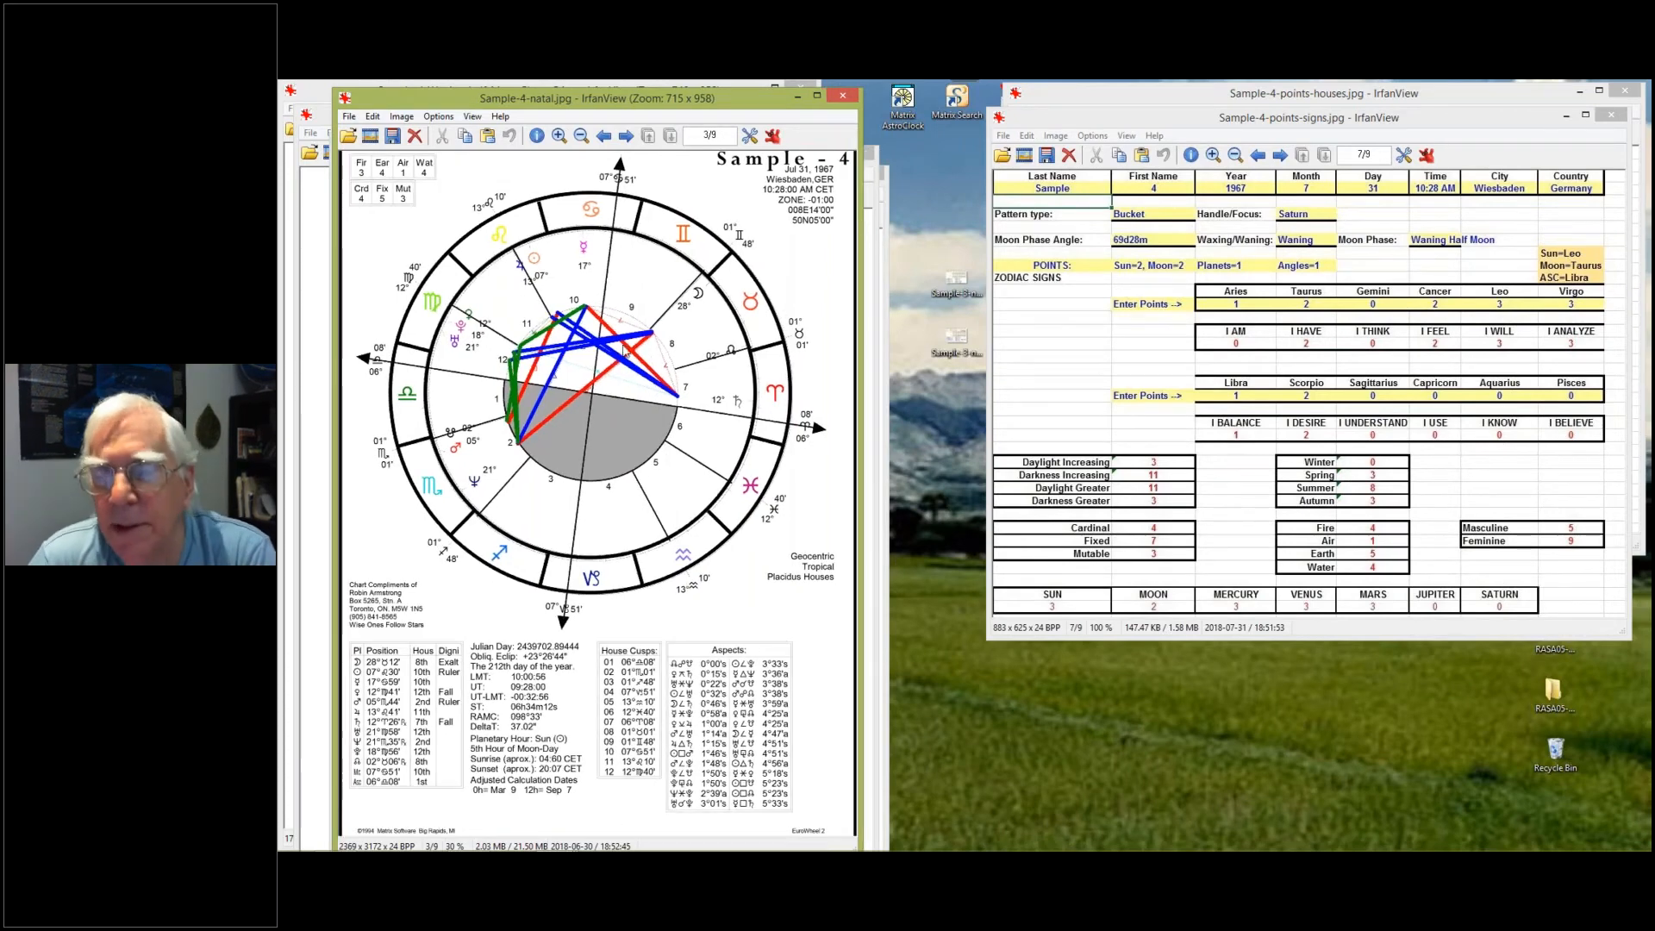
{"action": "mouse_move", "coordinate": [596, 504]}
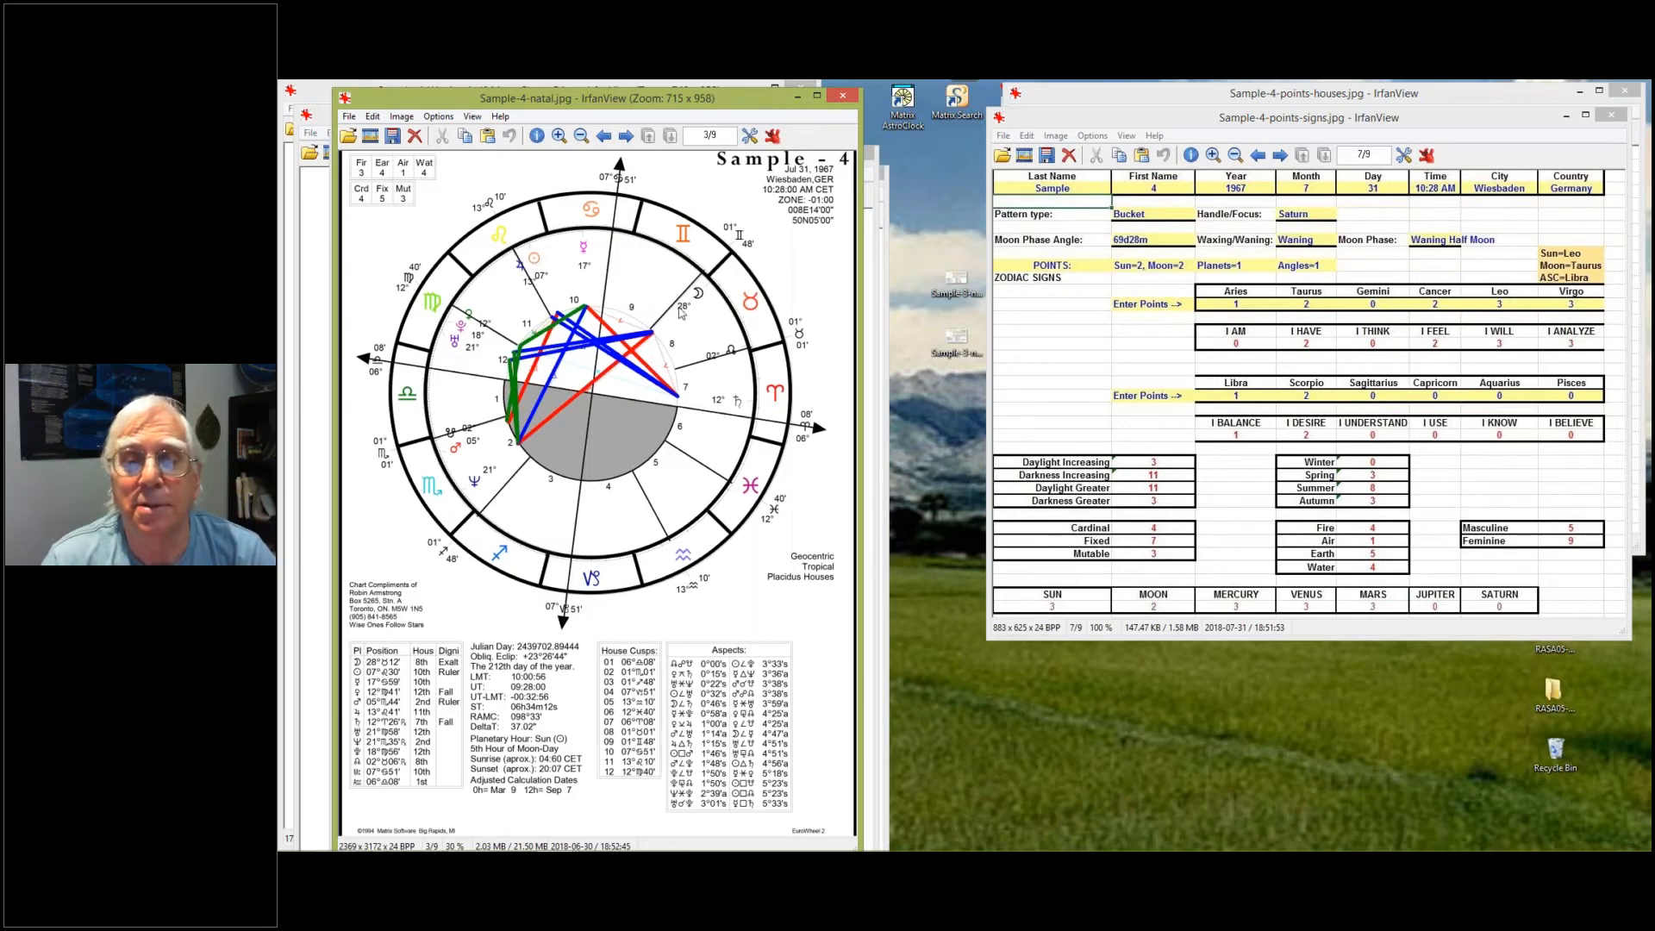
{"action": "mouse_move", "coordinate": [516, 269]}
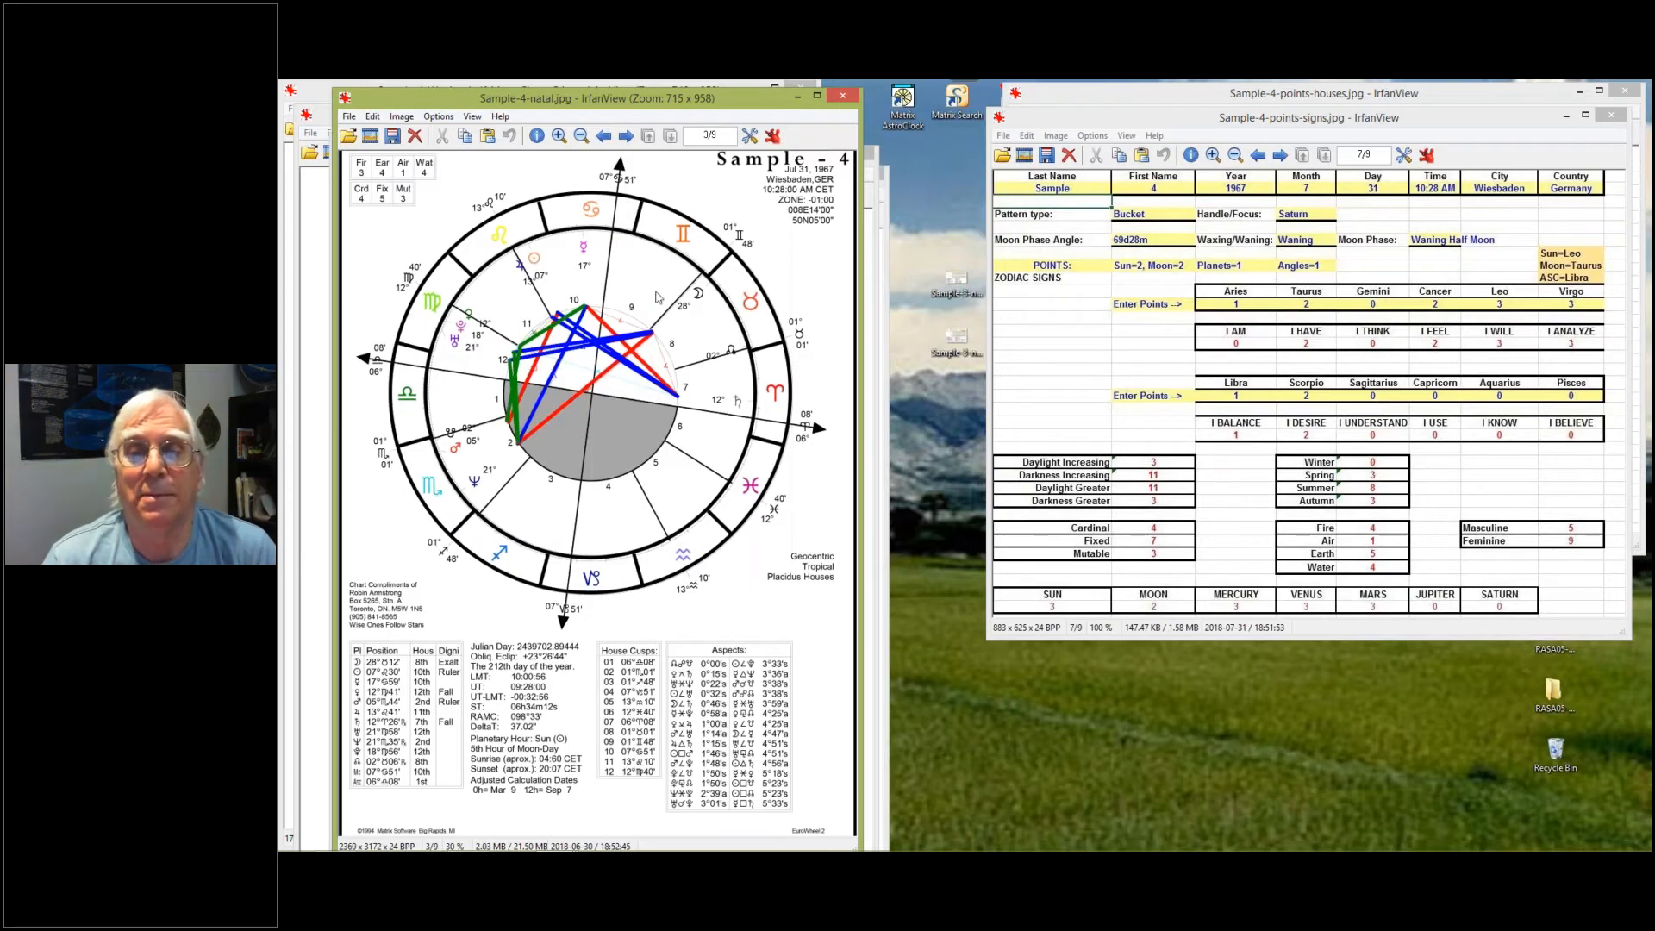
{"action": "mouse_move", "coordinate": [532, 267]}
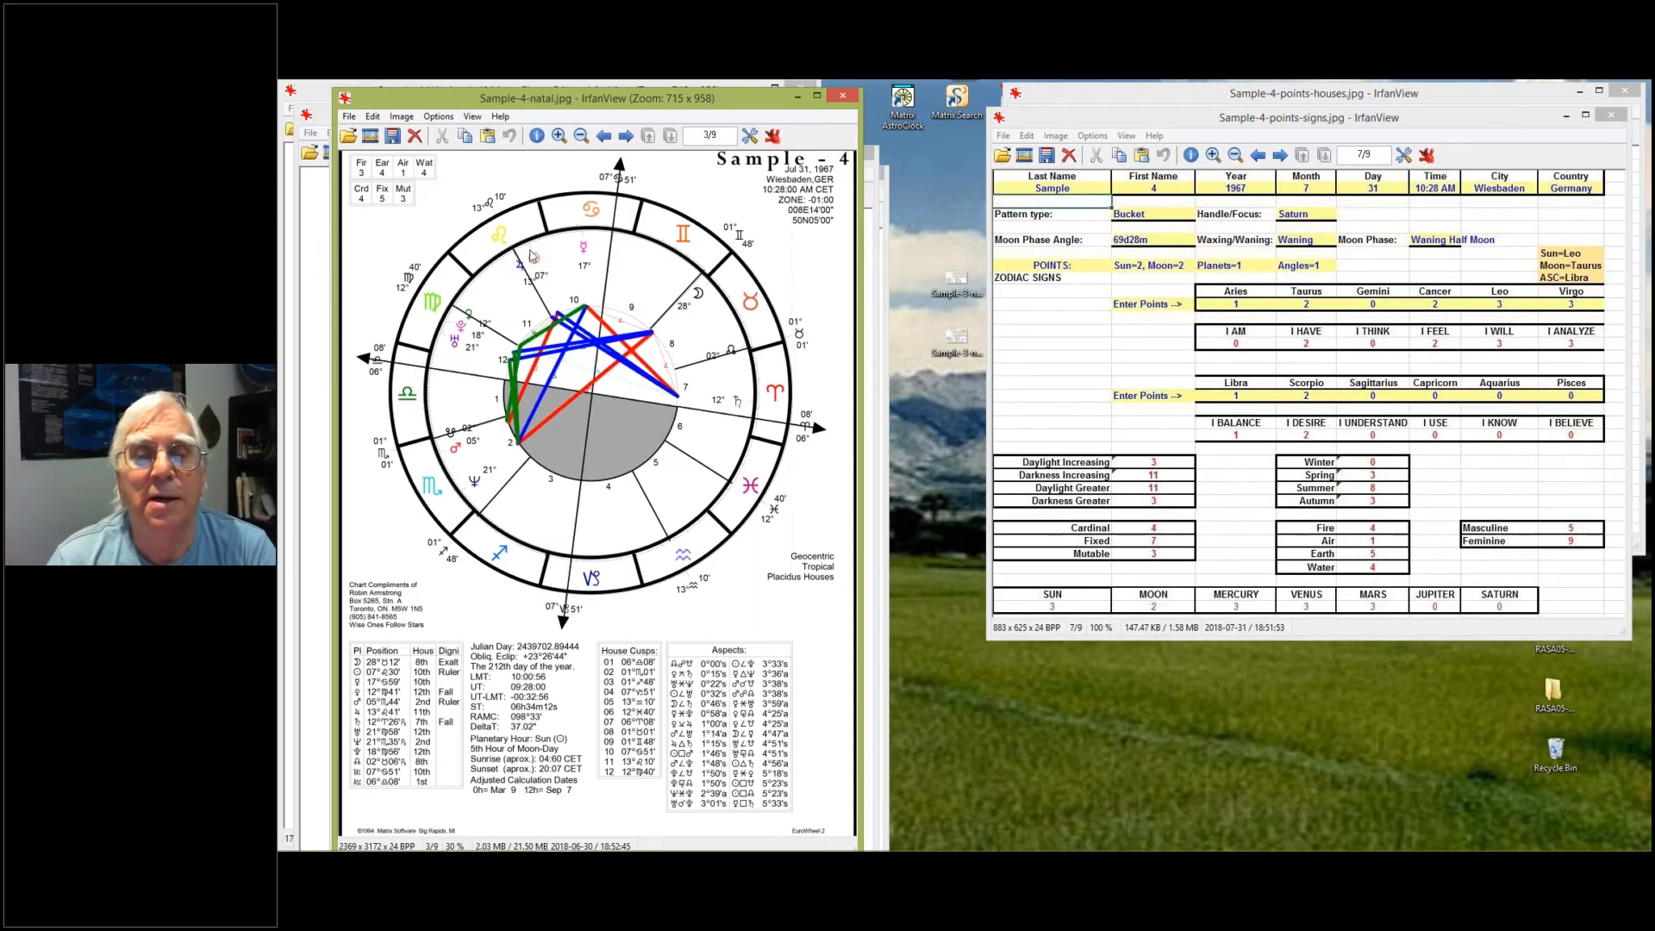
{"action": "mouse_move", "coordinate": [415, 364]}
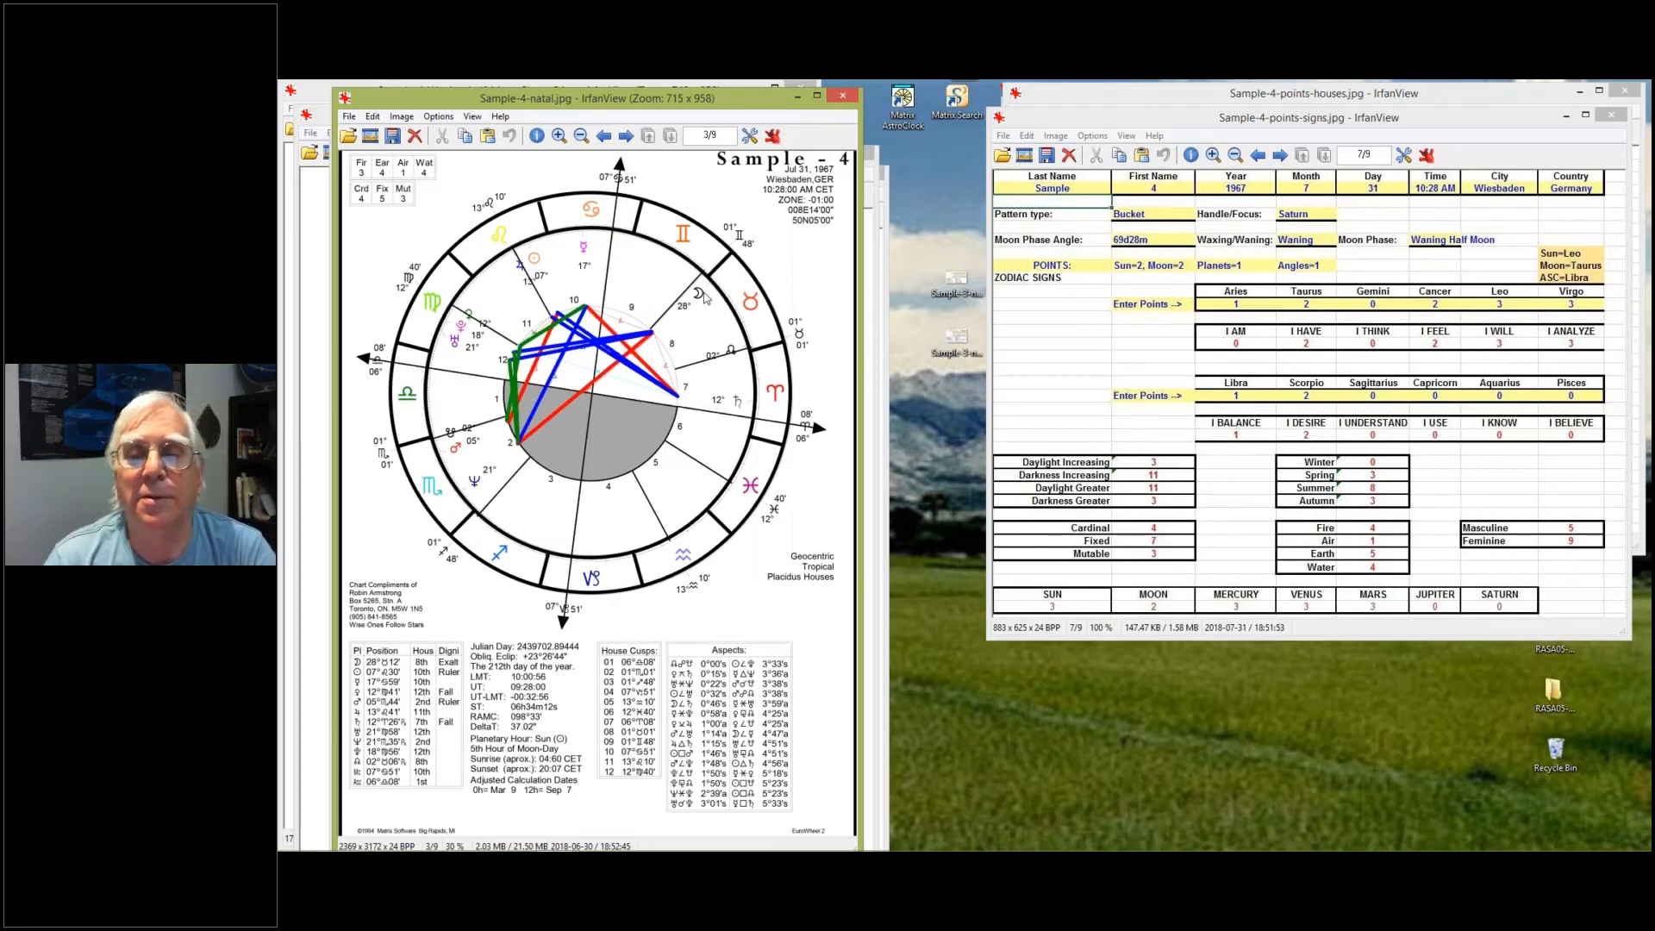
{"action": "mouse_move", "coordinate": [751, 300]}
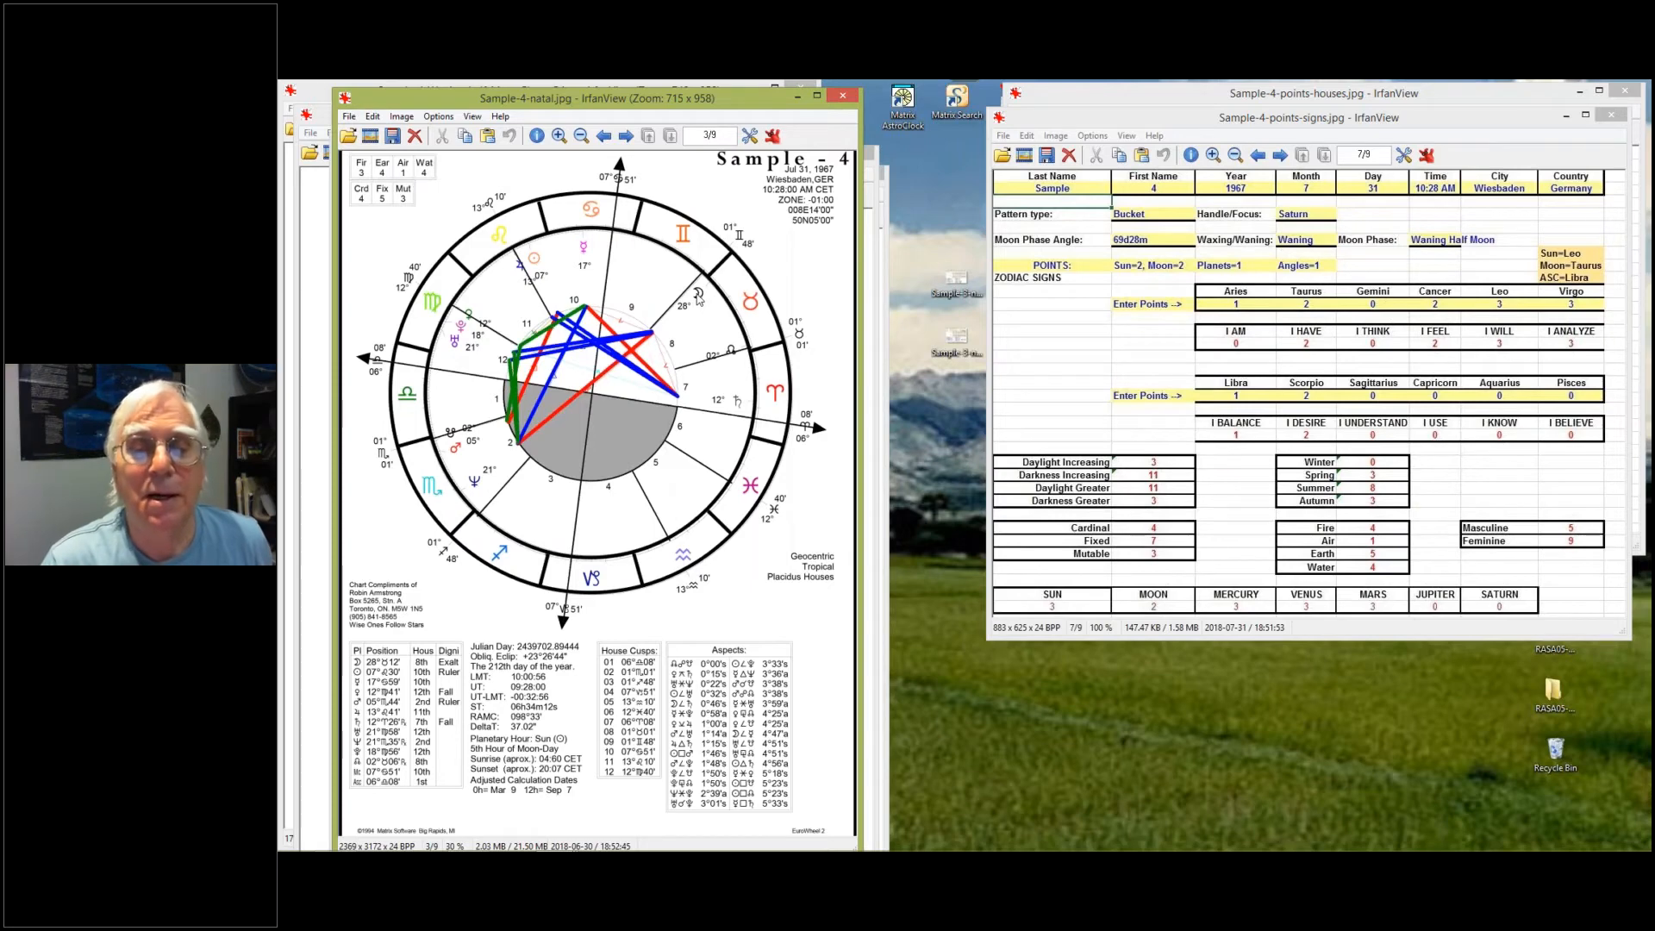
{"action": "mouse_move", "coordinate": [532, 263]}
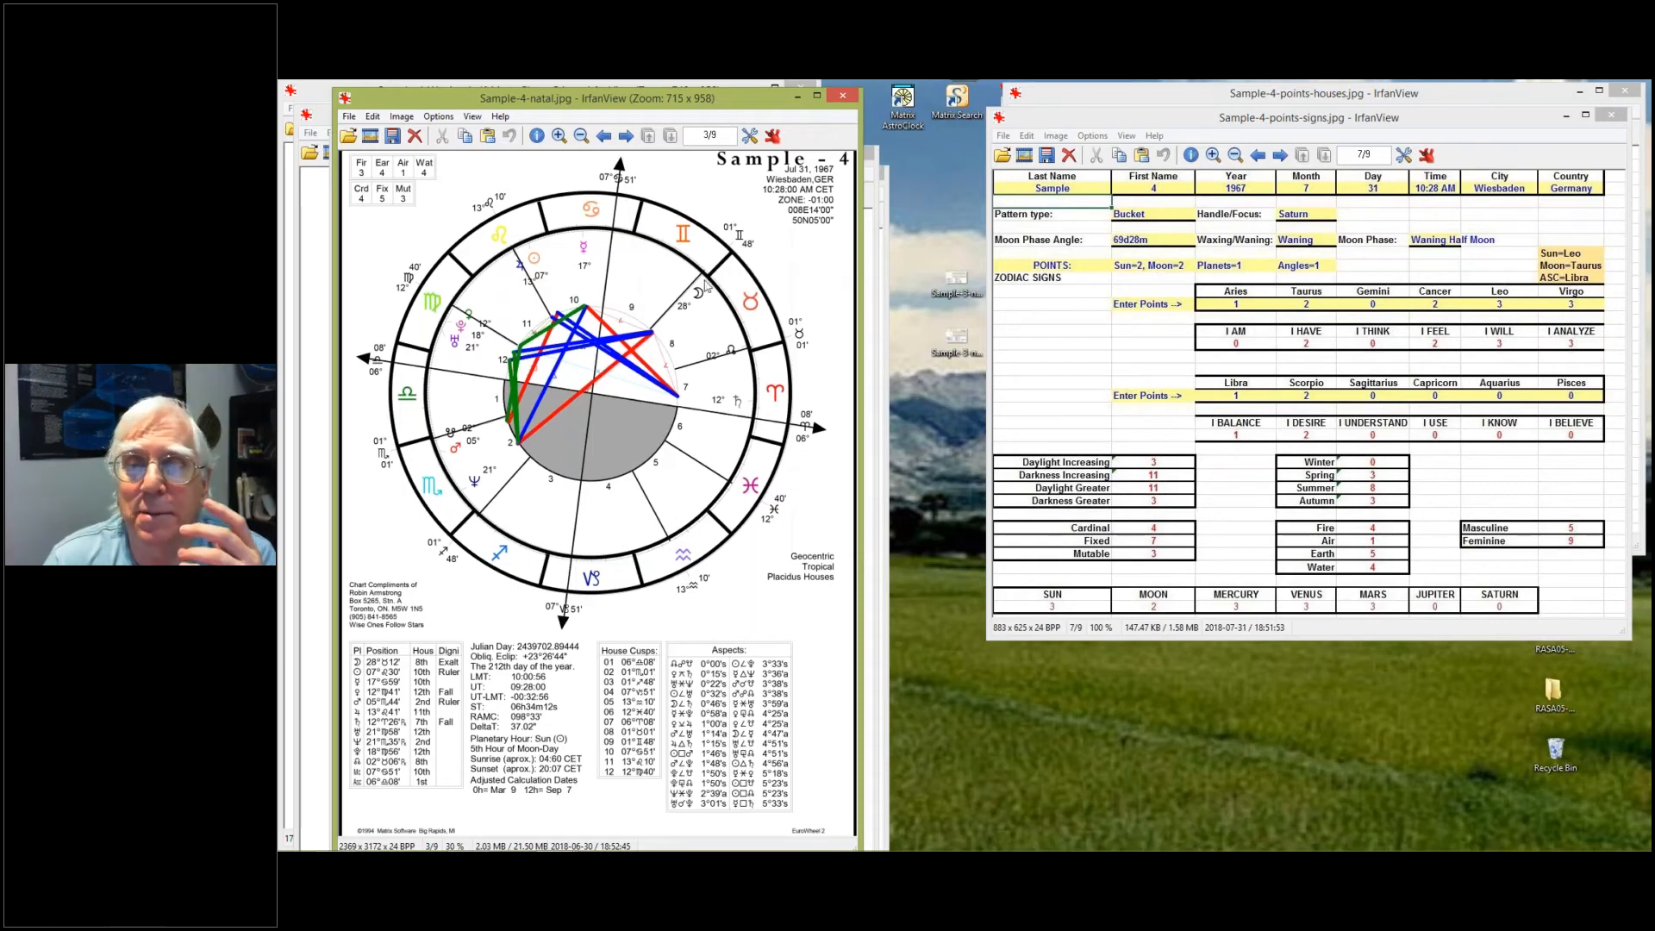
{"action": "mouse_move", "coordinate": [1082, 179]}
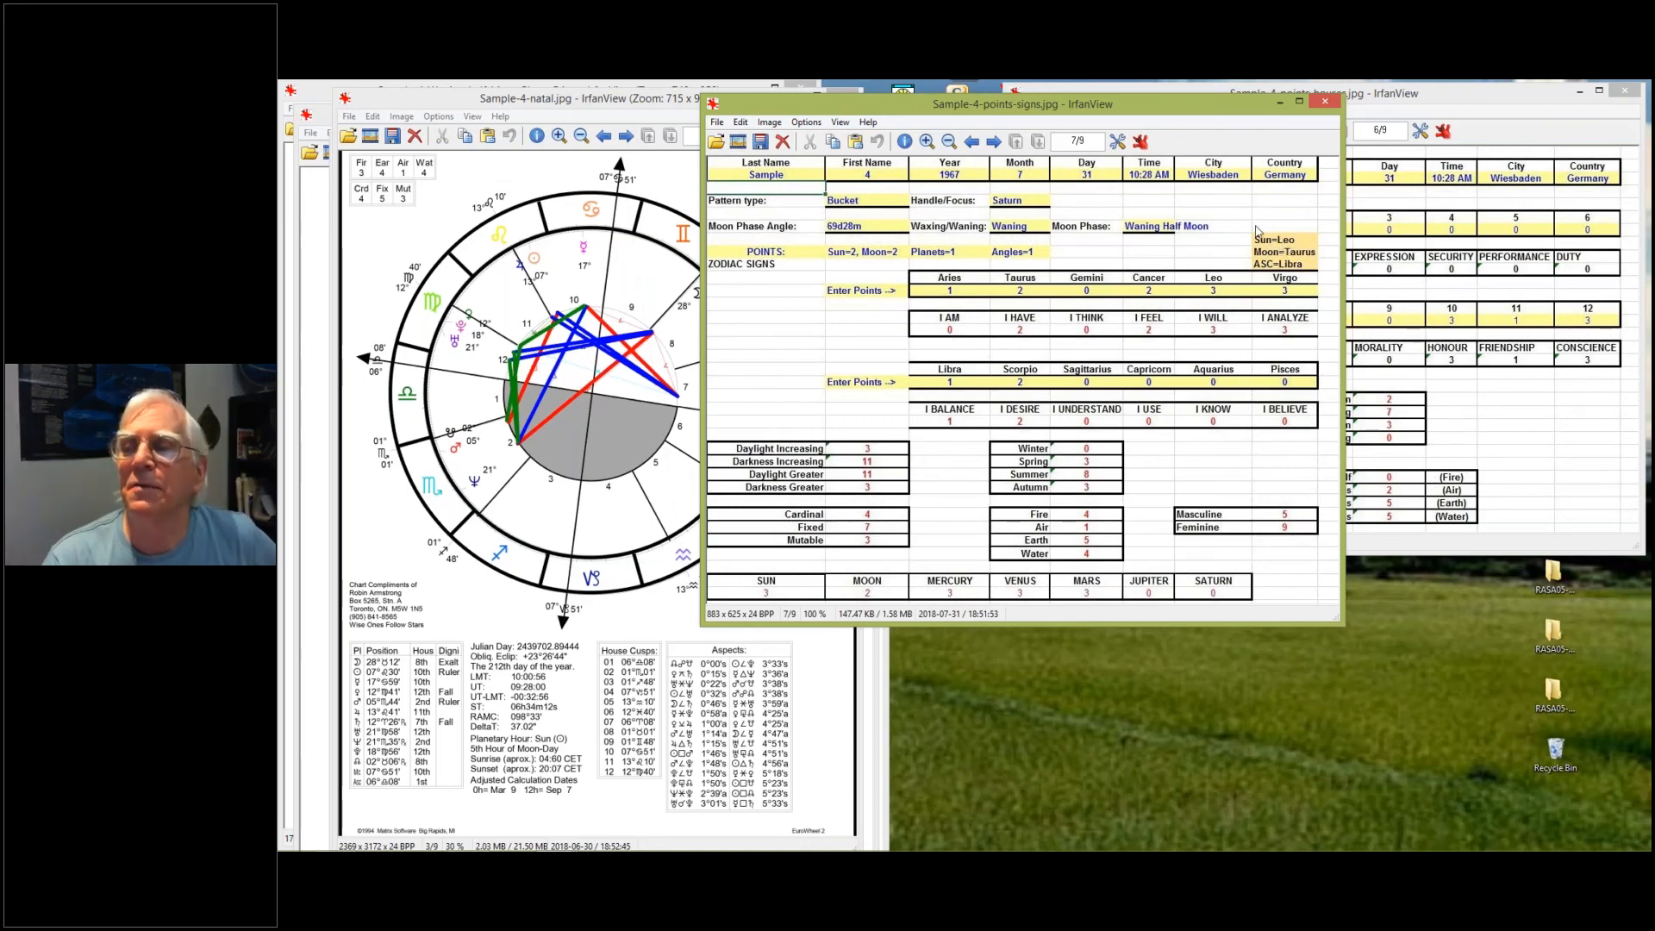
{"action": "mouse_move", "coordinate": [1278, 234]}
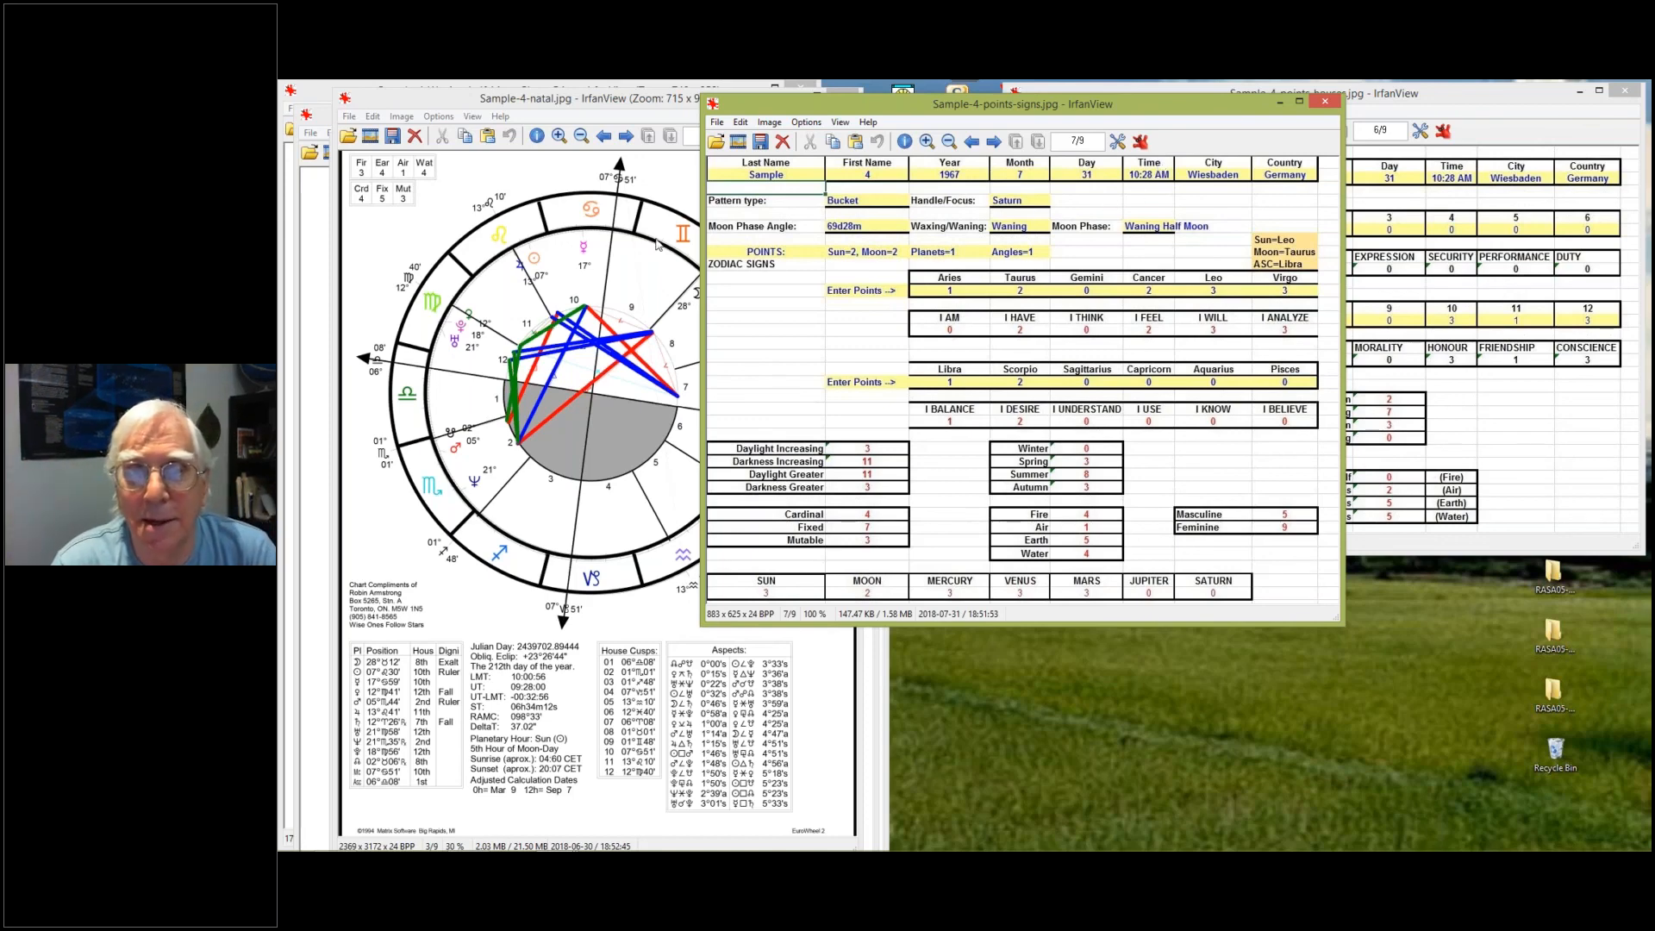
{"action": "mouse_move", "coordinate": [555, 249]}
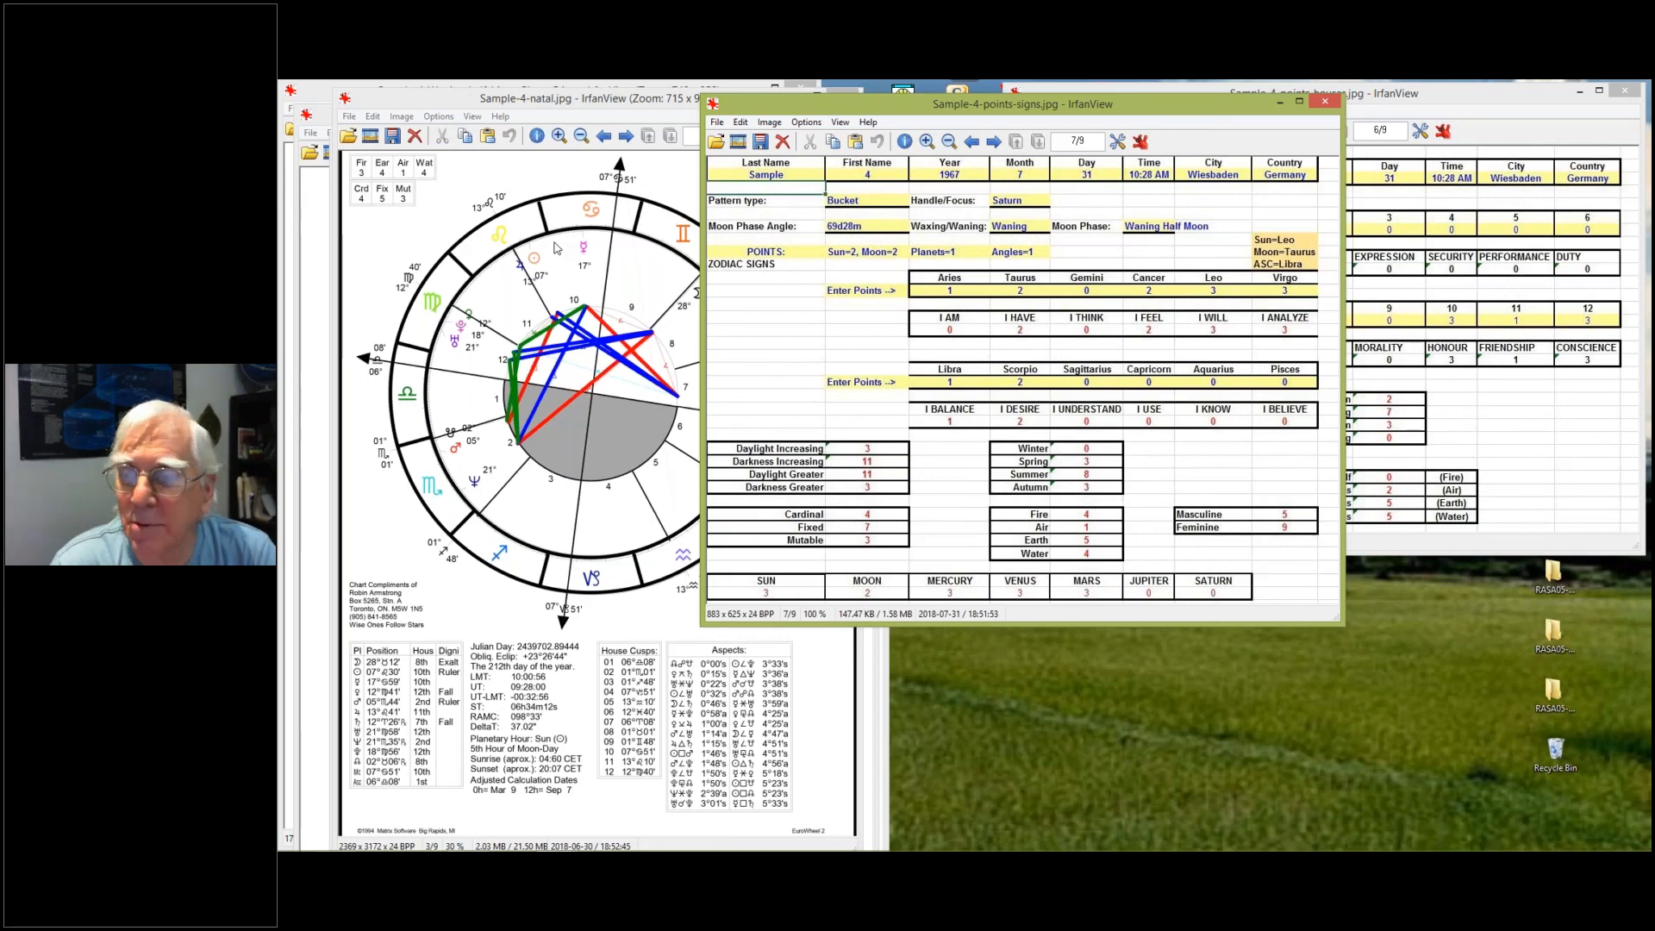
{"action": "mouse_move", "coordinate": [991, 159]}
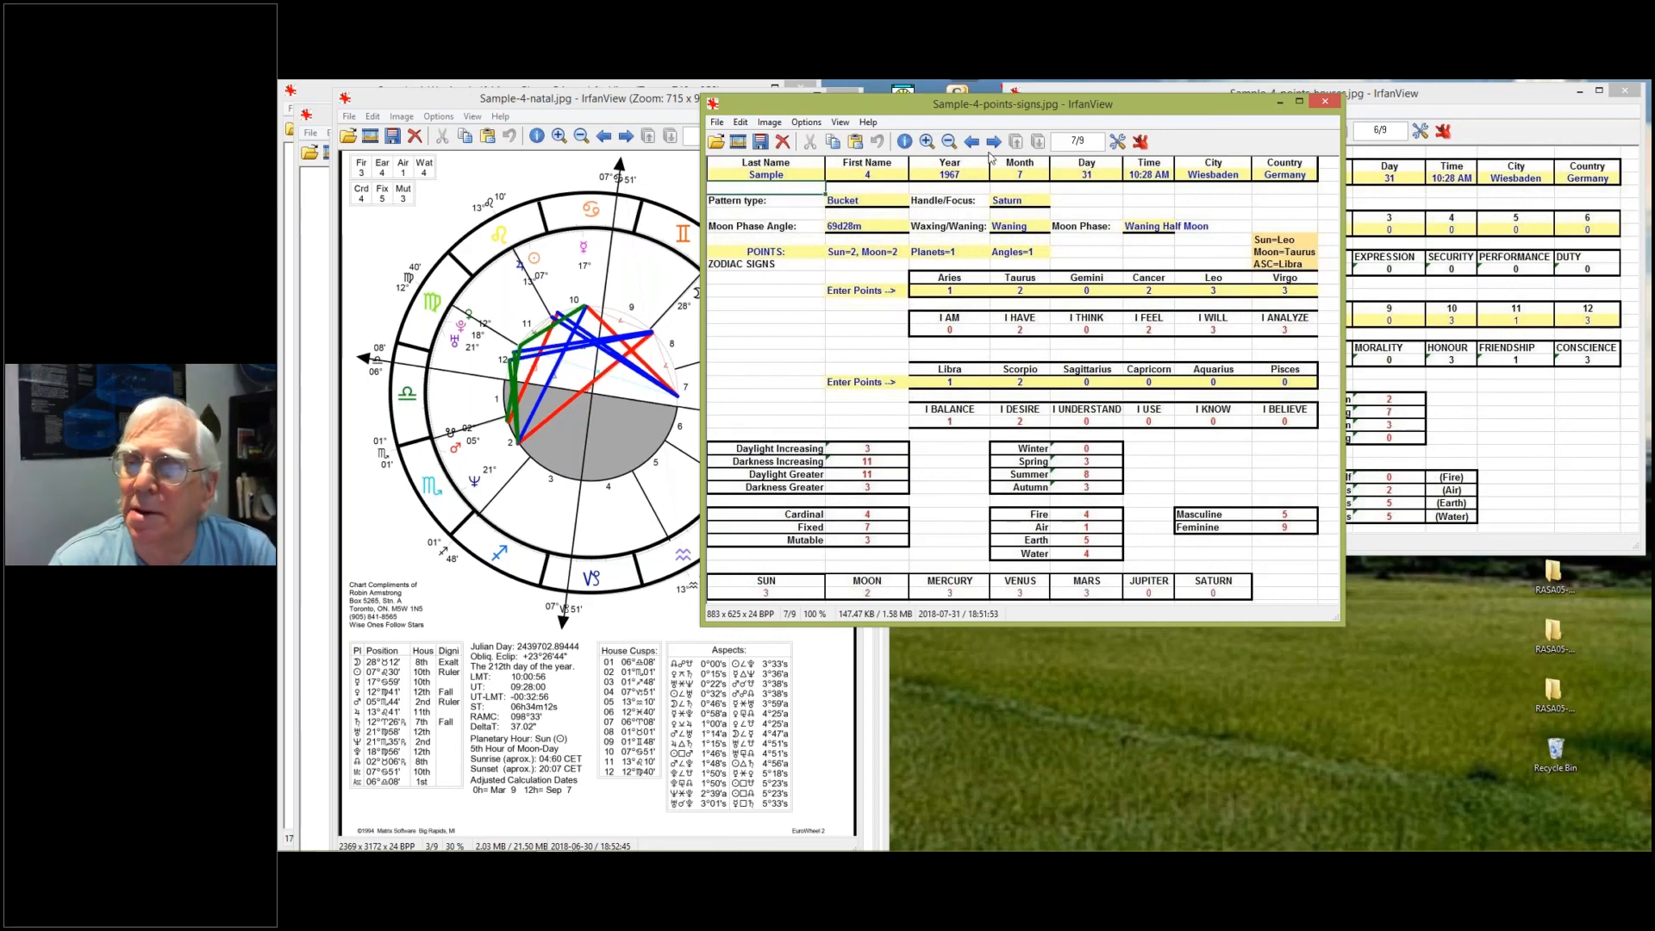
{"action": "mouse_move", "coordinate": [1038, 114]}
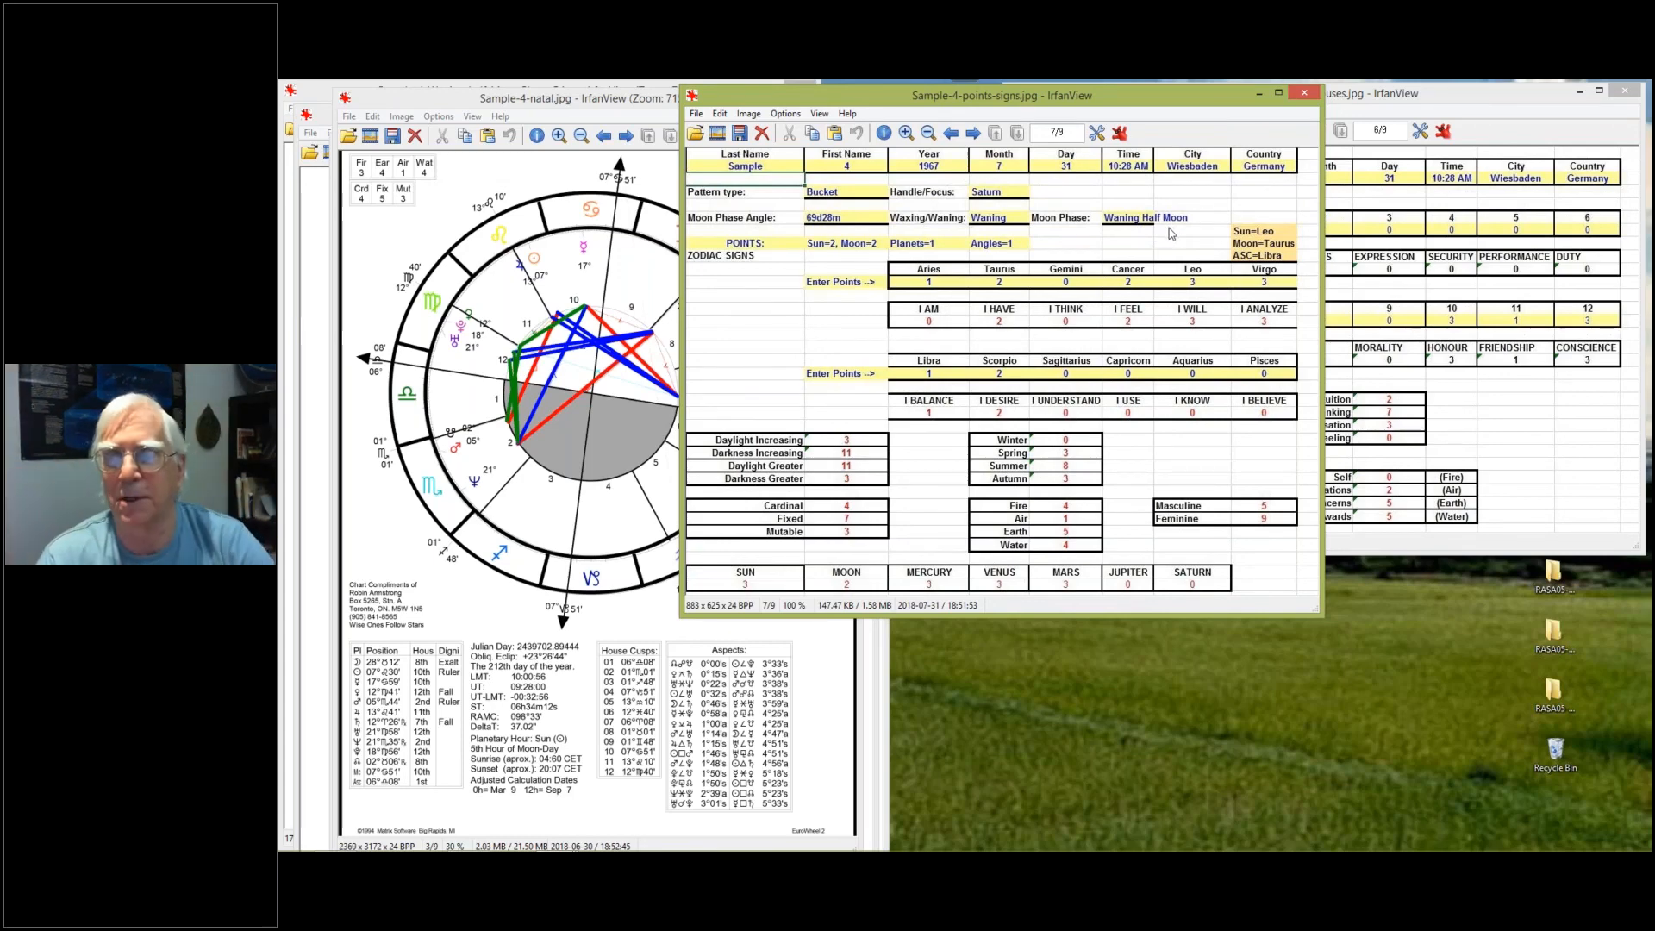
{"action": "mouse_move", "coordinate": [1114, 255]}
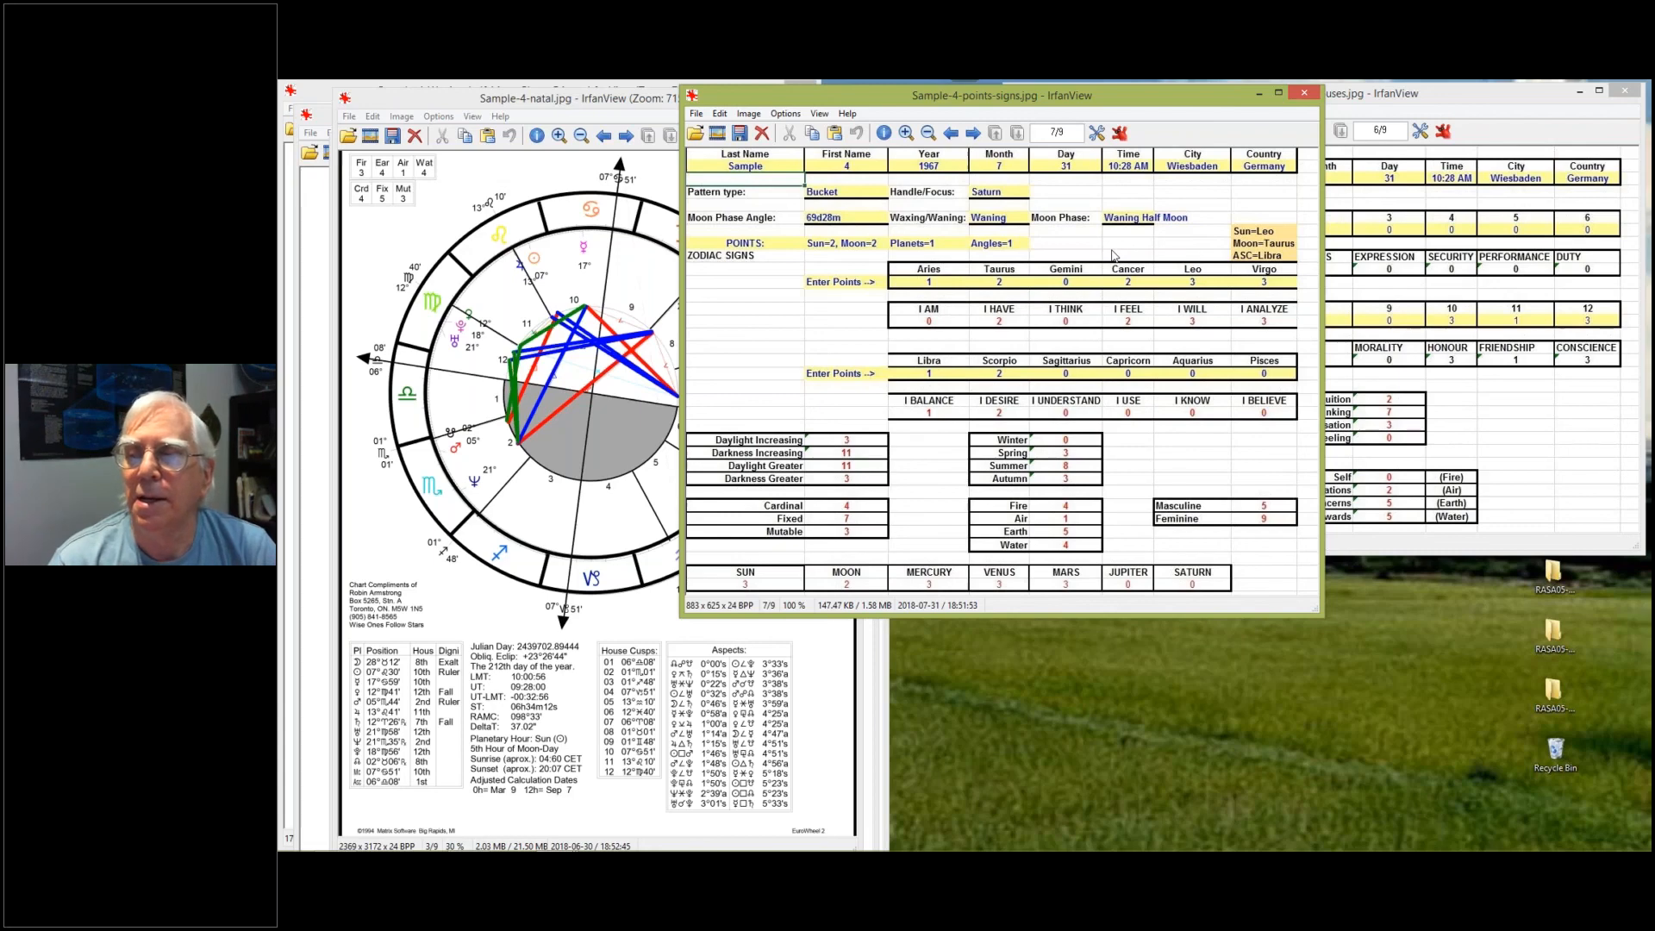